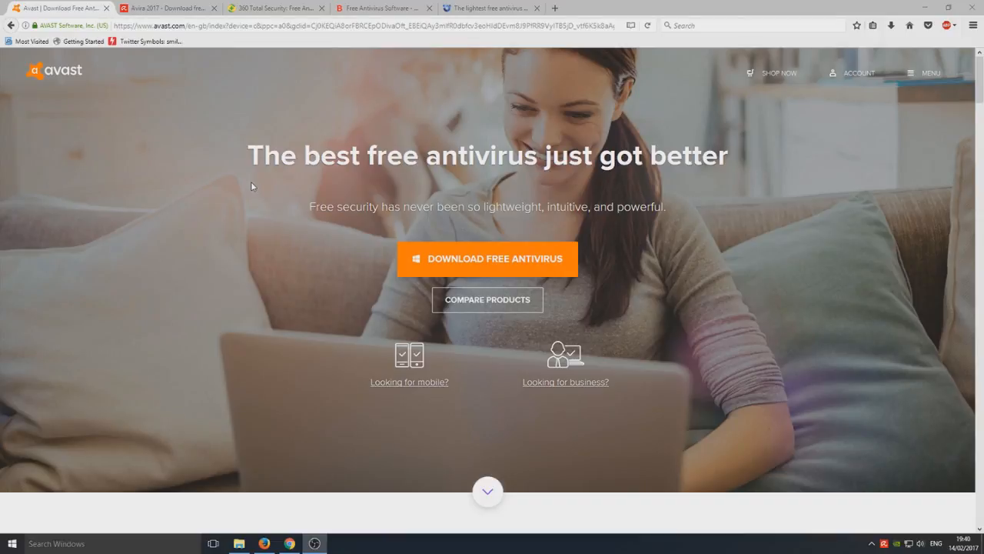
{"action": "mouse_move", "coordinate": [533, 269]}
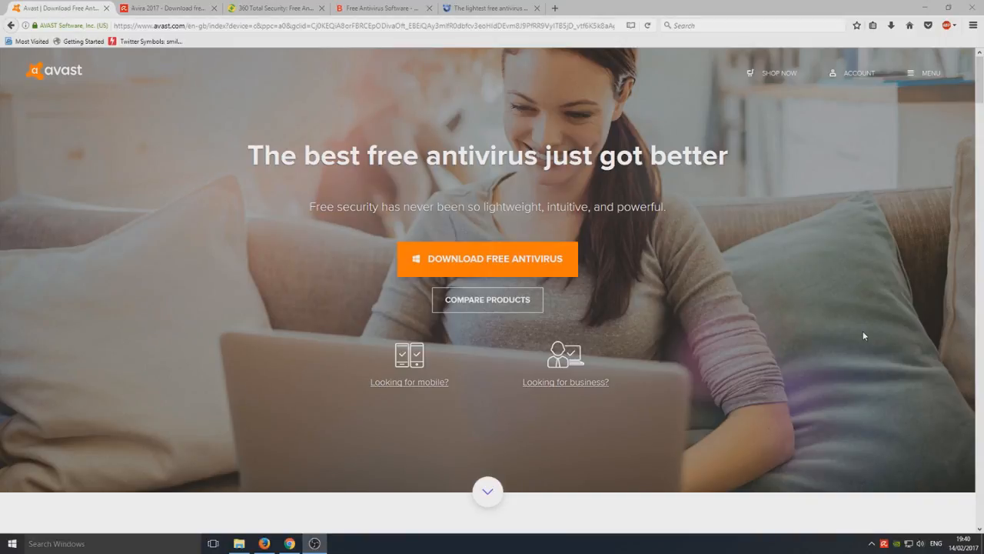
{"action": "mouse_move", "coordinate": [487, 258]}
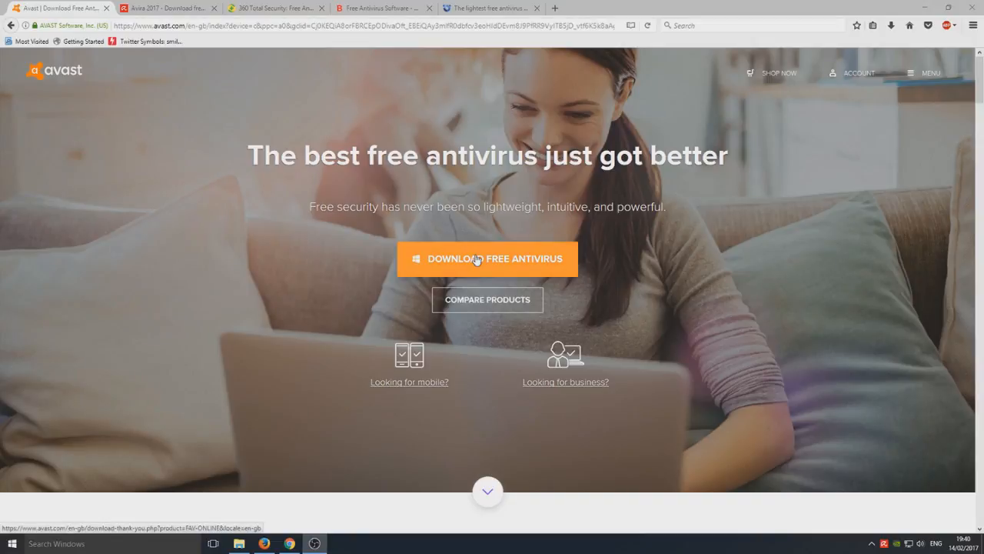
{"action": "mouse_move", "coordinate": [503, 322]}
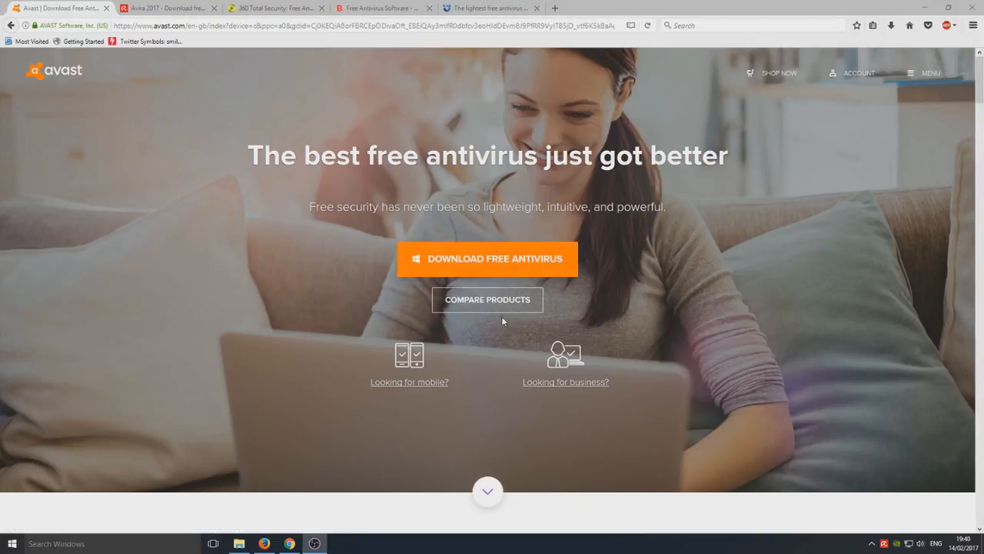
- Scroll down the Avast homepage through What's new to the free antivirus download page
{"action": "scroll", "scroll_direction": "down", "scroll_amount": 3}
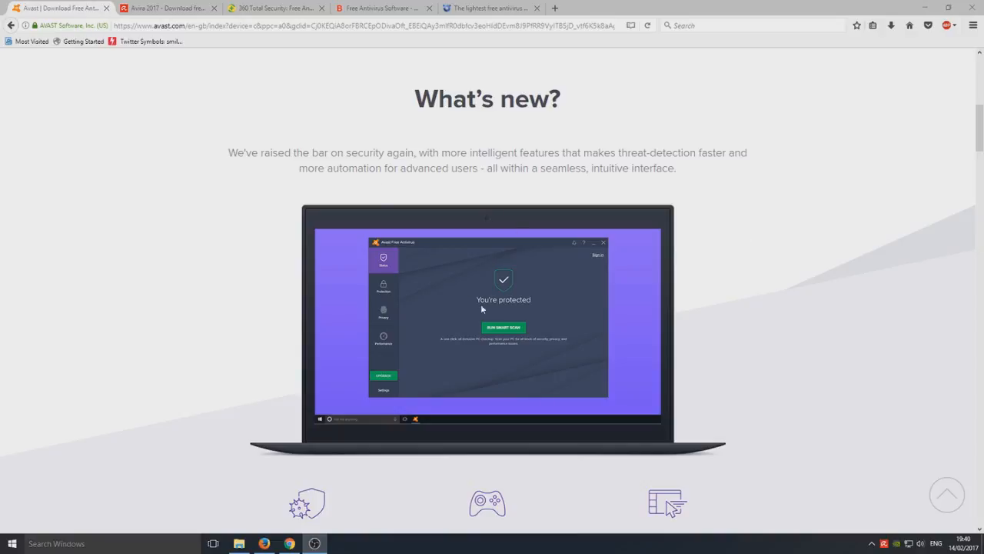
{"action": "mouse_move", "coordinate": [642, 336]}
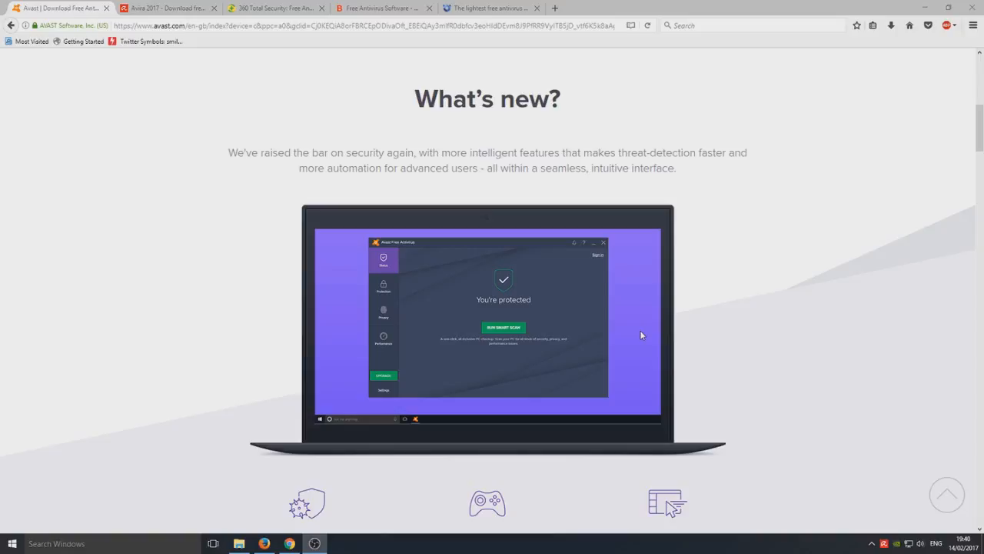
{"action": "scroll", "scroll_direction": "down", "scroll_amount": 3}
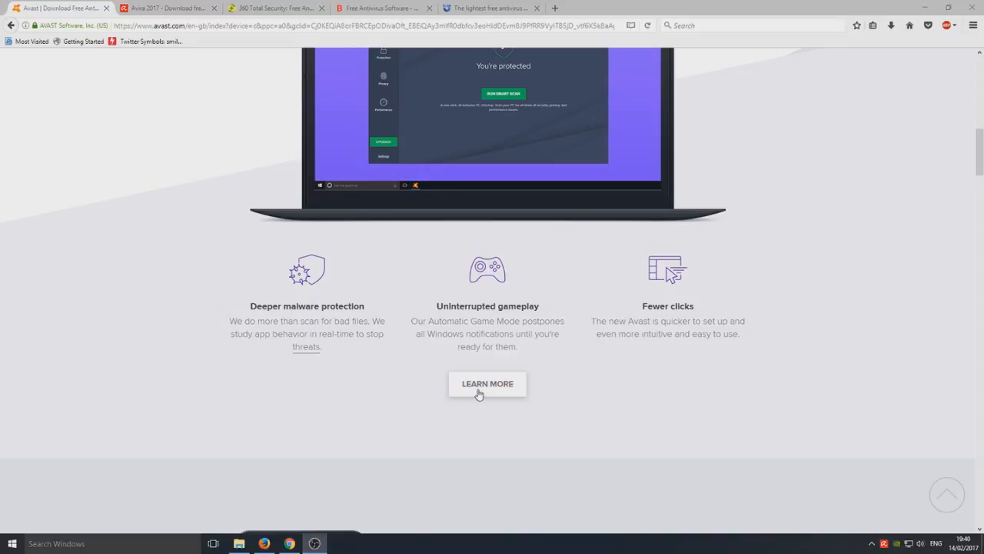
{"action": "mouse_move", "coordinate": [688, 306]}
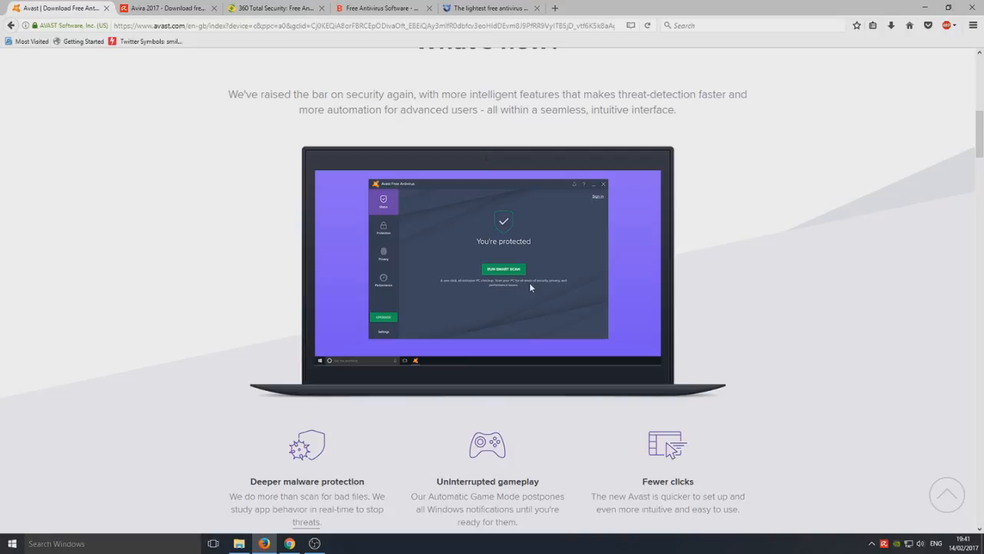
{"action": "mouse_move", "coordinate": [550, 274]}
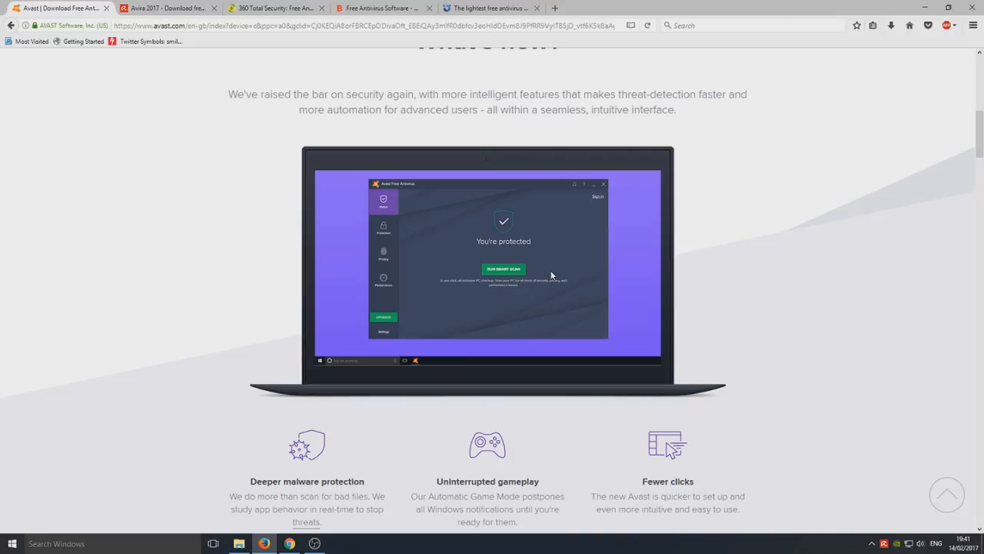
{"action": "mouse_move", "coordinate": [603, 345]}
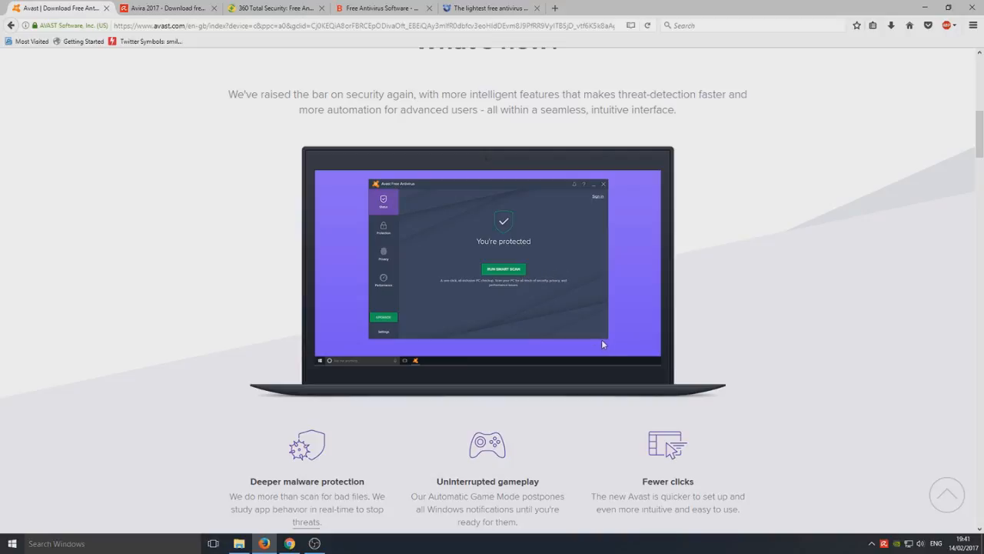
{"action": "mouse_move", "coordinate": [542, 316]}
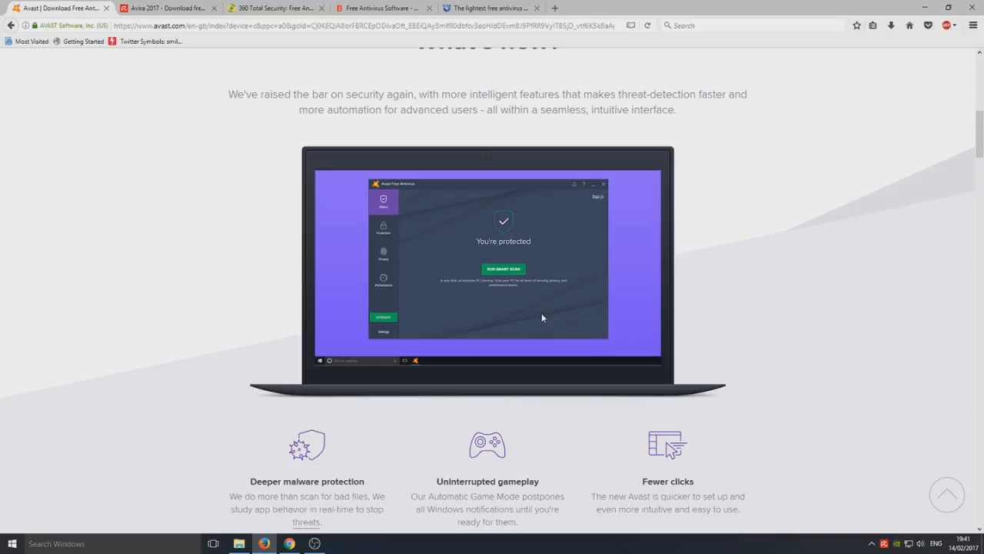
{"action": "scroll", "scroll_direction": "down", "scroll_amount": 3}
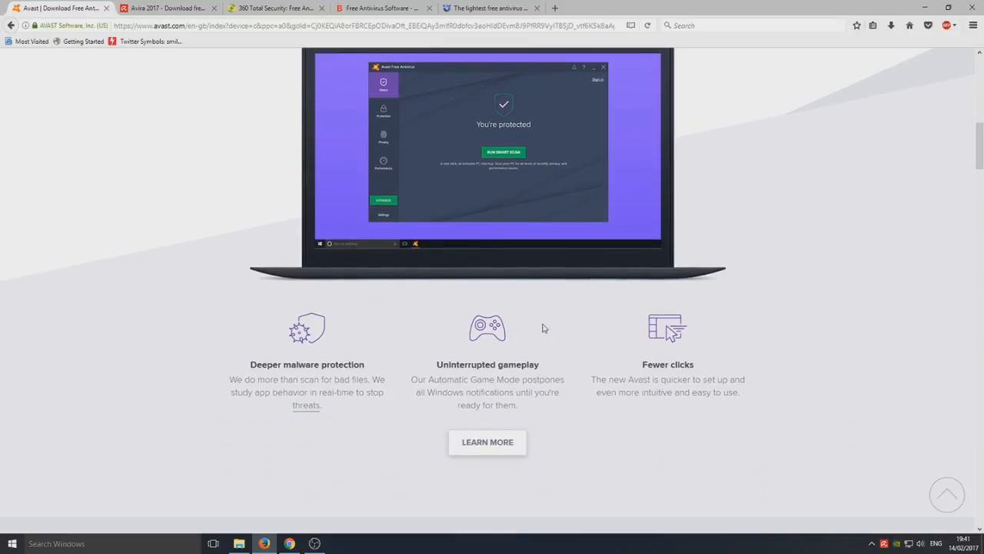
{"action": "scroll", "scroll_direction": "down", "scroll_amount": 3}
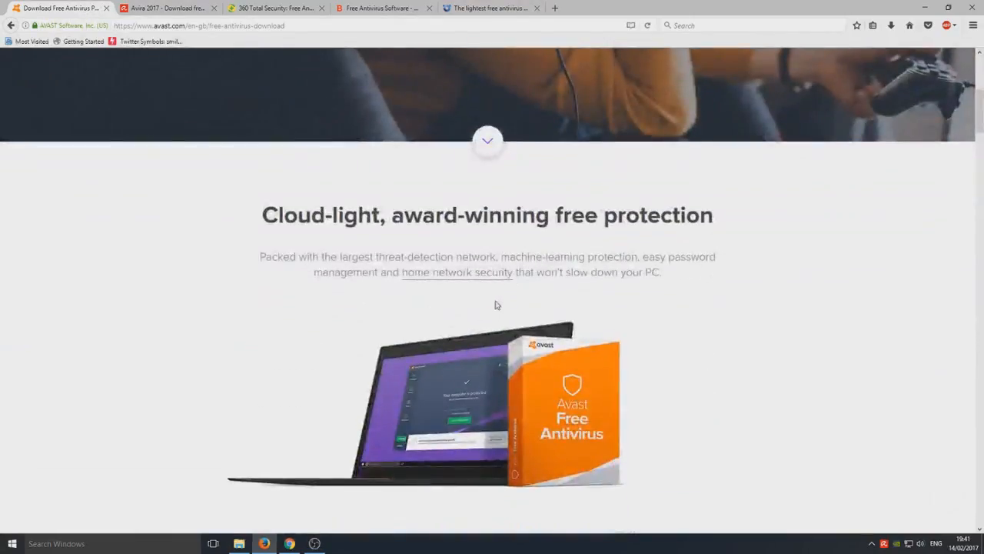
- Scroll down the Avast download page past Designed for effortless security to the Game Mode section
{"action": "scroll", "scroll_direction": "down", "scroll_amount": 3}
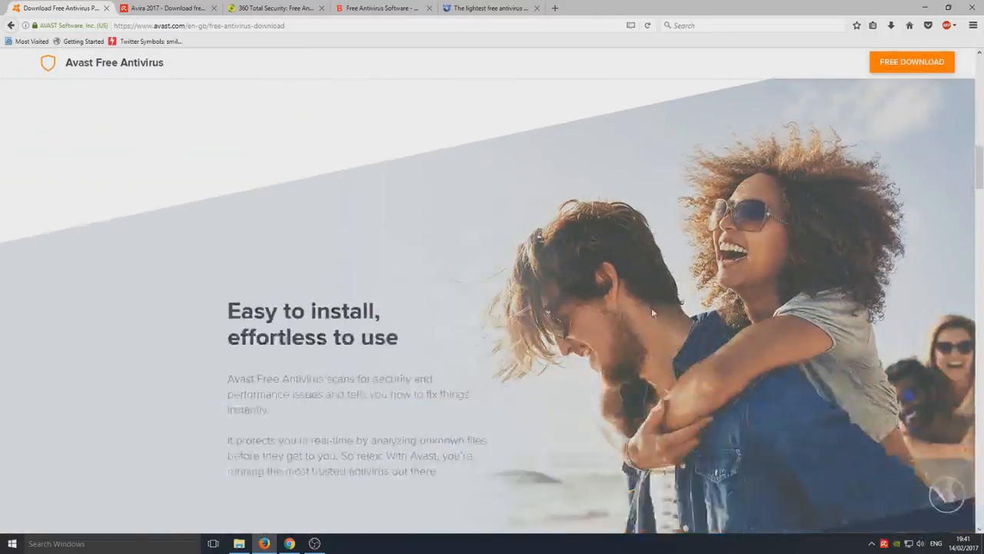
{"action": "scroll", "scroll_direction": "down", "scroll_amount": 3}
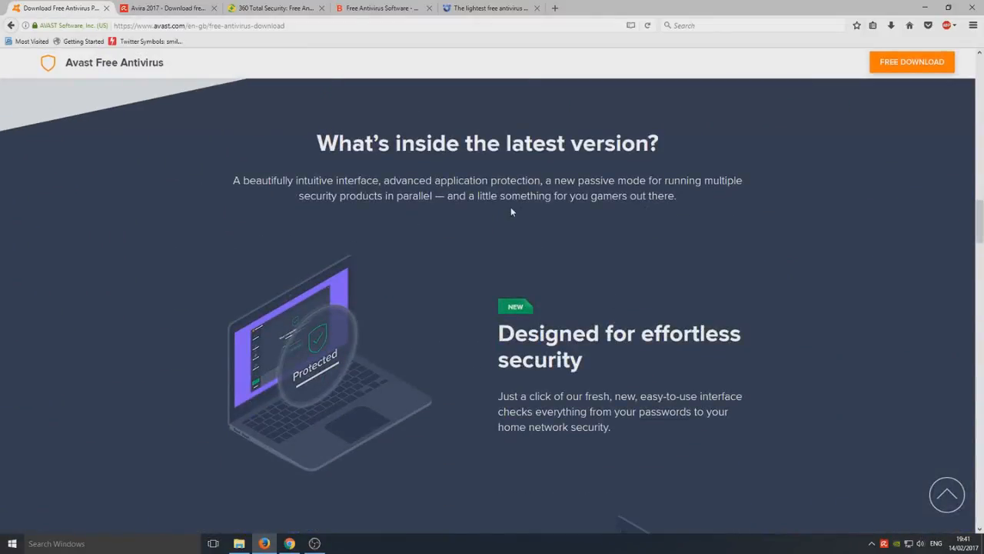
{"action": "mouse_move", "coordinate": [515, 212]}
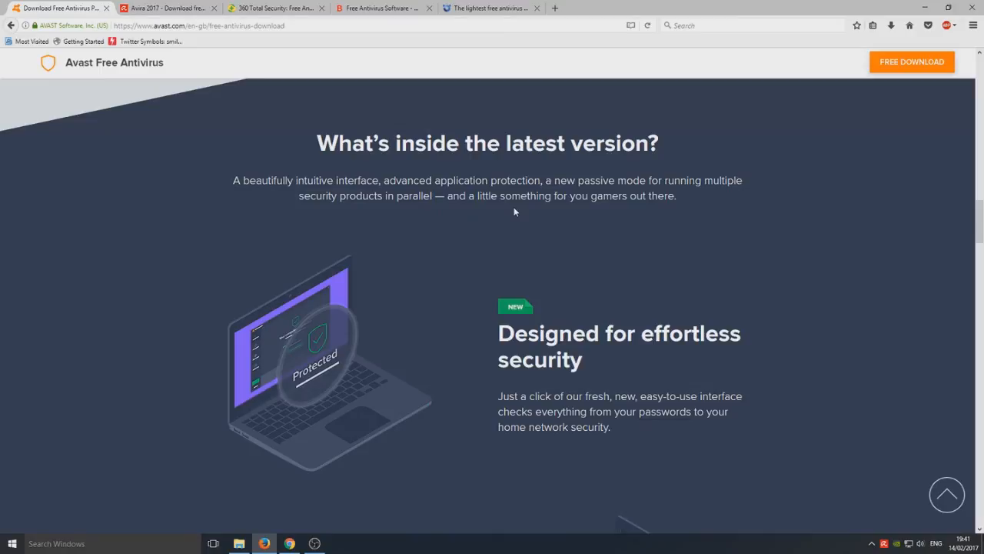
{"action": "mouse_move", "coordinate": [508, 209]}
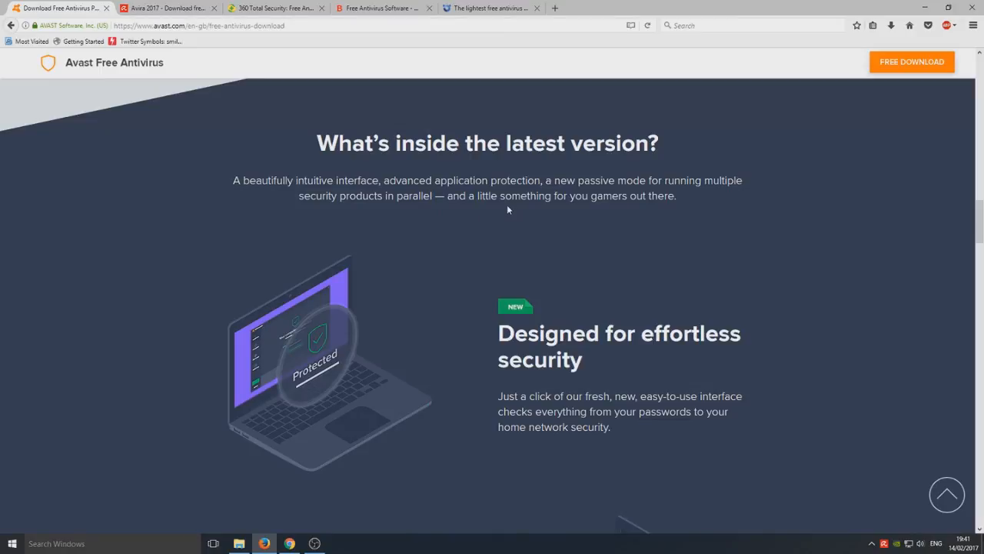
{"action": "mouse_move", "coordinate": [303, 208]}
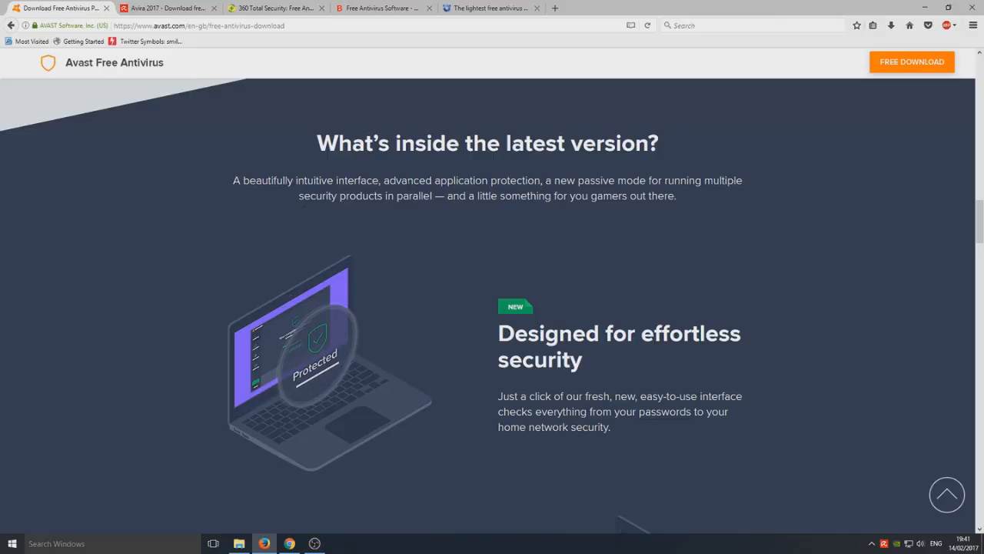
{"action": "mouse_move", "coordinate": [560, 234]}
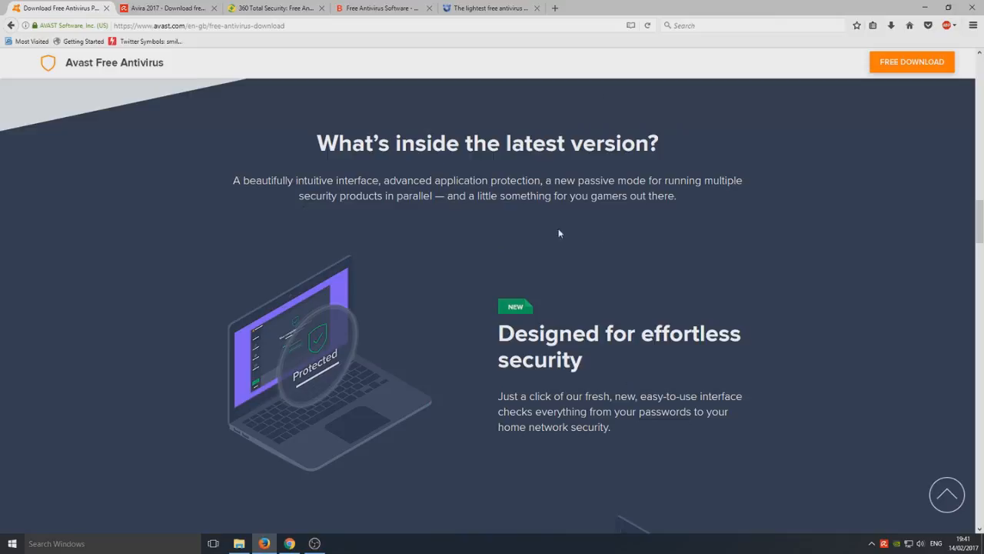
{"action": "scroll", "scroll_direction": "down", "scroll_amount": 3}
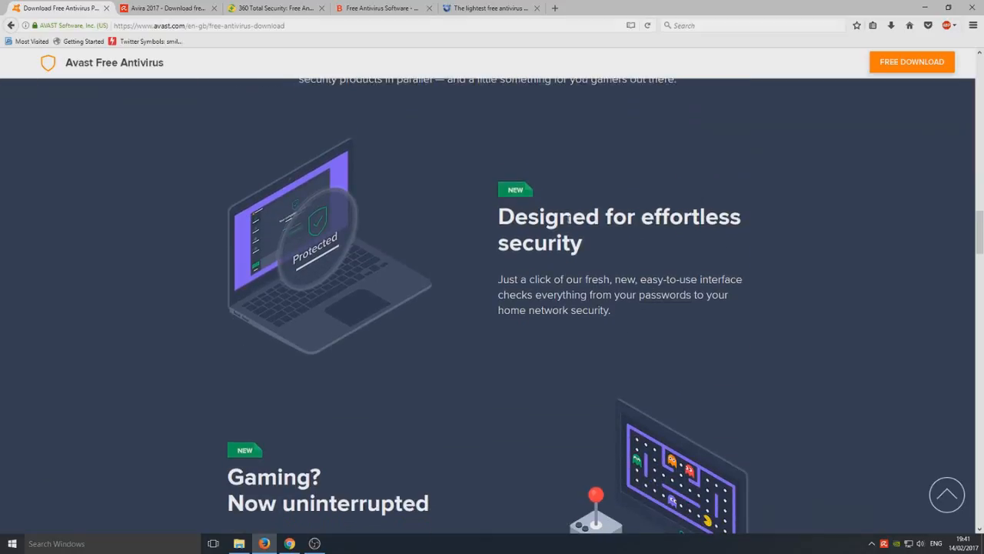
{"action": "scroll", "scroll_direction": "down", "scroll_amount": 3}
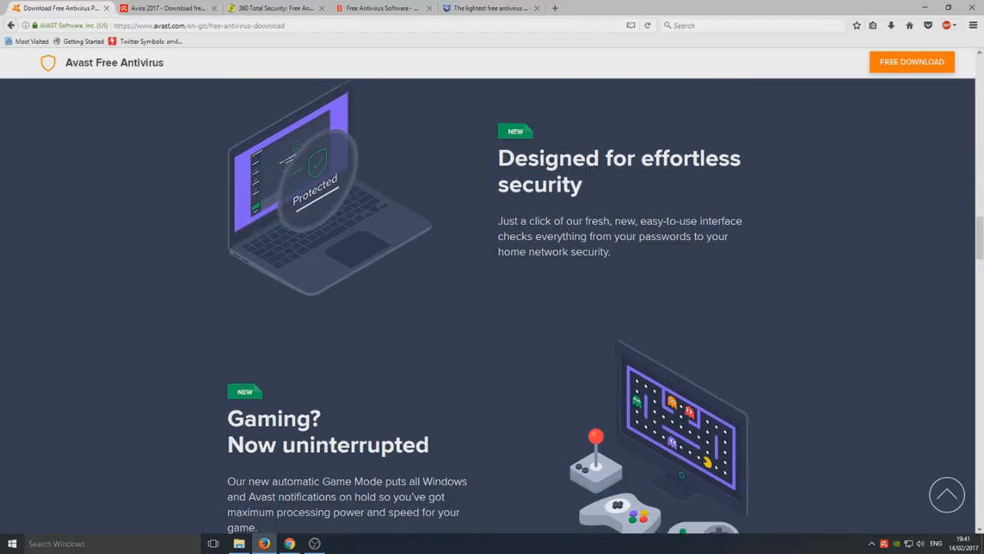
{"action": "mouse_move", "coordinate": [589, 208]}
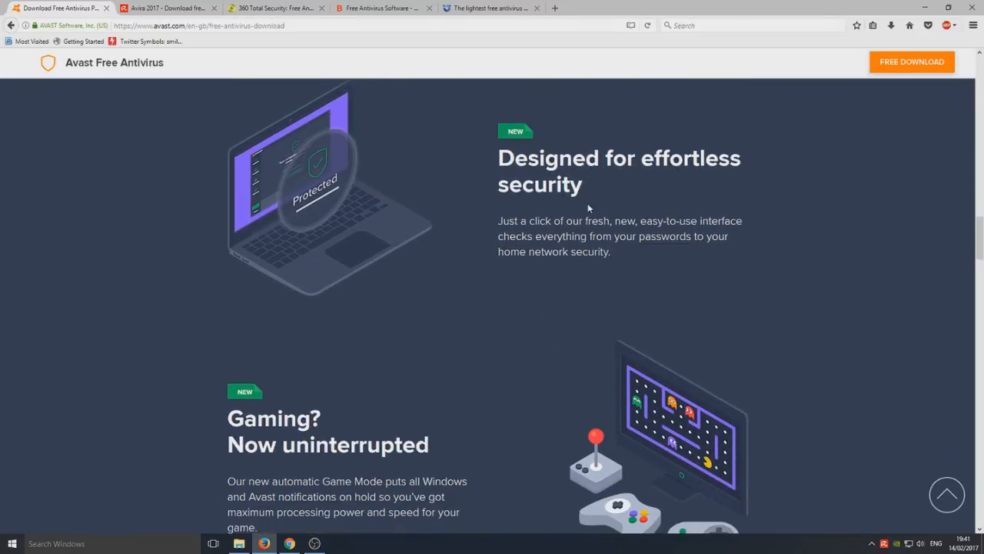
{"action": "scroll", "scroll_direction": "down", "scroll_amount": 3}
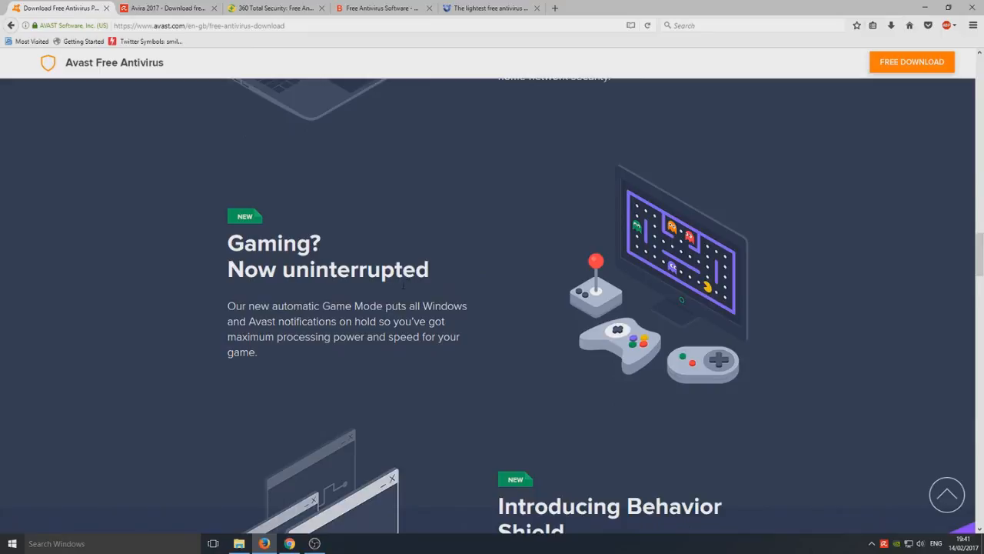
{"action": "mouse_move", "coordinate": [333, 372]}
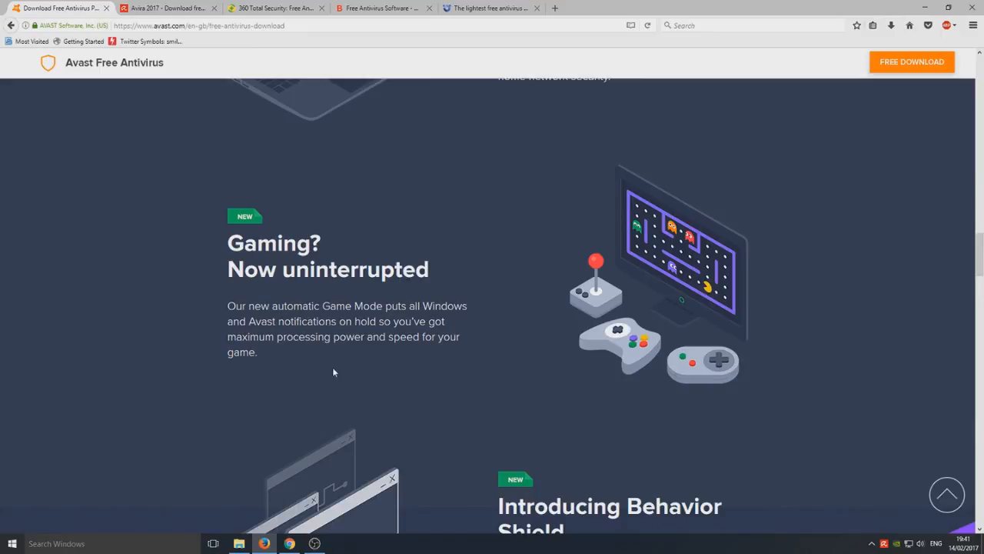
- Highlight part of the Game Mode description, then clear the highlight
{"action": "double_click", "coordinate": [412, 321]}
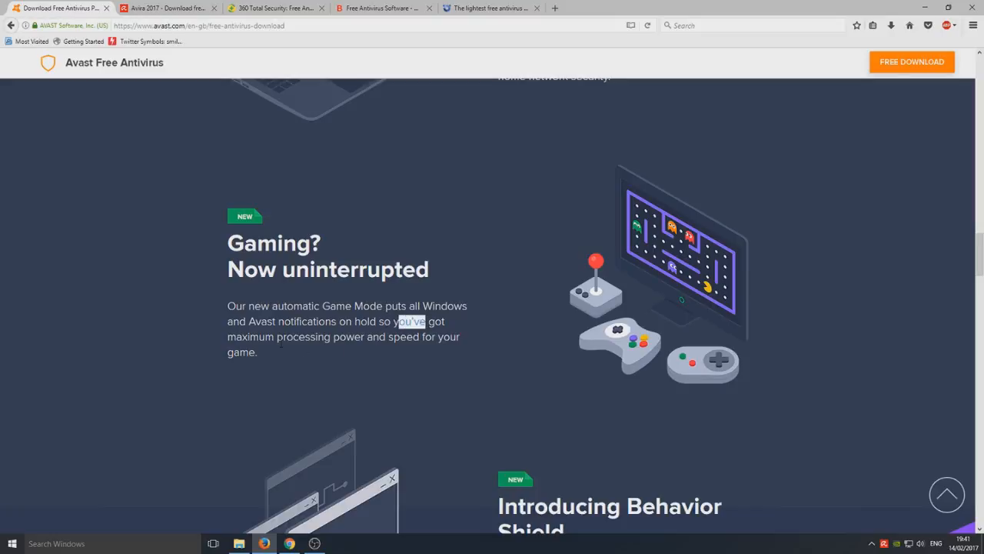
{"action": "left_click_drag", "start_coordinate": [400, 321], "coordinate": [452, 337]}
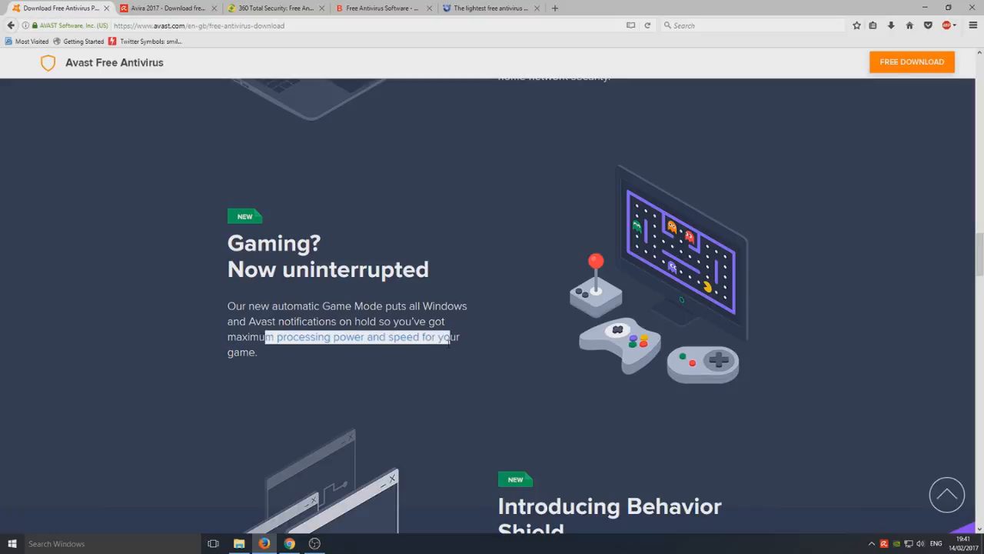
{"action": "left_click", "coordinate": [480, 351]}
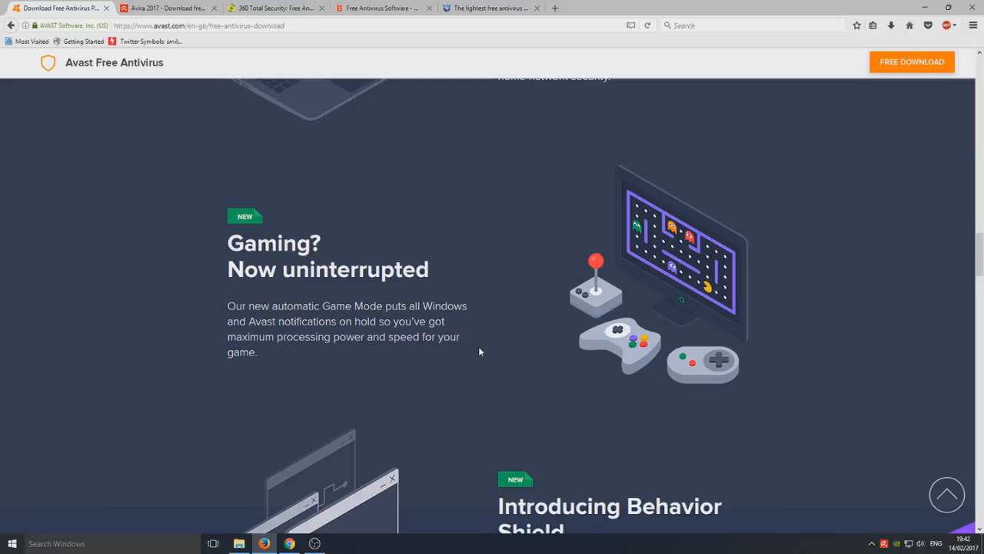
{"action": "mouse_move", "coordinate": [194, 250]}
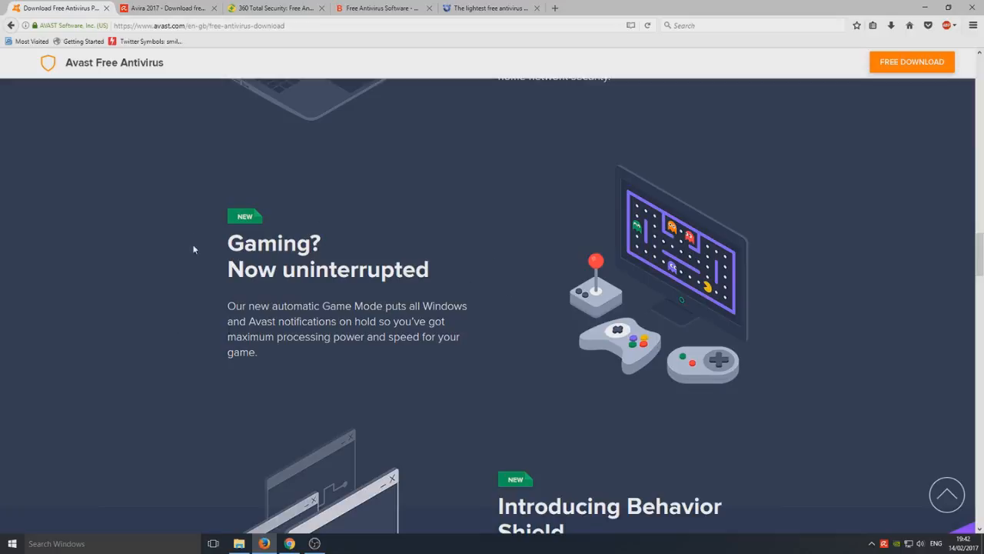
- Scroll down to Introducing Behavior Shield and highlight its heading
{"action": "scroll", "scroll_direction": "down", "scroll_amount": 3}
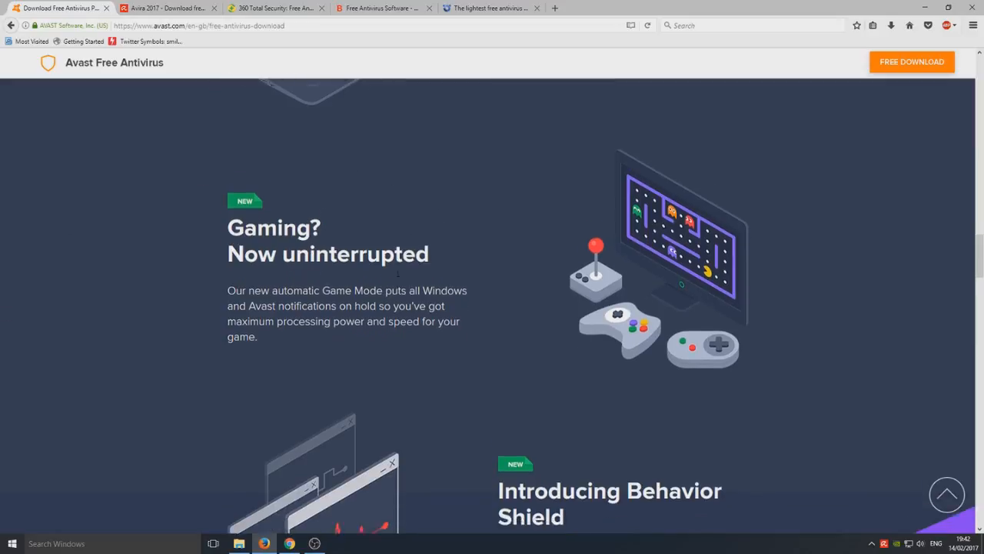
{"action": "scroll", "scroll_direction": "down", "scroll_amount": 3}
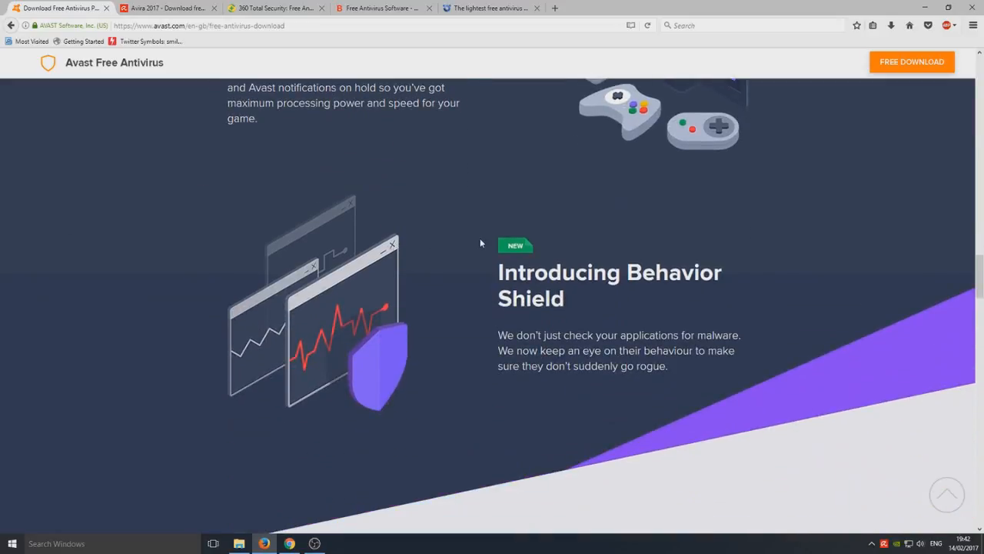
{"action": "scroll", "scroll_direction": "down", "scroll_amount": 3}
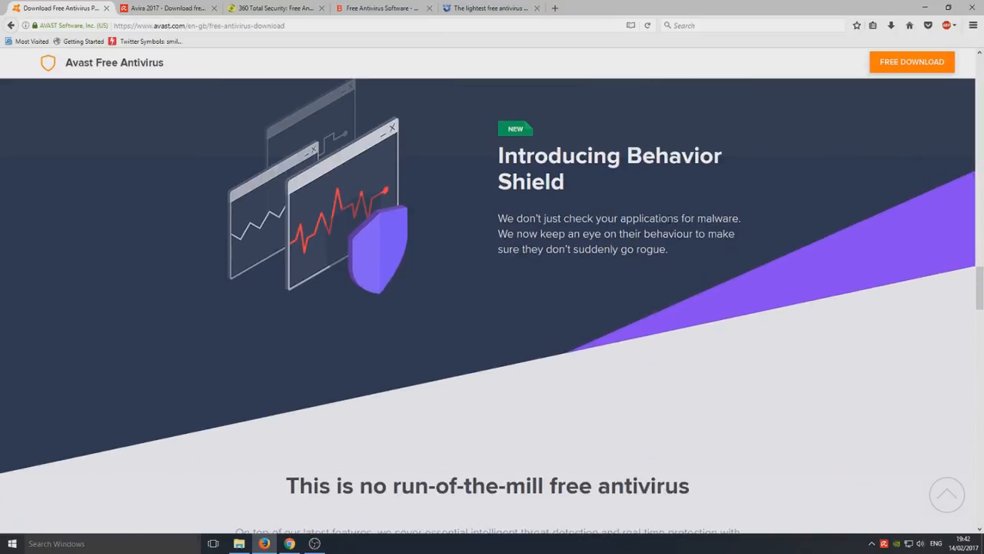
{"action": "scroll", "scroll_direction": "down", "scroll_amount": 3}
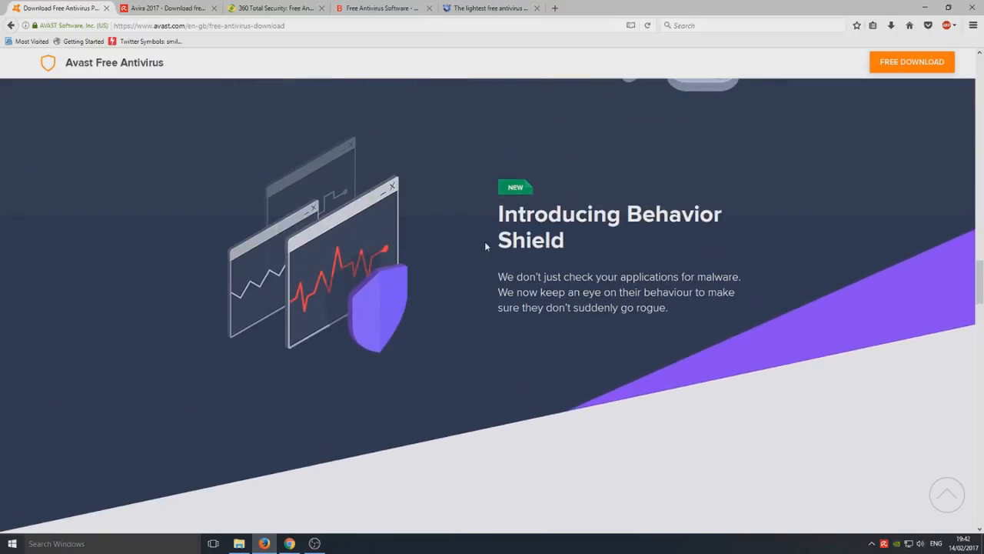
{"action": "mouse_move", "coordinate": [659, 248]}
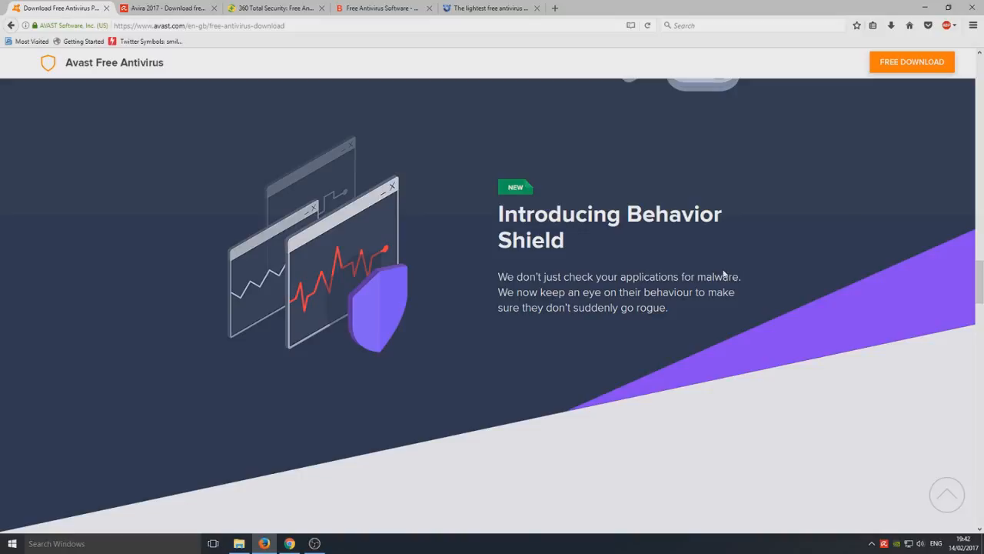
{"action": "mouse_move", "coordinate": [723, 274]}
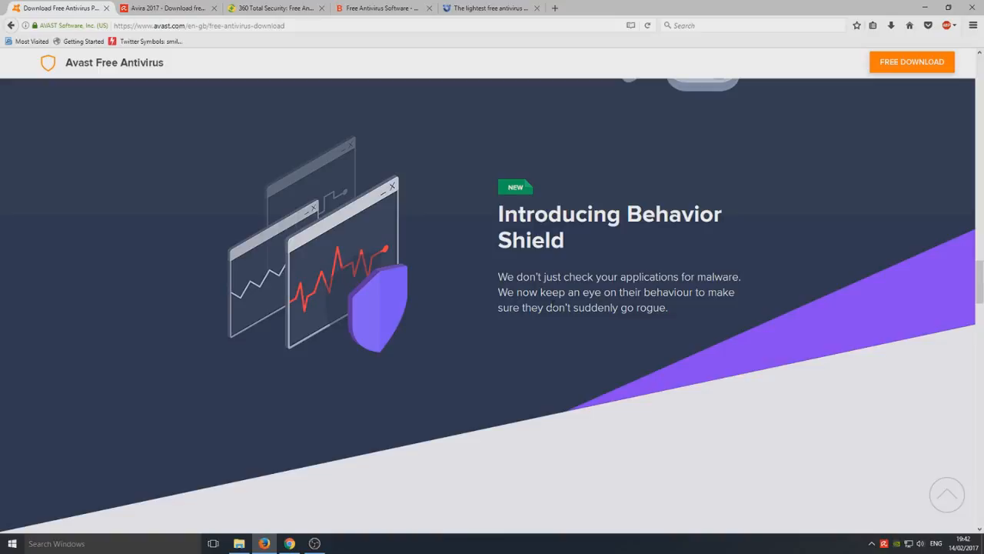
{"action": "left_click_drag", "start_coordinate": [526, 214], "coordinate": [563, 240]}
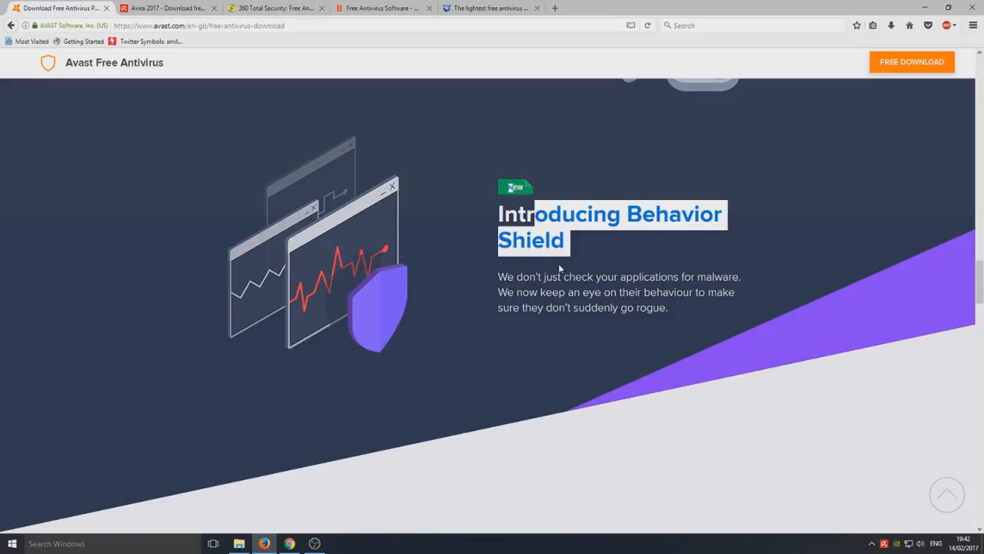
- Scroll through Avast Passwords and SafeZone Browser, highlighting the Passwords heading
{"action": "scroll", "scroll_direction": "down", "scroll_amount": 3}
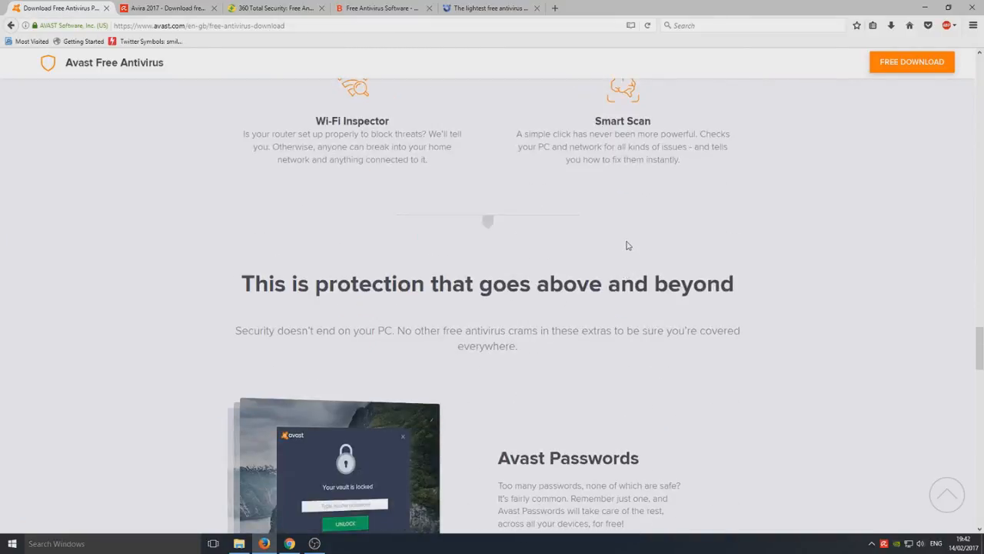
{"action": "scroll", "scroll_direction": "down", "scroll_amount": 3}
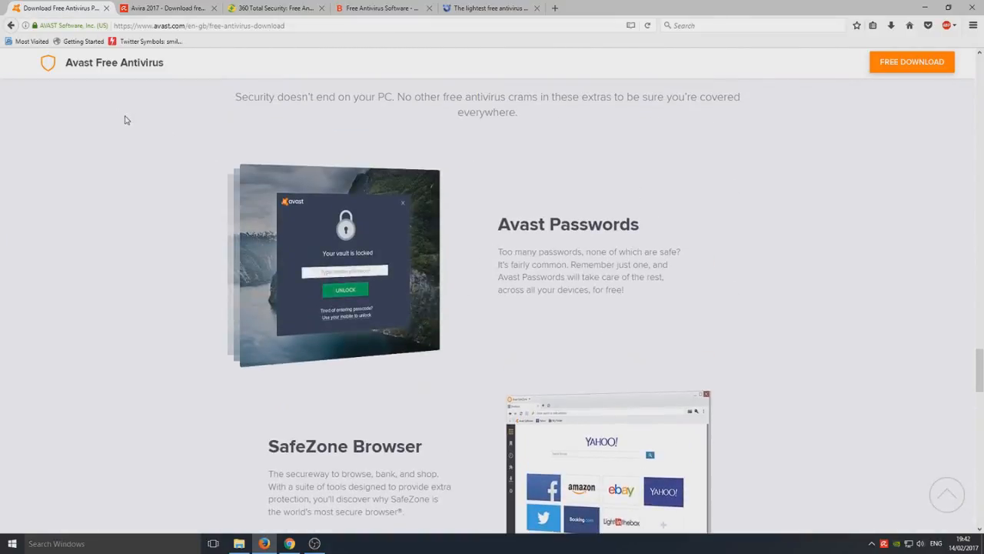
{"action": "double_click", "coordinate": [512, 224]}
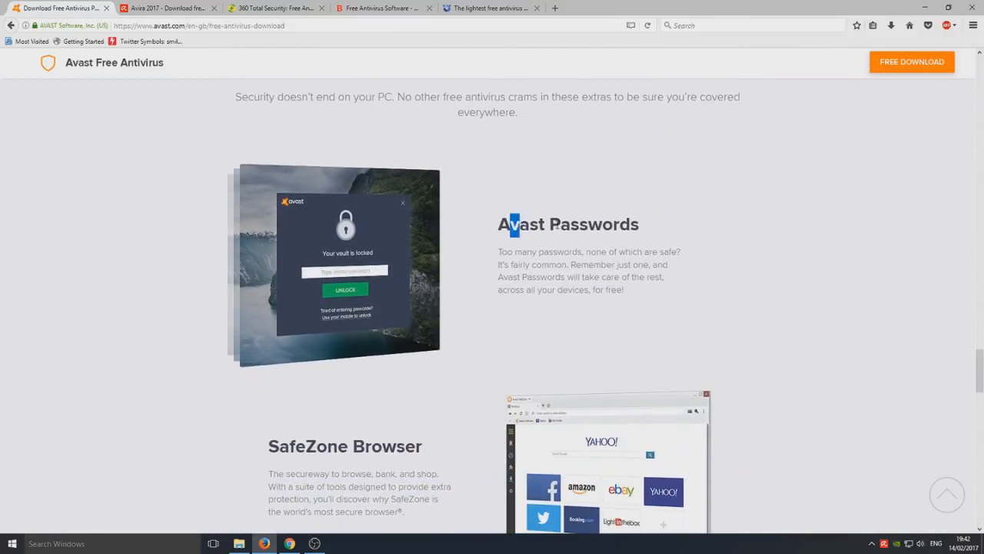
{"action": "scroll", "scroll_direction": "down", "scroll_amount": 3}
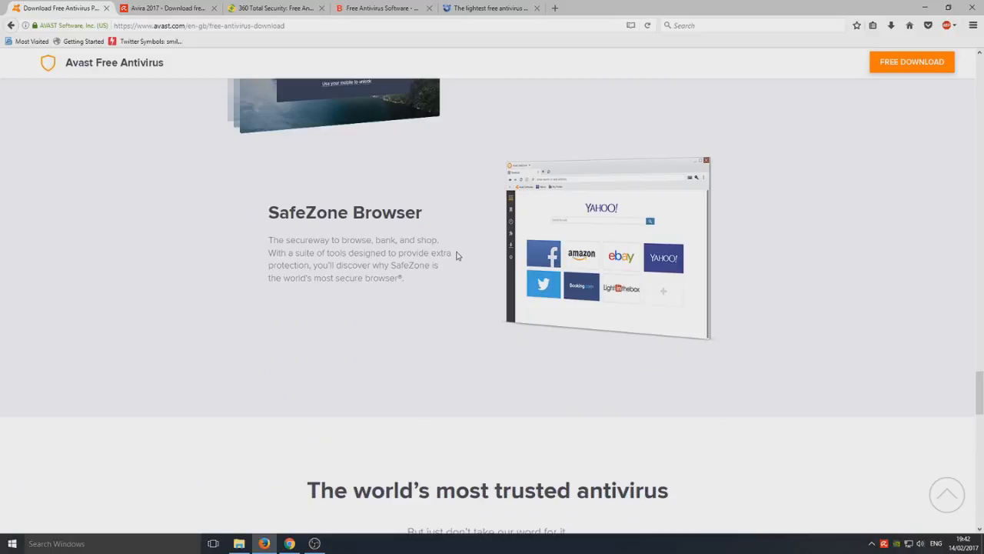
{"action": "scroll", "scroll_direction": "down", "scroll_amount": 3}
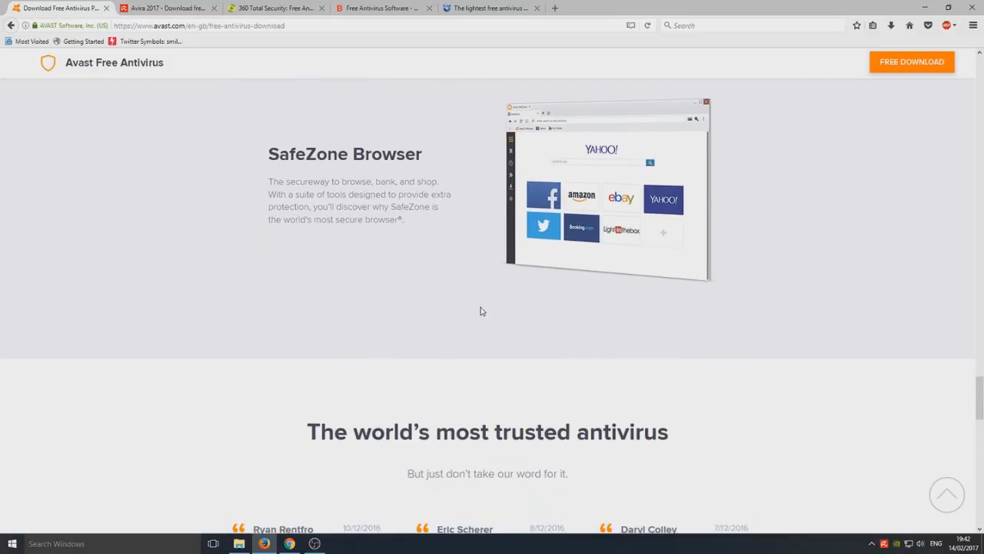
- Read down to Avast's system requirements, then switch to the Avira tab
{"action": "scroll", "scroll_direction": "down", "scroll_amount": 3}
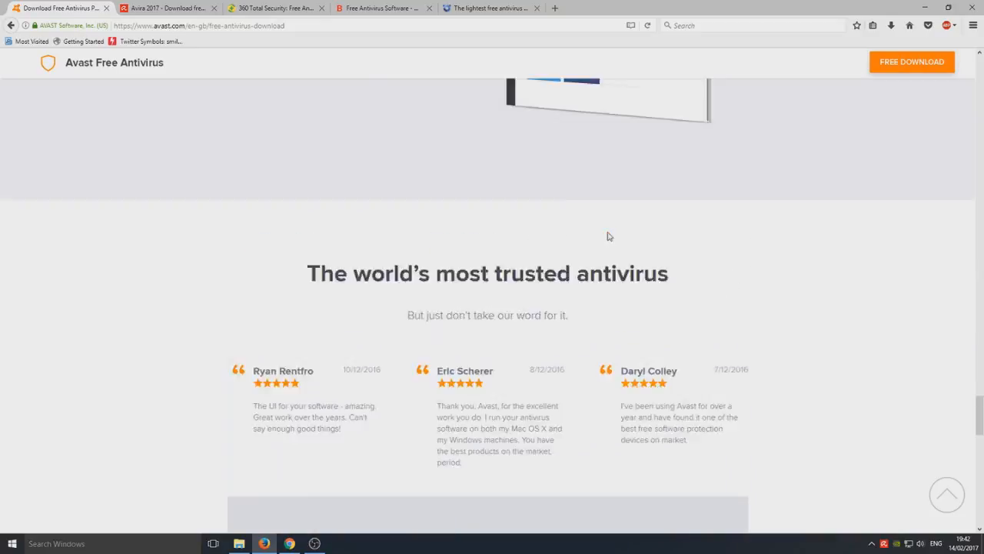
{"action": "scroll", "scroll_direction": "down", "scroll_amount": 3}
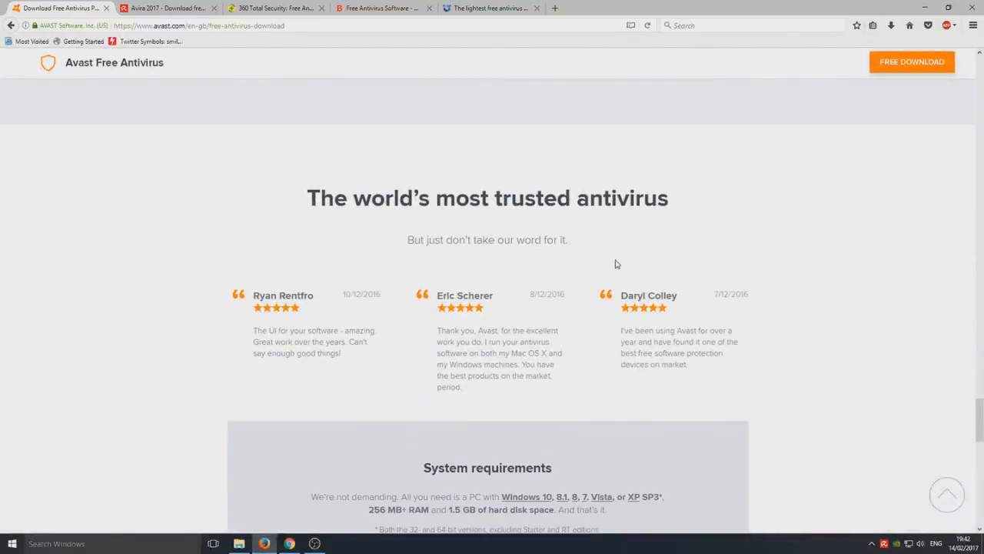
{"action": "scroll", "scroll_direction": "down", "scroll_amount": 3}
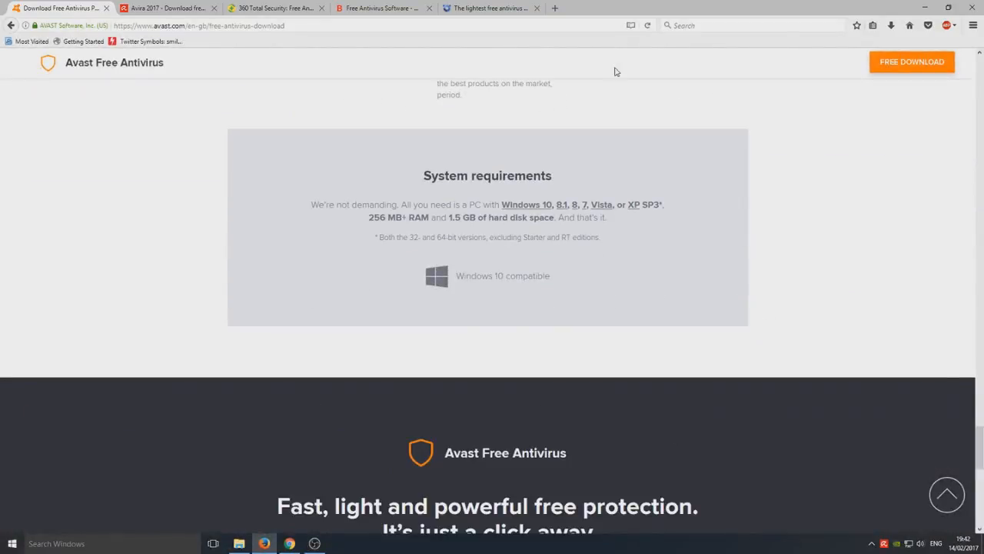
{"action": "mouse_move", "coordinate": [335, 132]}
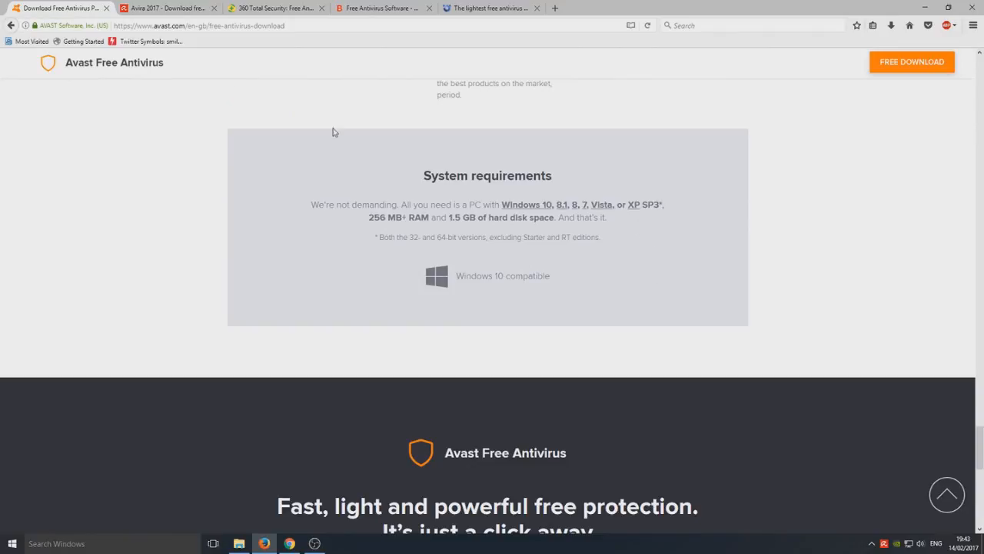
{"action": "mouse_move", "coordinate": [377, 166]}
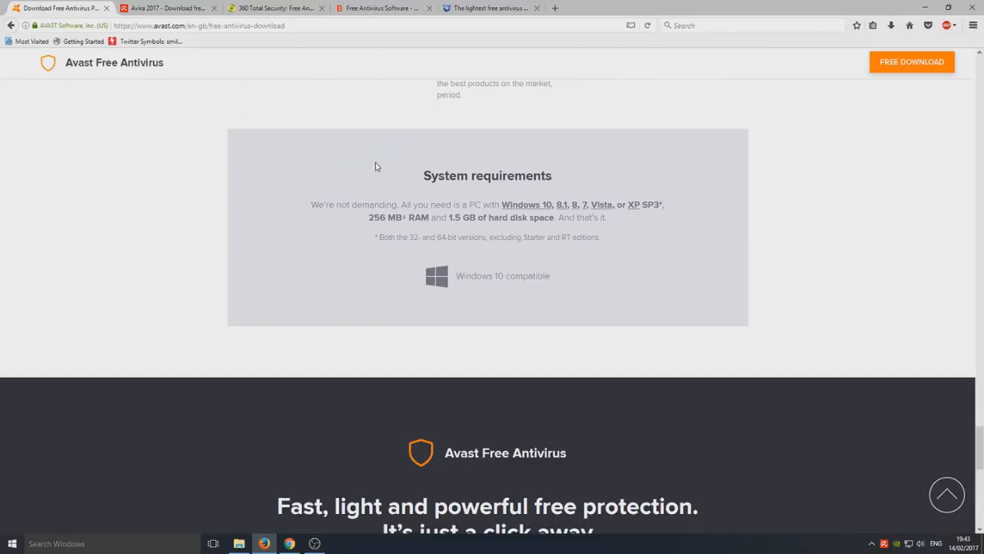
{"action": "left_click", "coordinate": [166, 8]}
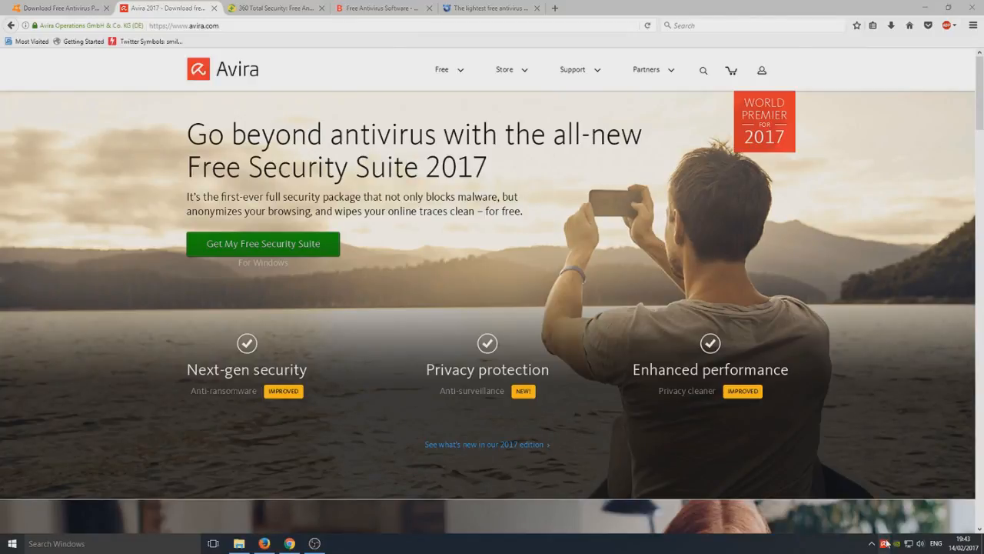
- Launch Avira Free Antivirus from the Avira Connect tray overview
{"action": "left_click", "coordinate": [338, 543]}
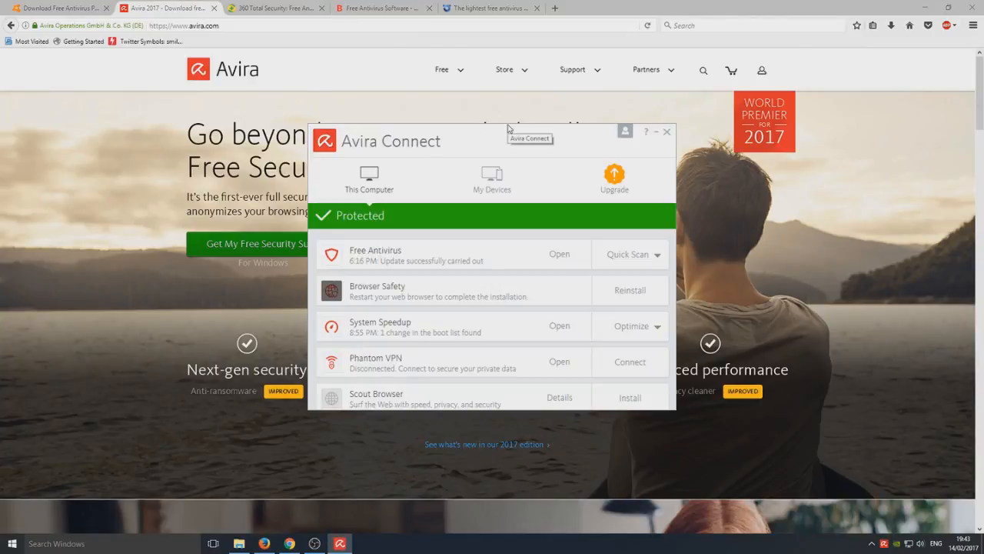
{"action": "mouse_move", "coordinate": [394, 132]}
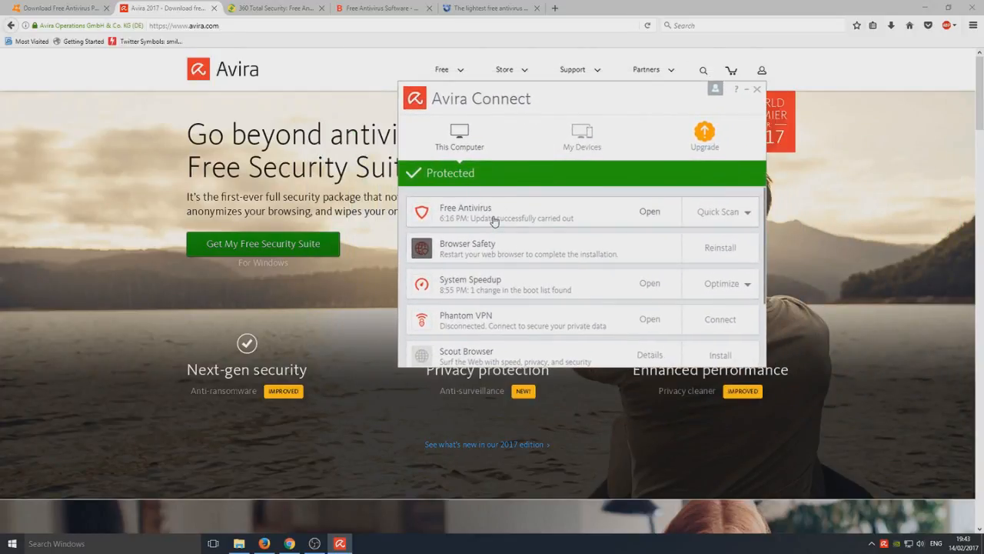
{"action": "left_click", "coordinate": [649, 212]}
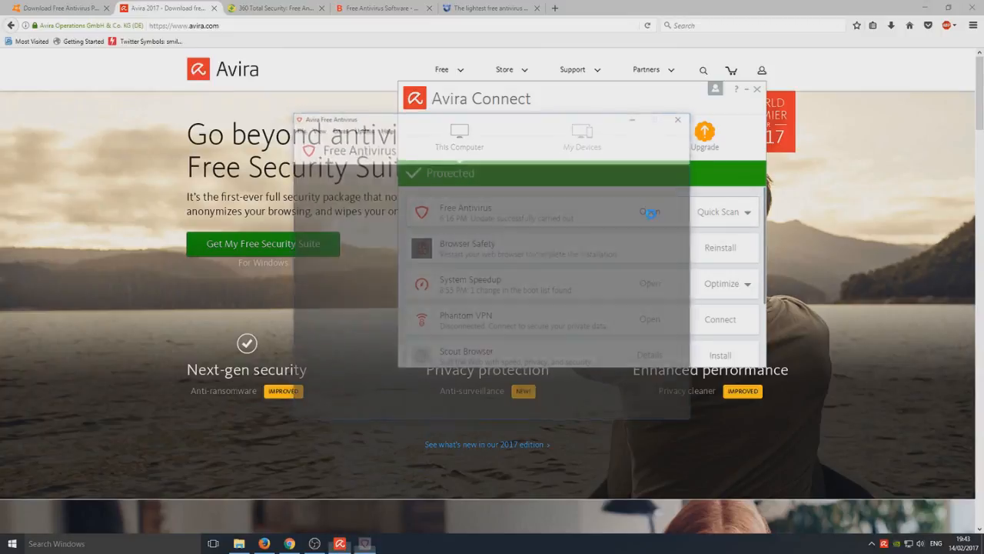
{"action": "left_click", "coordinate": [649, 212]}
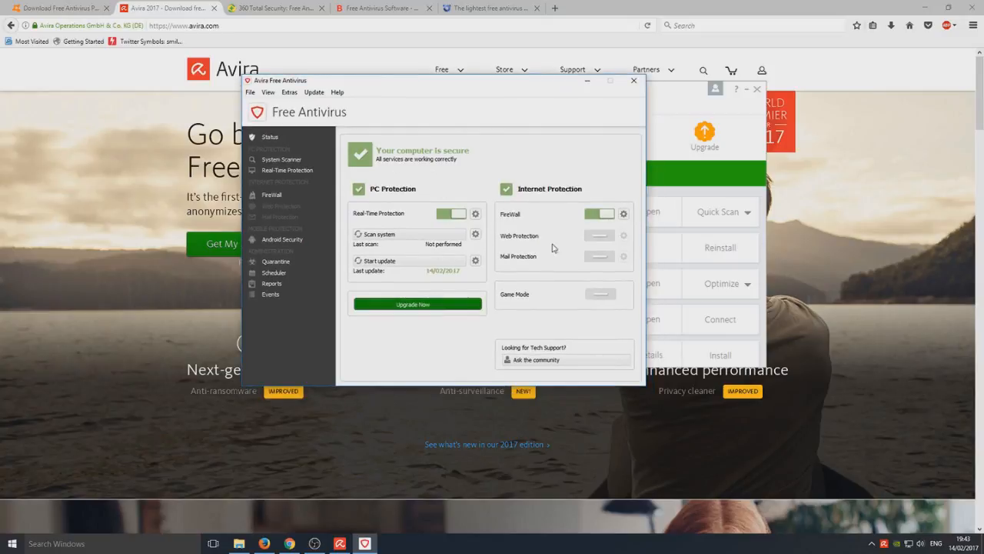
{"action": "mouse_move", "coordinate": [429, 258]}
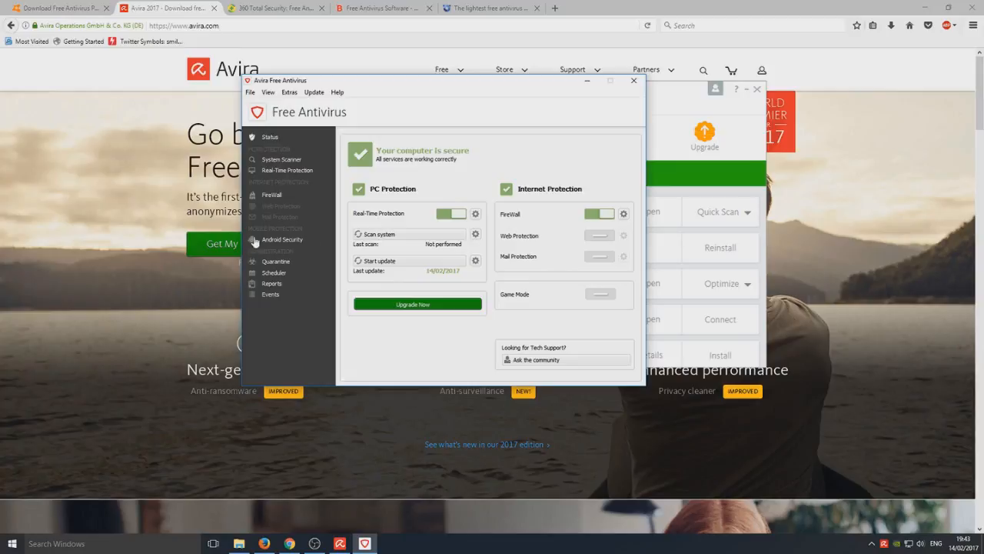
{"action": "mouse_move", "coordinate": [369, 243]}
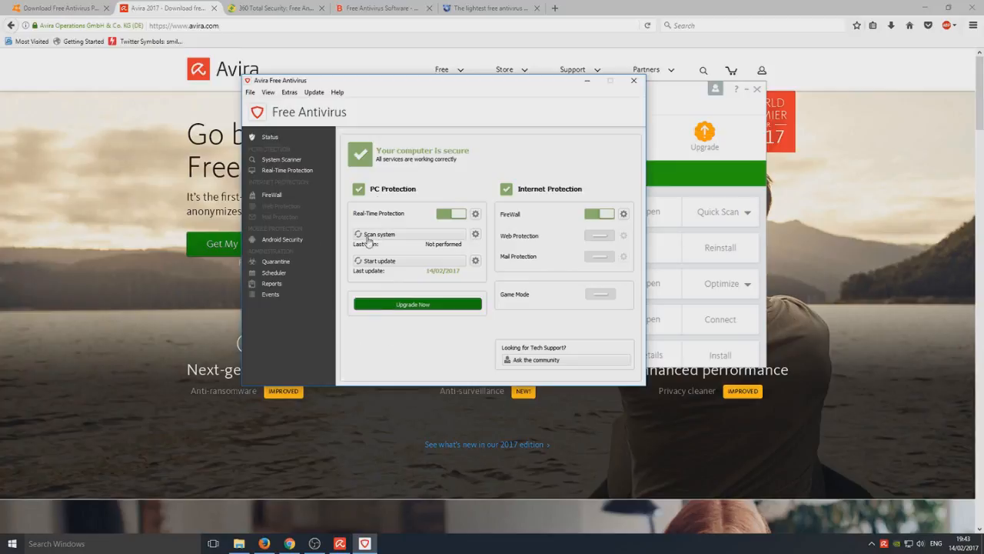
{"action": "mouse_move", "coordinate": [127, 62]}
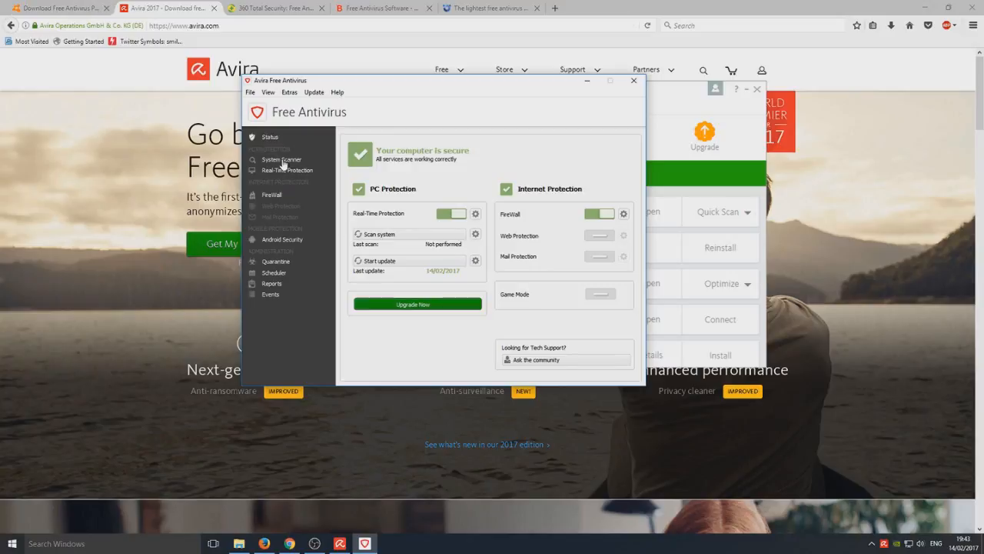
- Show the System Scanner page, then close Avira back to the homepage
{"action": "left_click", "coordinate": [287, 169]}
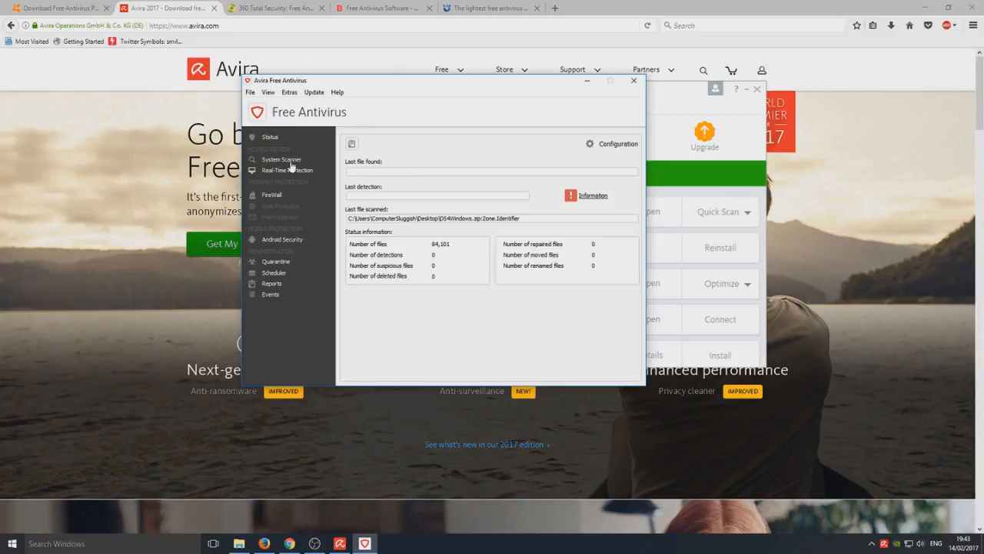
{"action": "left_click", "coordinate": [634, 80]}
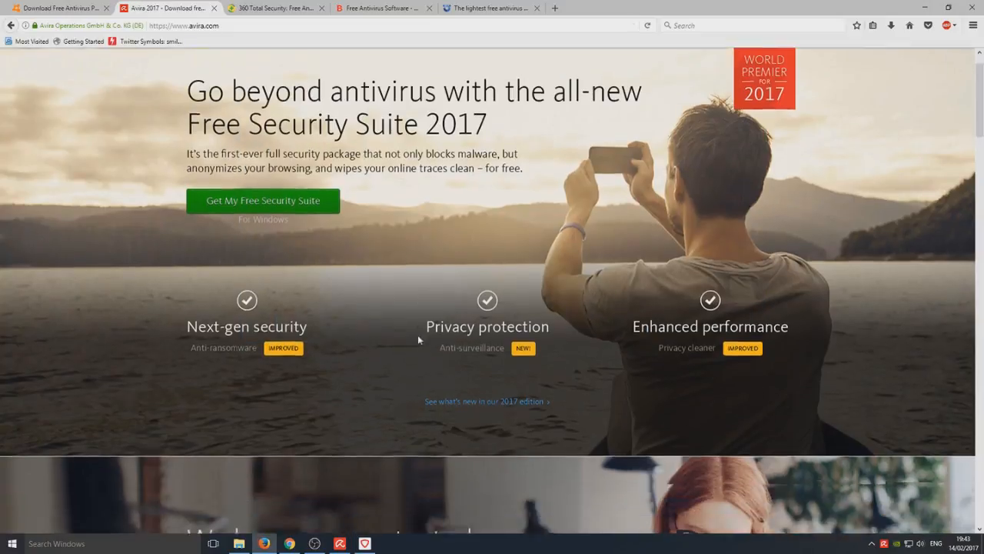
{"action": "scroll", "scroll_direction": "down", "scroll_amount": 3}
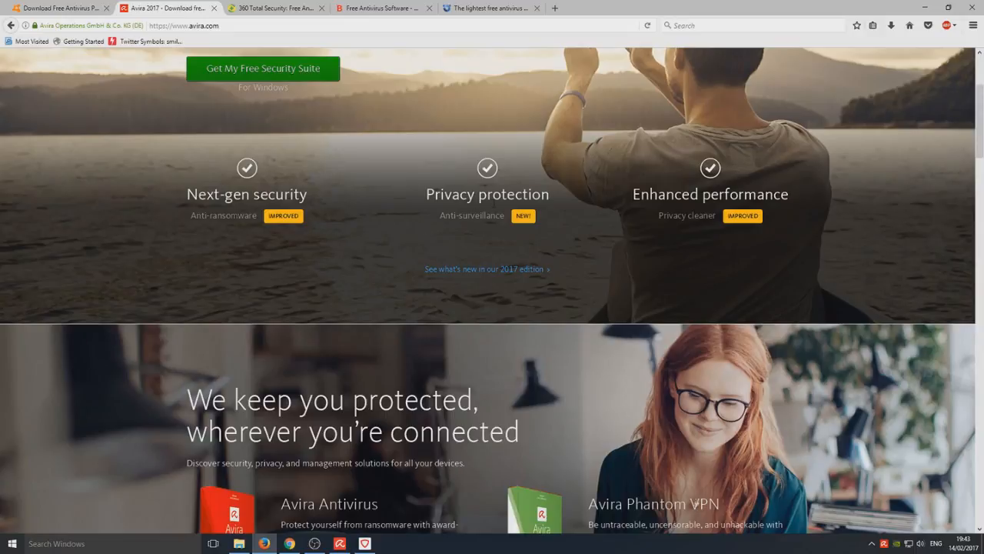
{"action": "mouse_move", "coordinate": [726, 209]}
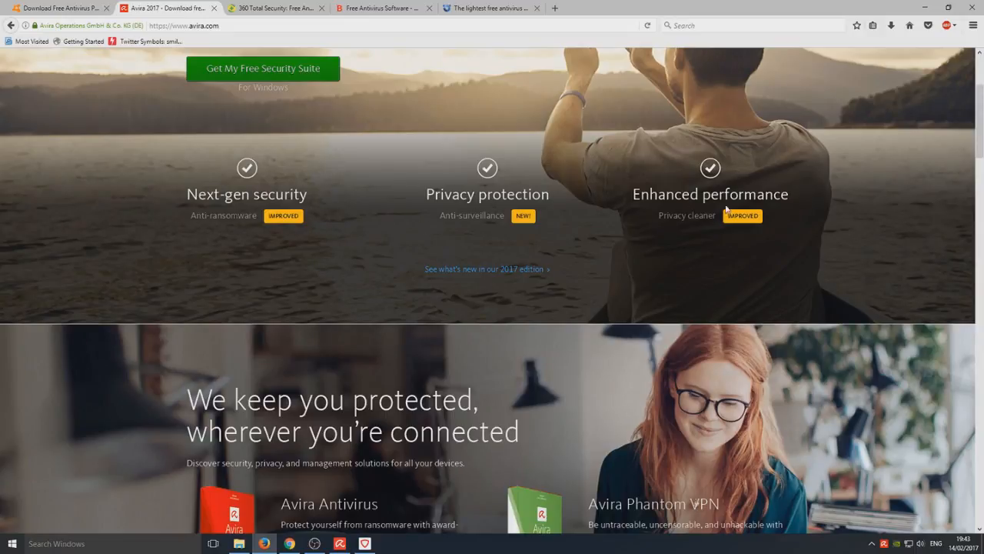
{"action": "mouse_move", "coordinate": [644, 216]}
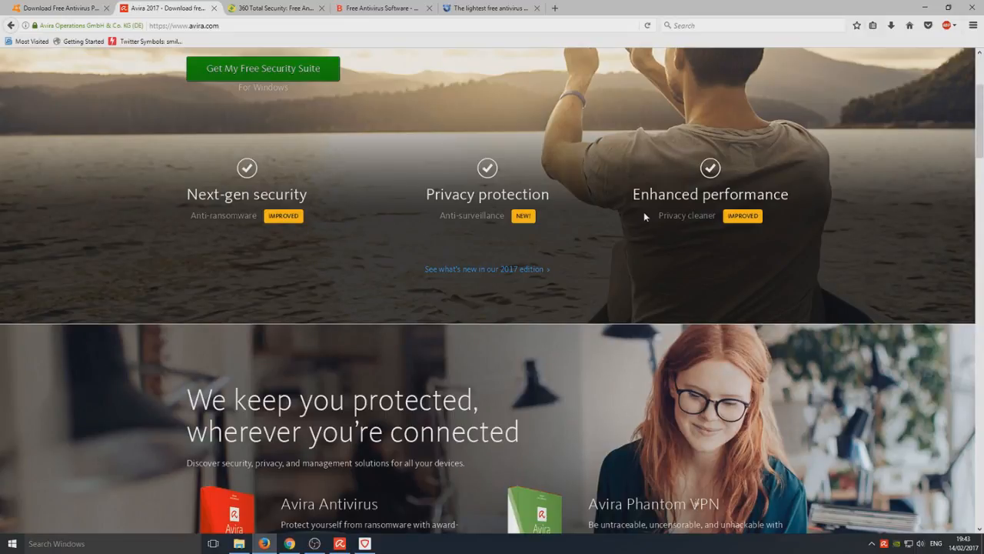
{"action": "scroll", "scroll_direction": "down", "scroll_amount": 3}
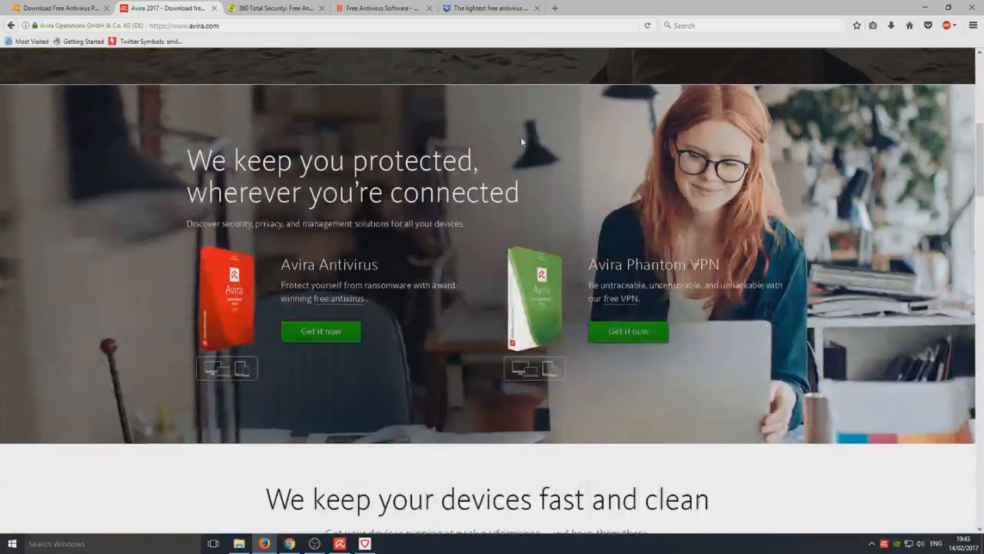
{"action": "scroll", "scroll_direction": "down", "scroll_amount": 3}
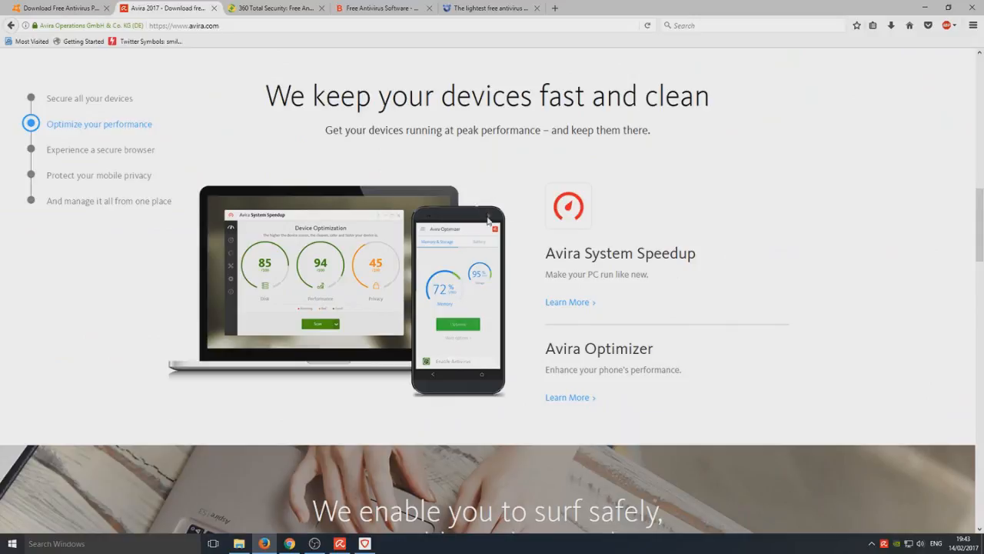
{"action": "mouse_move", "coordinate": [292, 240]}
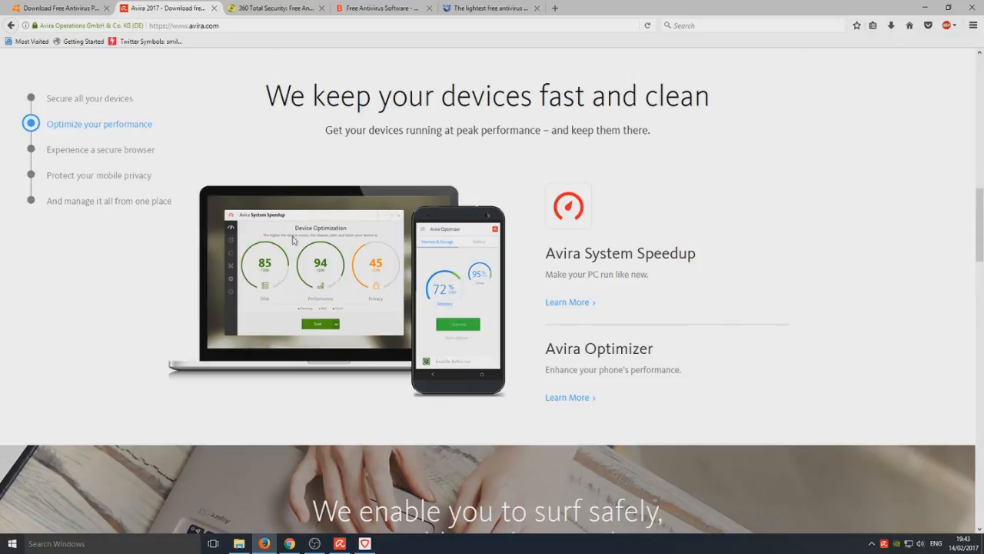
{"action": "mouse_move", "coordinate": [437, 243]}
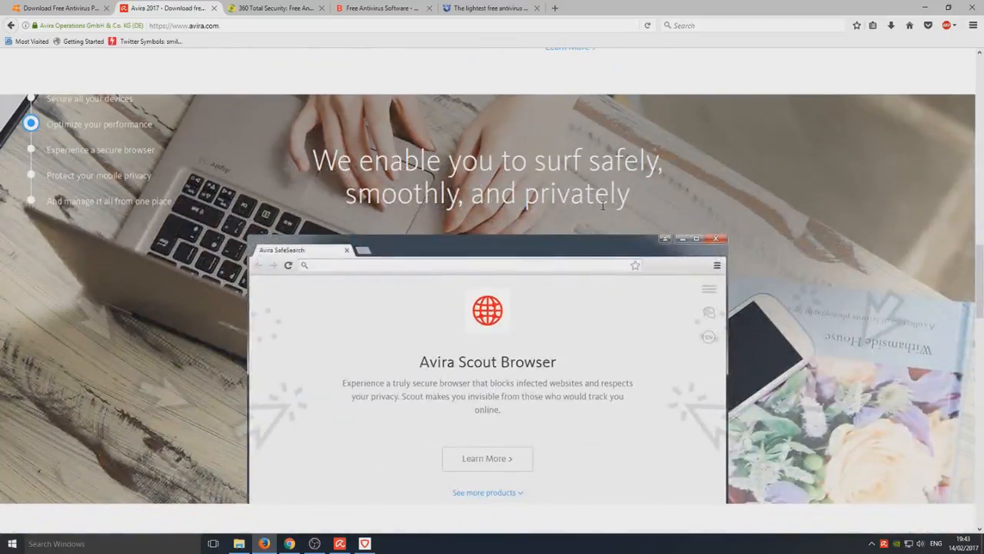
{"action": "scroll", "scroll_direction": "down", "scroll_amount": 3}
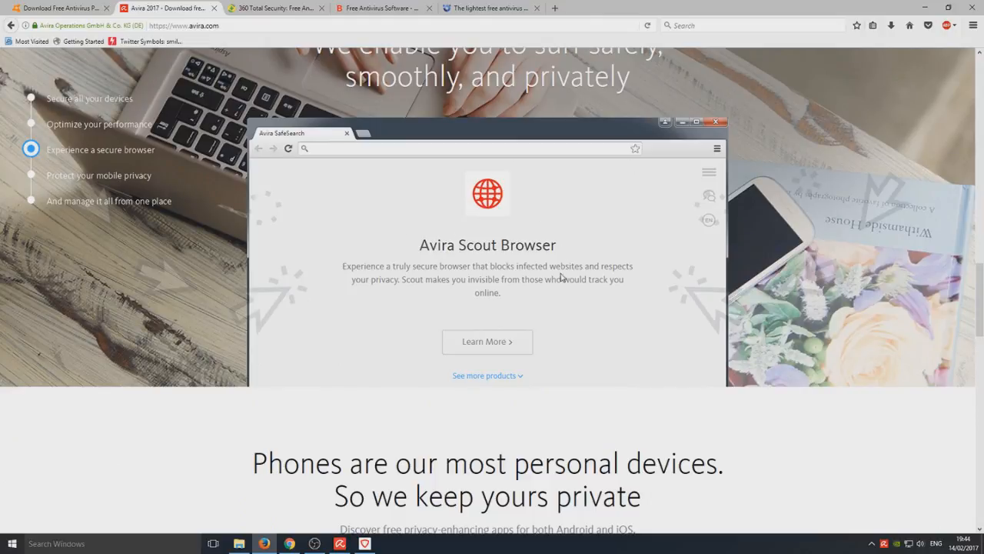
{"action": "scroll", "scroll_direction": "down", "scroll_amount": 3}
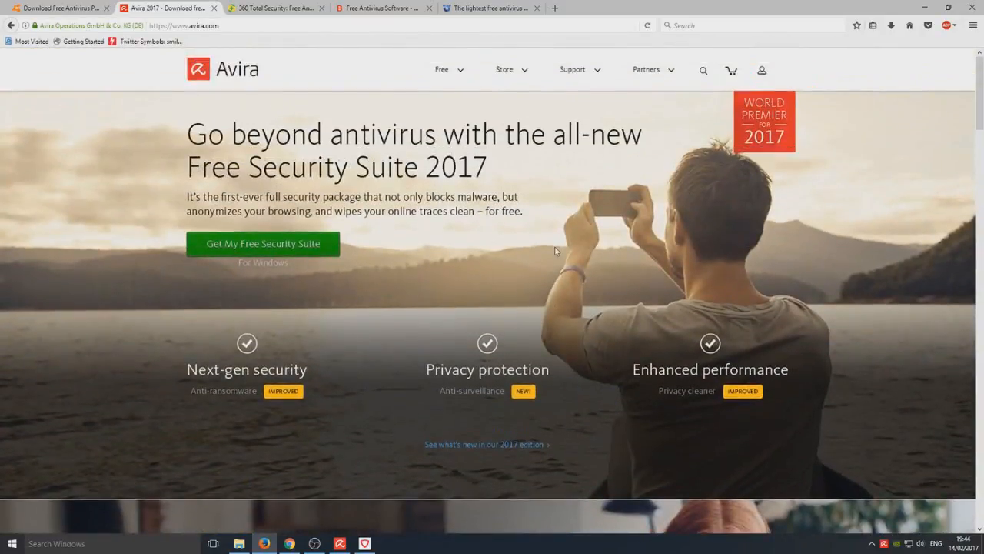
{"action": "mouse_move", "coordinate": [576, 305]}
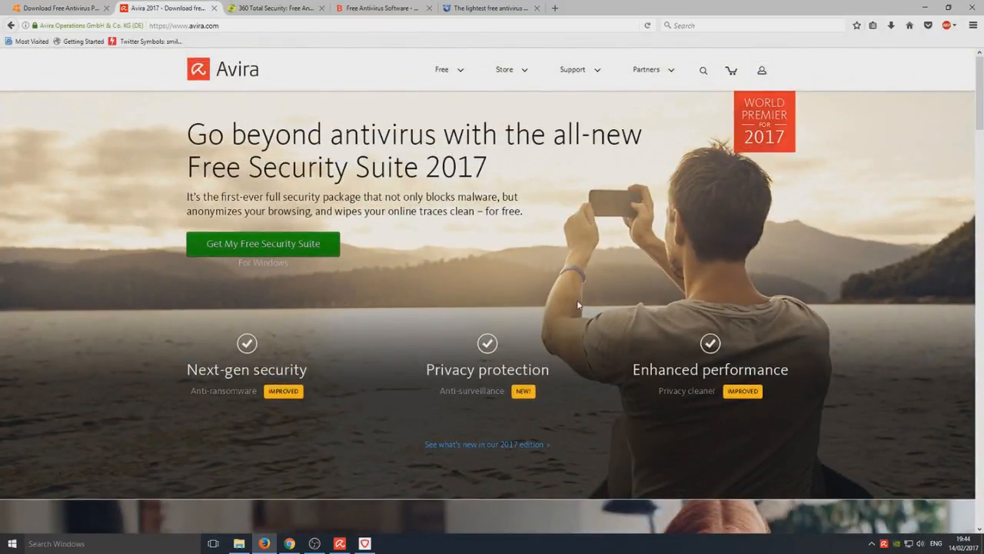
{"action": "mouse_move", "coordinate": [650, 305]}
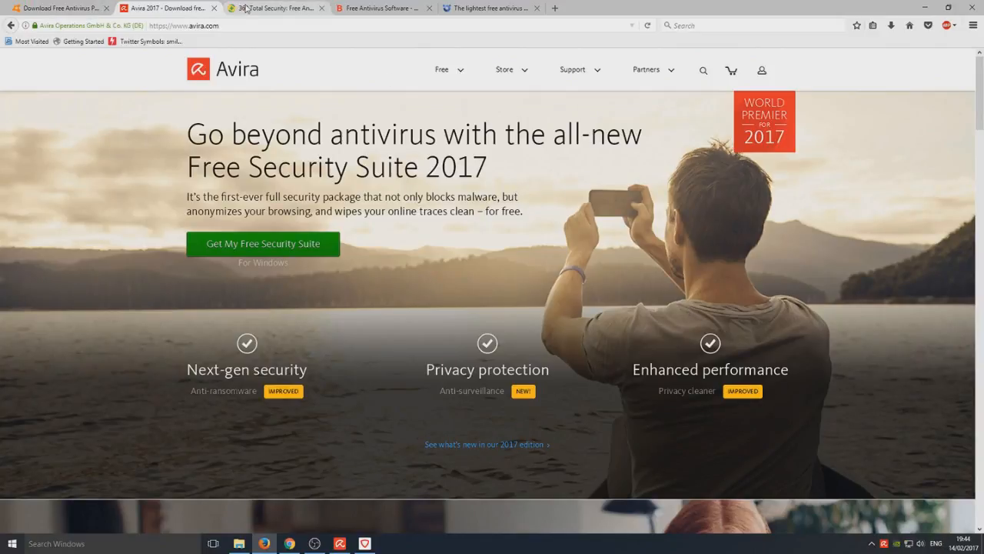
- Switch to the 360 Total Security tab and scroll past Free Download to the Simple yet Powerful section
{"action": "left_click", "coordinate": [274, 9]}
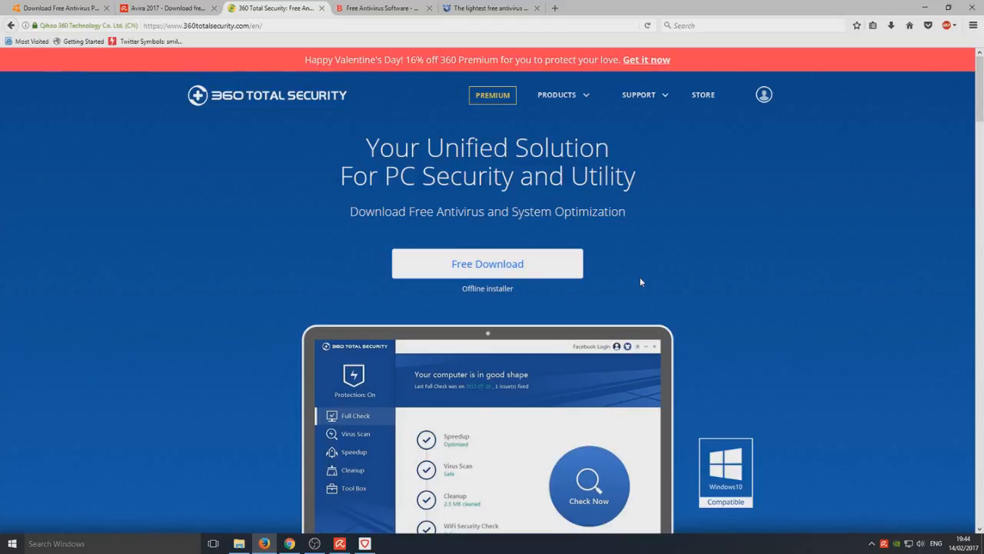
{"action": "scroll", "scroll_direction": "down", "scroll_amount": 3}
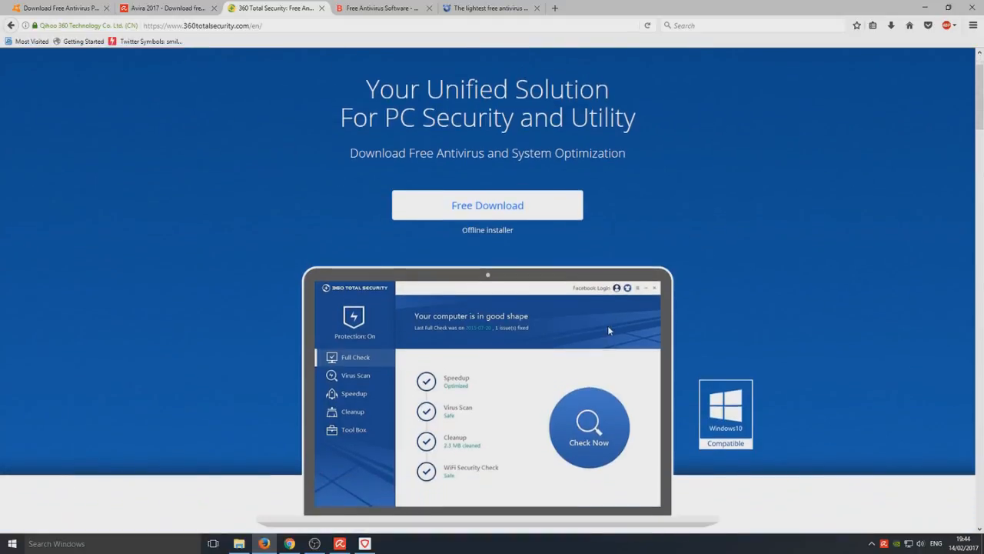
{"action": "mouse_move", "coordinate": [472, 279]}
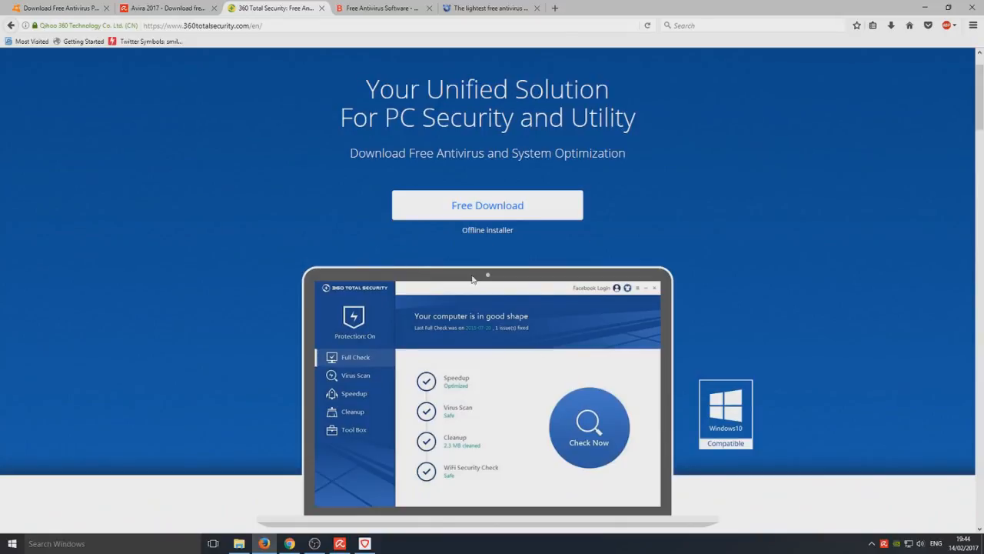
{"action": "mouse_move", "coordinate": [567, 231]}
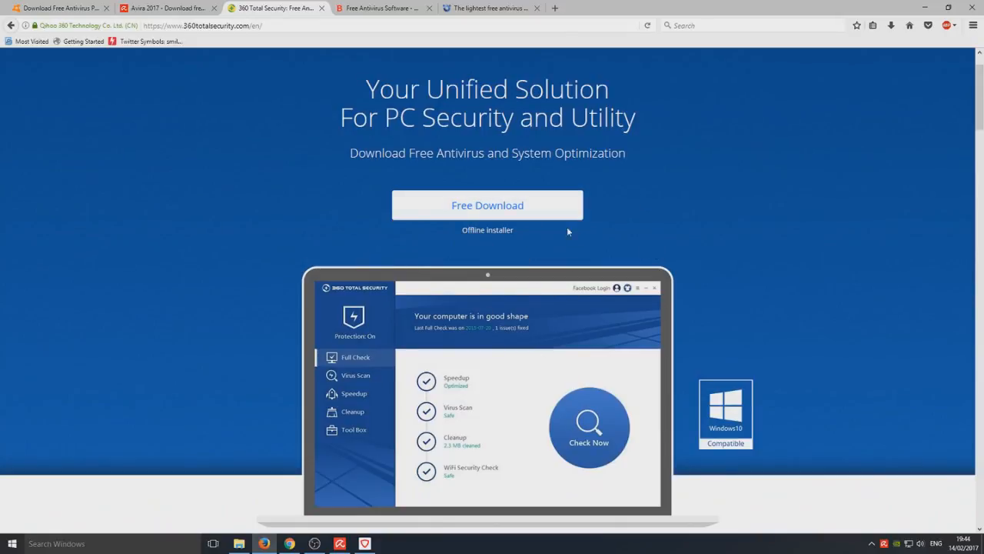
{"action": "mouse_move", "coordinate": [663, 319]}
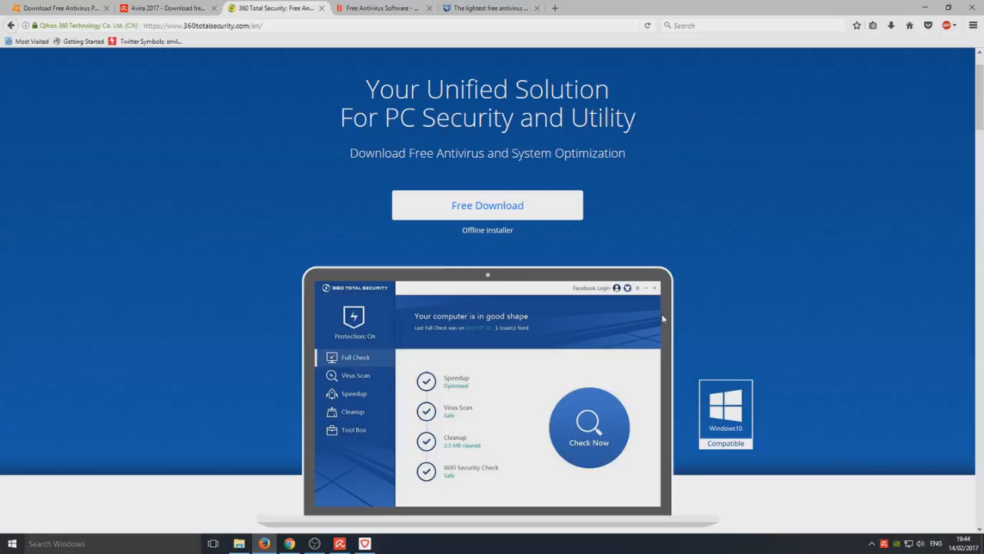
{"action": "mouse_move", "coordinate": [722, 339]}
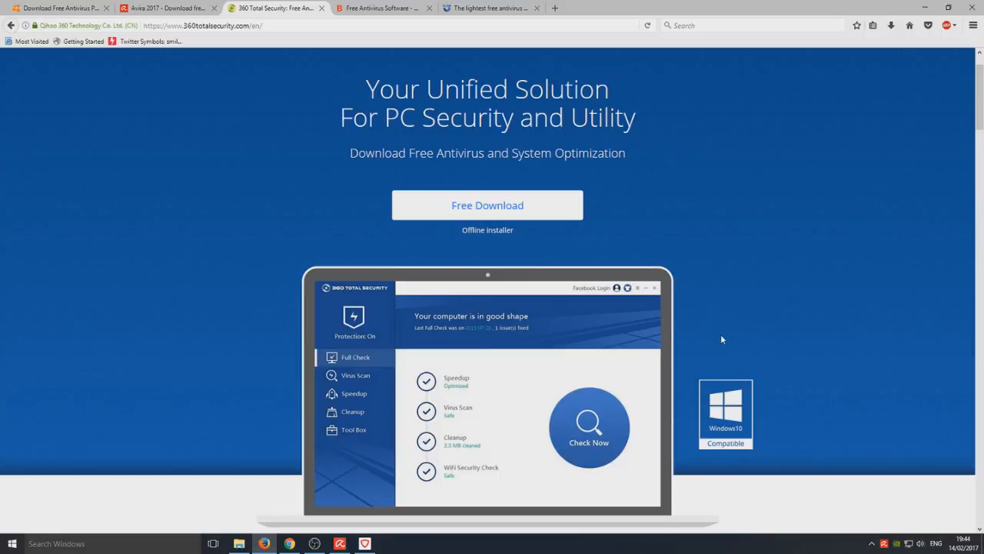
{"action": "mouse_move", "coordinate": [380, 415]}
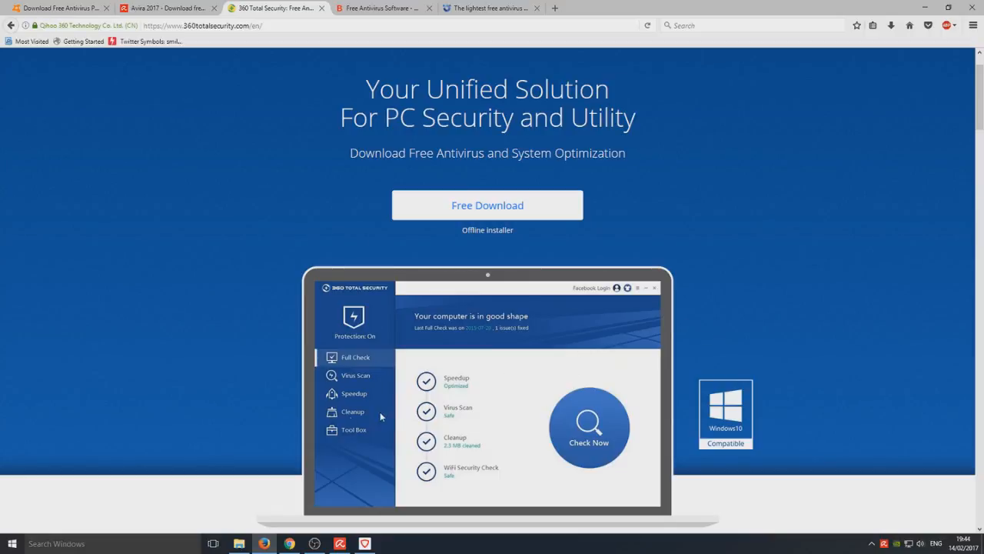
{"action": "scroll", "scroll_direction": "down", "scroll_amount": 3}
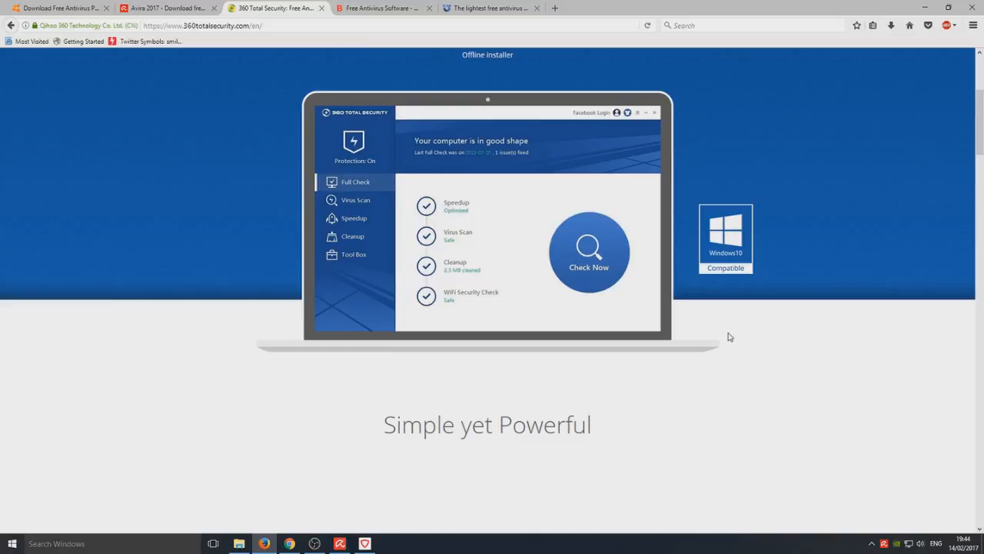
{"action": "mouse_move", "coordinate": [771, 249]}
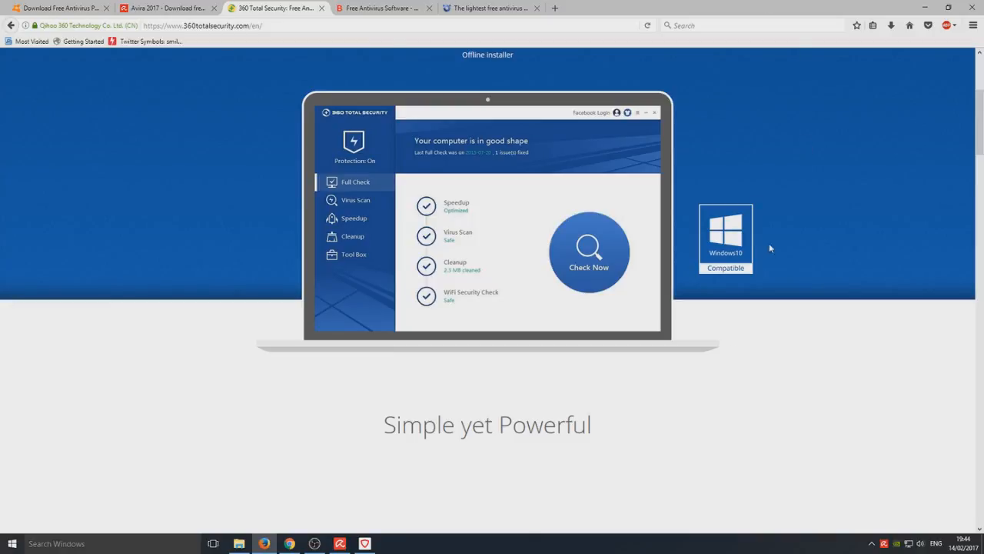
- Scroll through the protected-users counter and edition comparison table, then return to the top
{"action": "scroll", "scroll_direction": "down", "scroll_amount": 3}
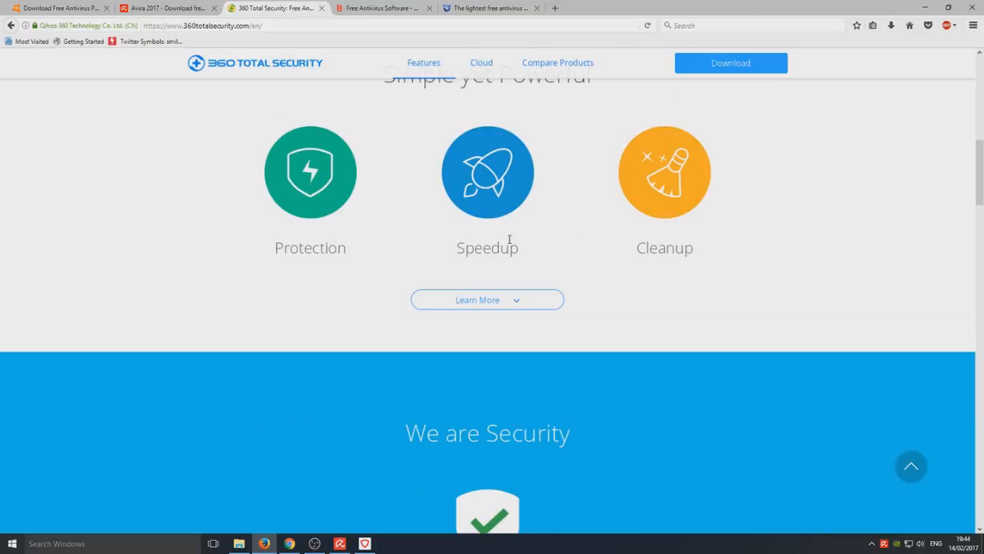
{"action": "scroll", "scroll_direction": "up", "scroll_amount": 3}
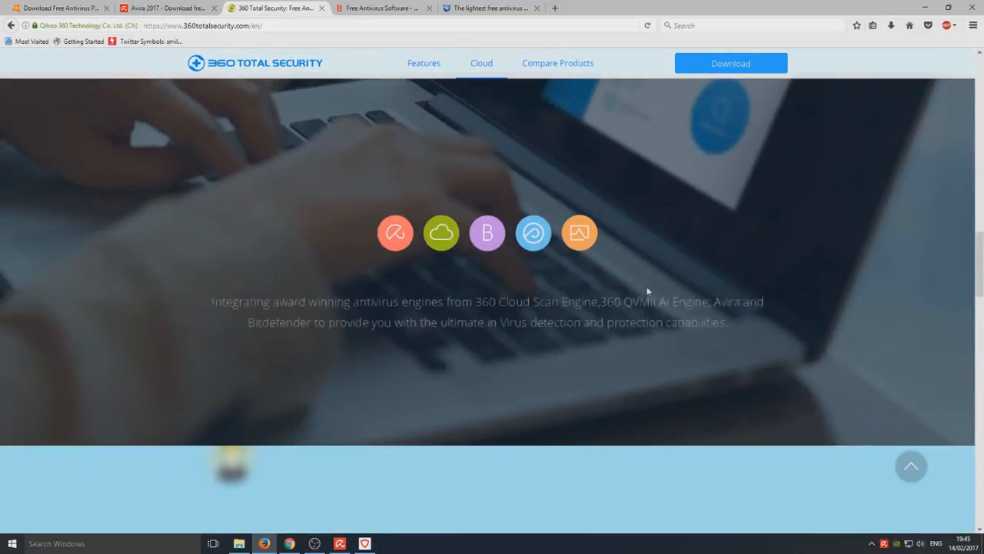
{"action": "scroll", "scroll_direction": "down", "scroll_amount": 3}
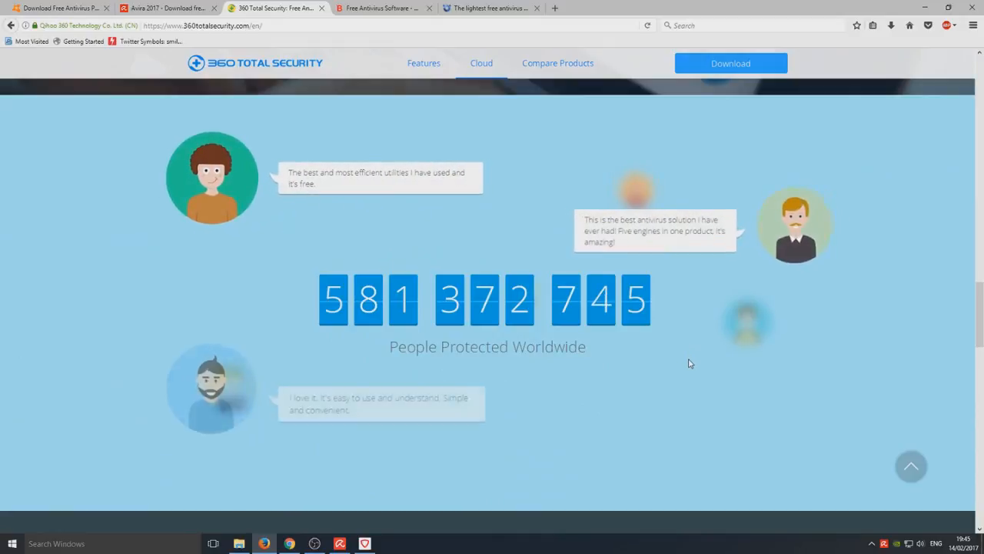
{"action": "scroll", "scroll_direction": "down", "scroll_amount": 3}
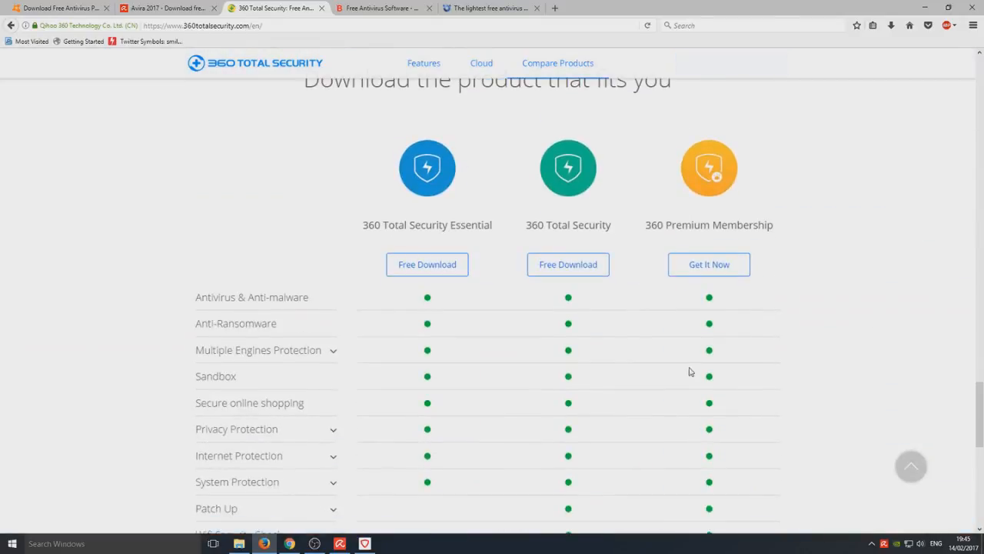
{"action": "scroll", "scroll_direction": "down", "scroll_amount": 3}
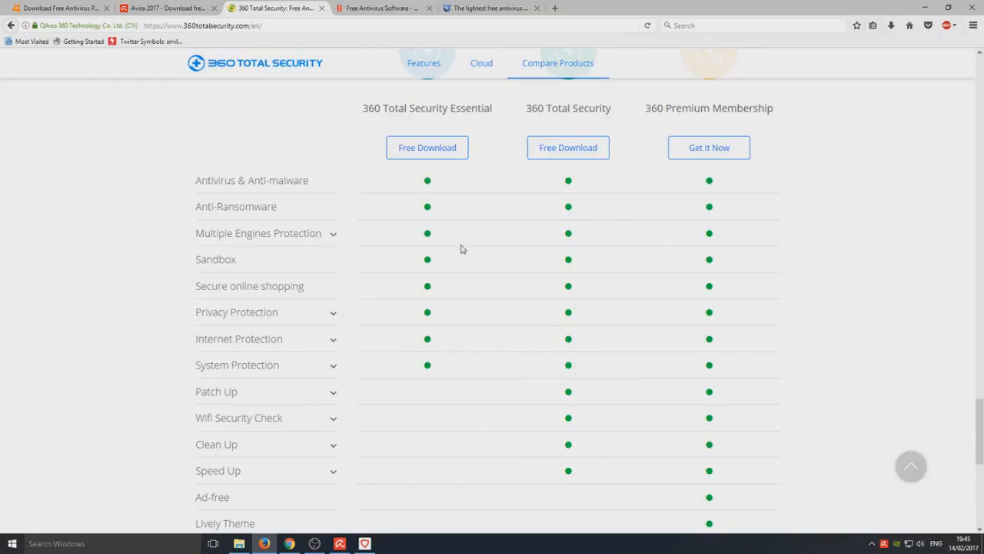
{"action": "scroll", "scroll_direction": "down", "scroll_amount": 3}
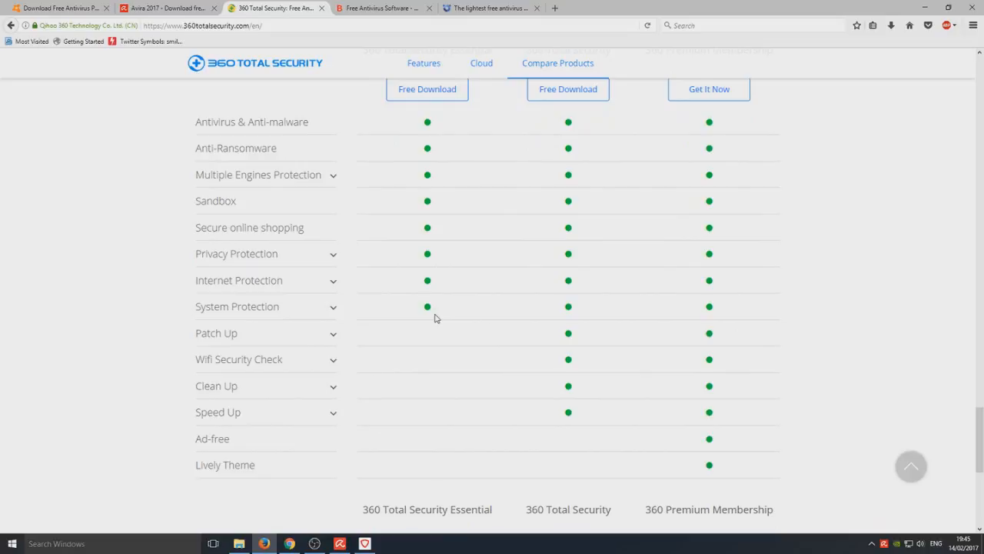
{"action": "mouse_move", "coordinate": [440, 318]}
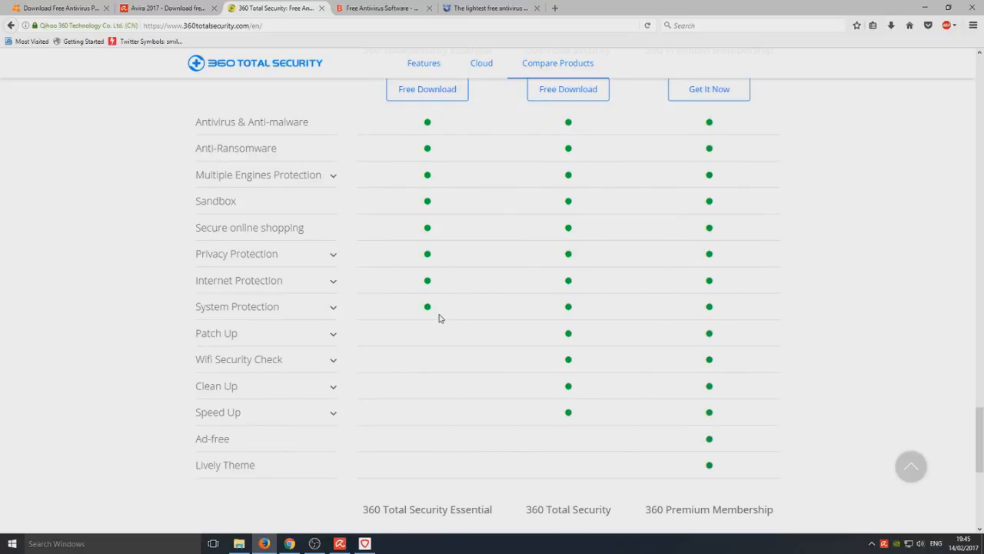
{"action": "mouse_move", "coordinate": [449, 335]}
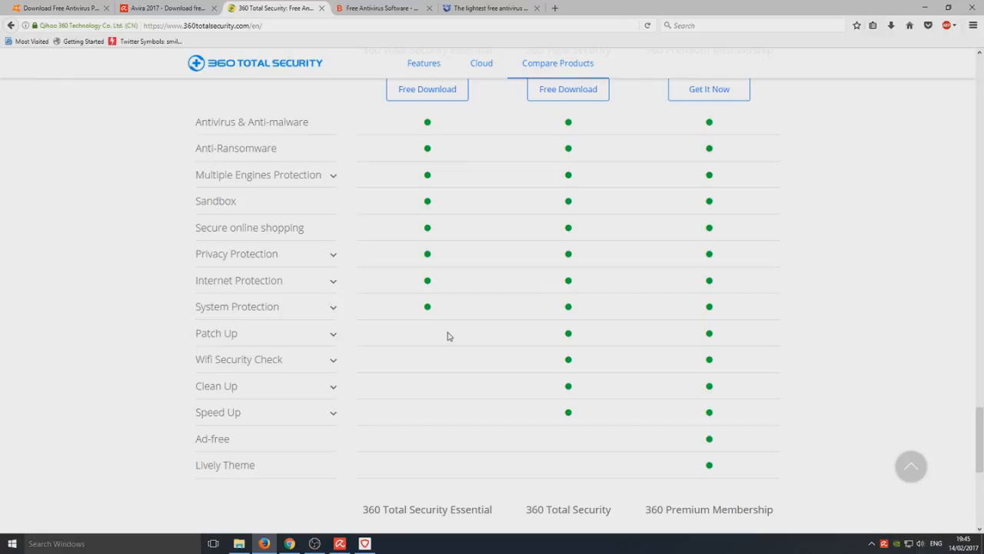
{"action": "mouse_move", "coordinate": [477, 284]}
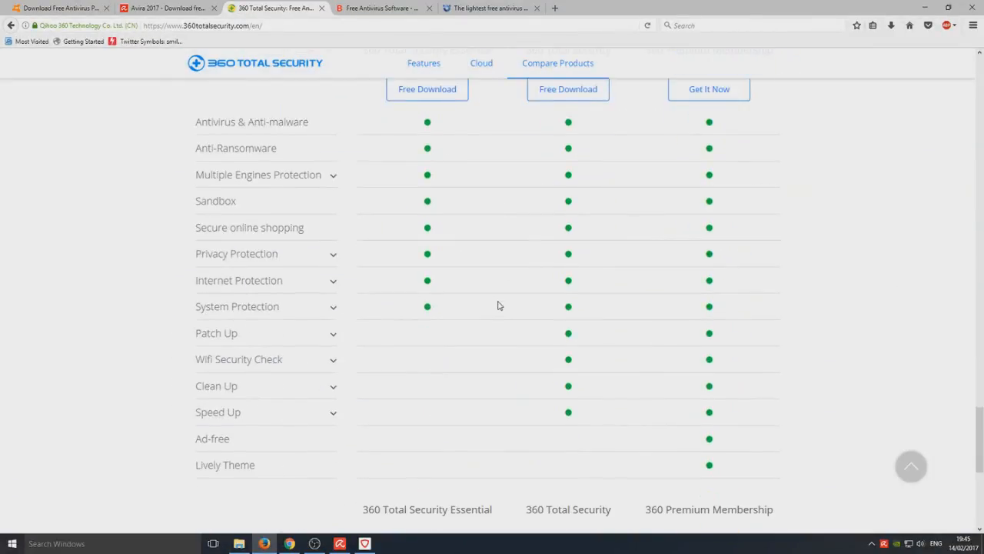
{"action": "left_click", "coordinate": [481, 63]}
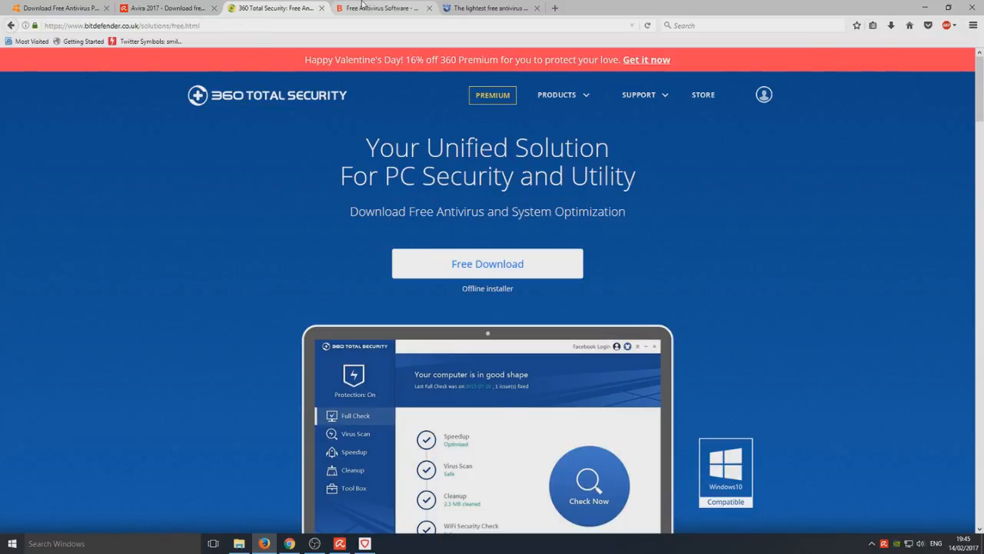
{"action": "left_click", "coordinate": [377, 7]}
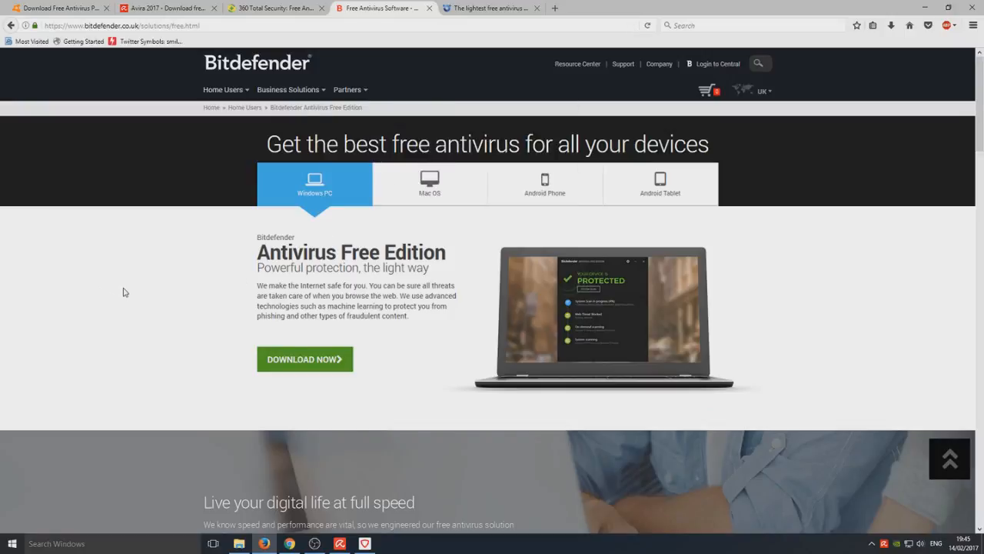
{"action": "mouse_move", "coordinate": [128, 299]}
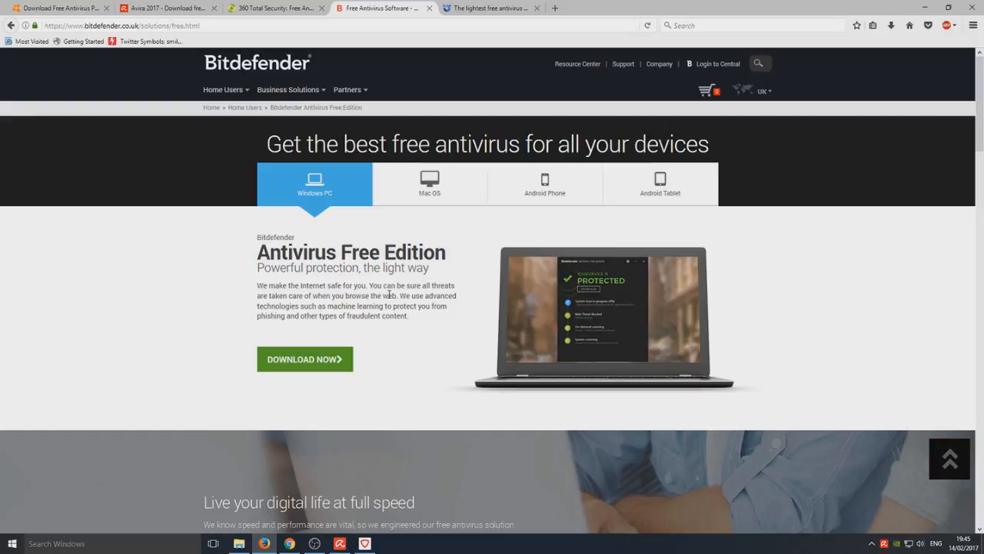
{"action": "scroll", "scroll_direction": "down", "scroll_amount": 3}
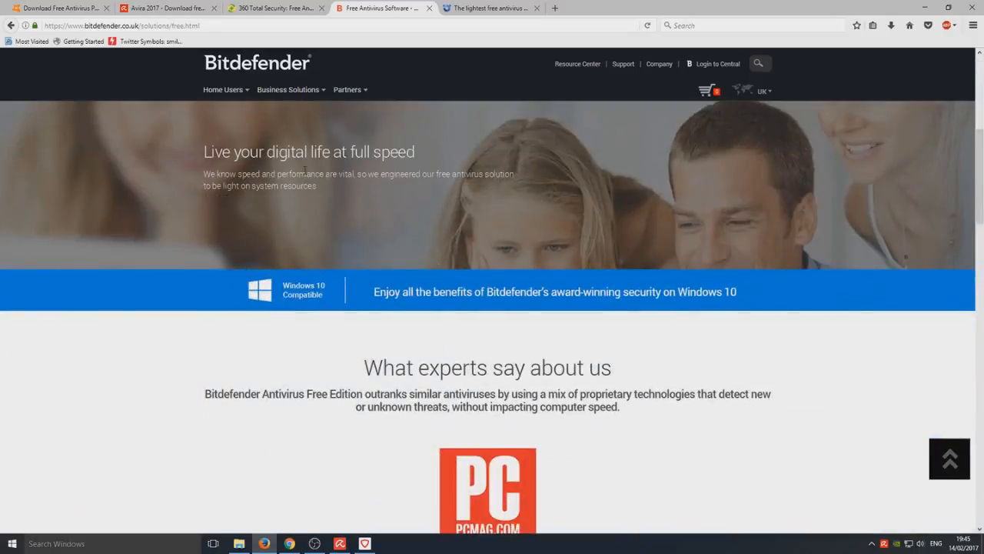
{"action": "mouse_move", "coordinate": [324, 243]}
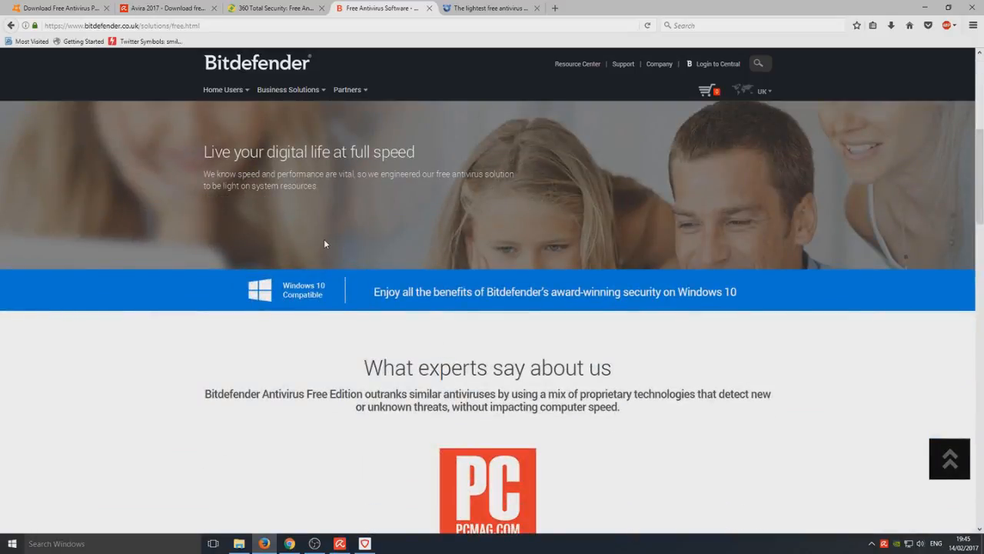
{"action": "scroll", "scroll_direction": "down", "scroll_amount": 3}
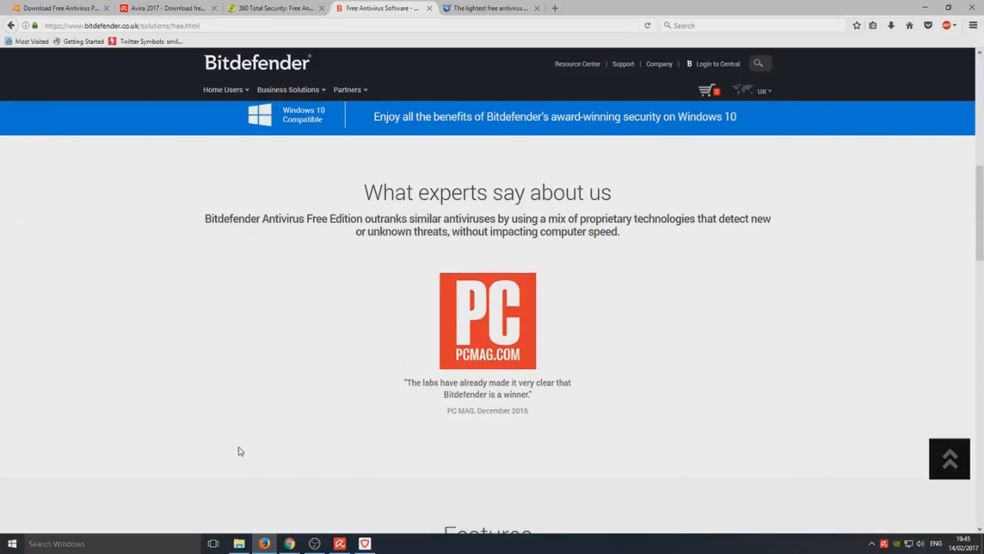
{"action": "mouse_move", "coordinate": [378, 426]}
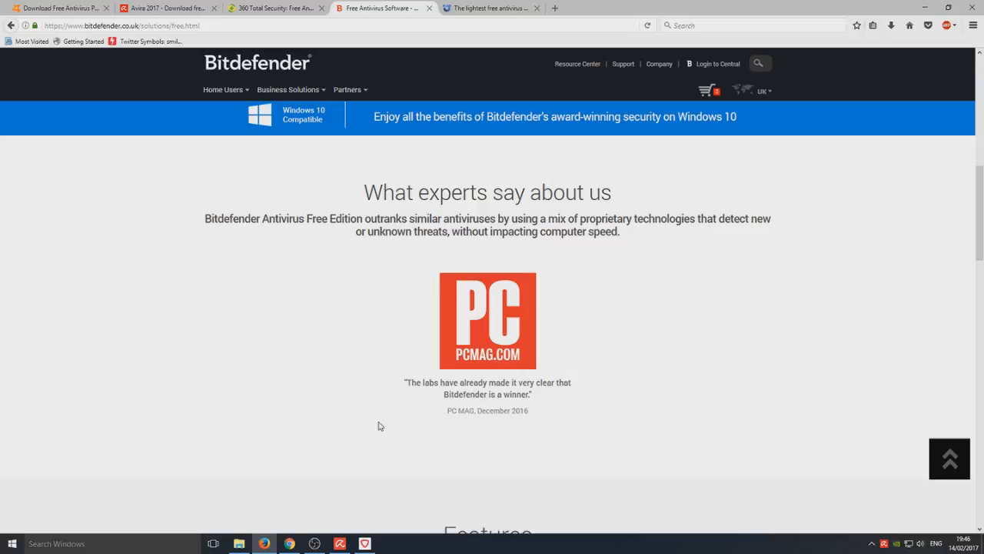
{"action": "scroll", "scroll_direction": "down", "scroll_amount": 3}
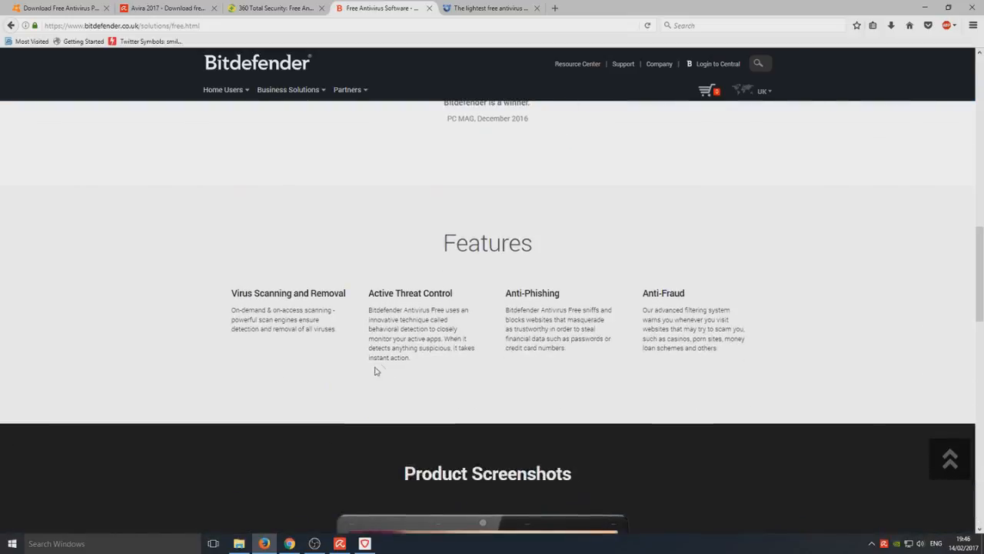
{"action": "scroll", "scroll_direction": "down", "scroll_amount": 3}
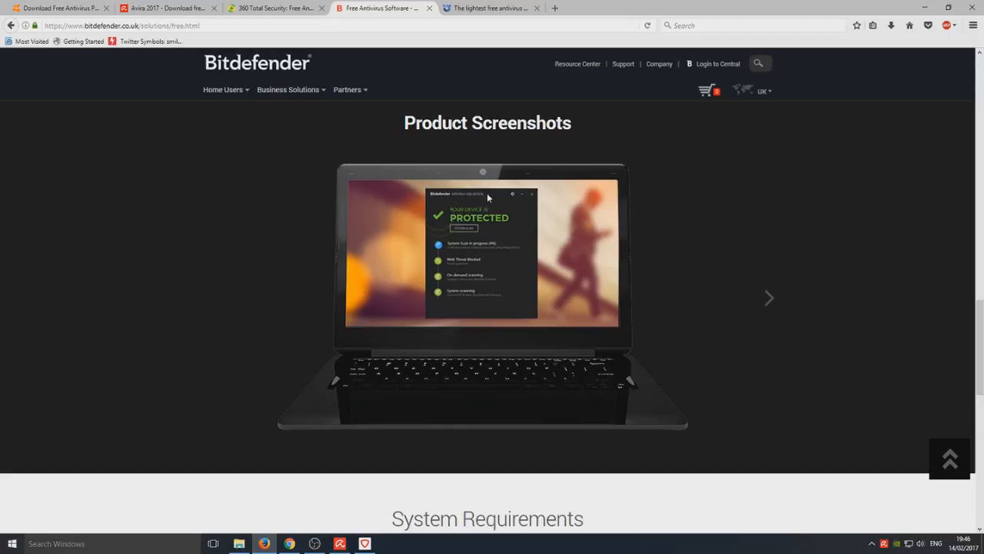
{"action": "mouse_move", "coordinate": [474, 234]}
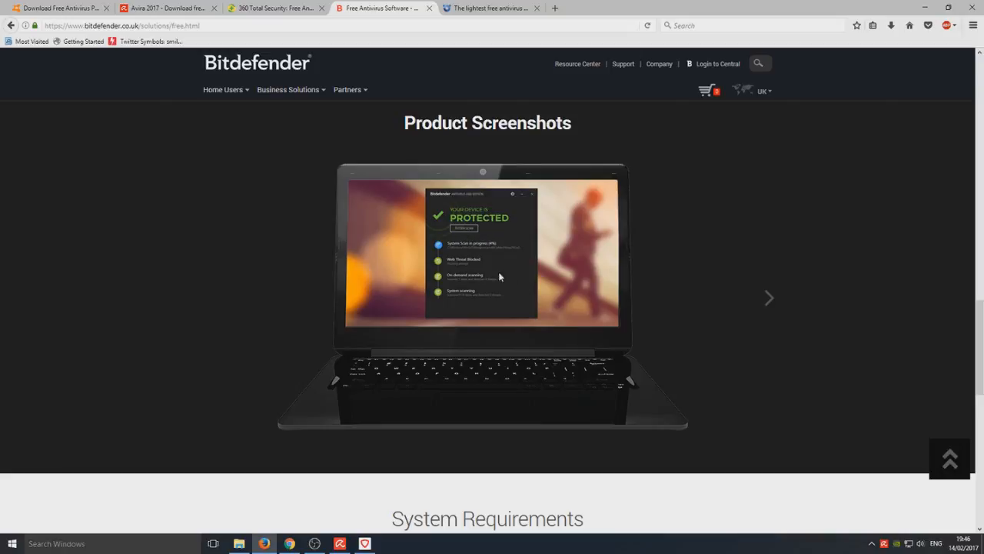
{"action": "scroll", "scroll_direction": "down", "scroll_amount": 3}
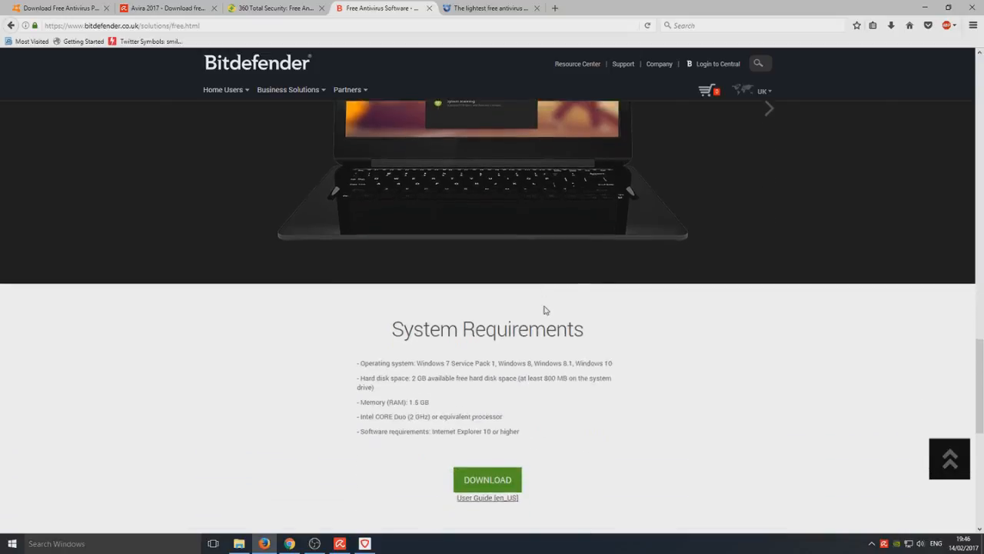
{"action": "scroll", "scroll_direction": "down", "scroll_amount": 3}
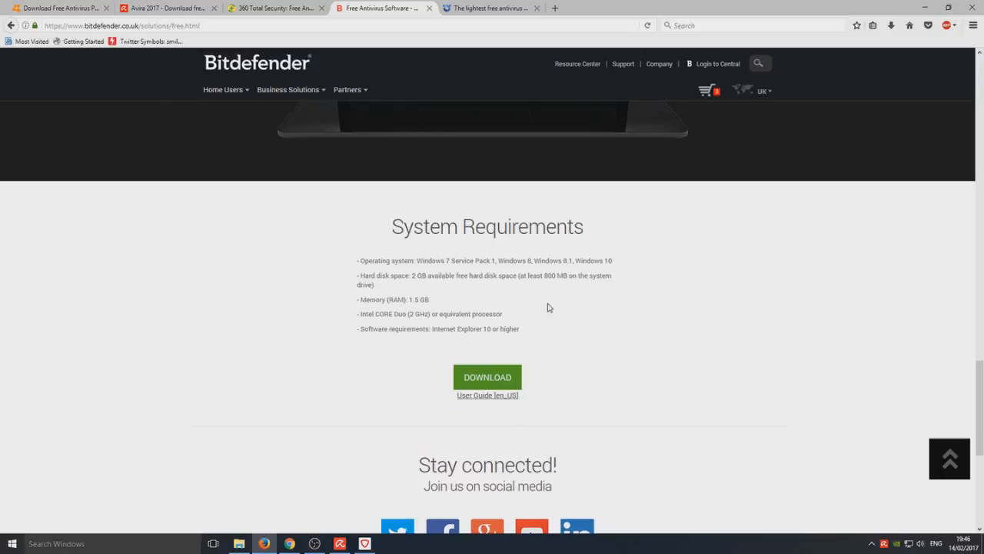
{"action": "scroll", "scroll_direction": "down", "scroll_amount": 3}
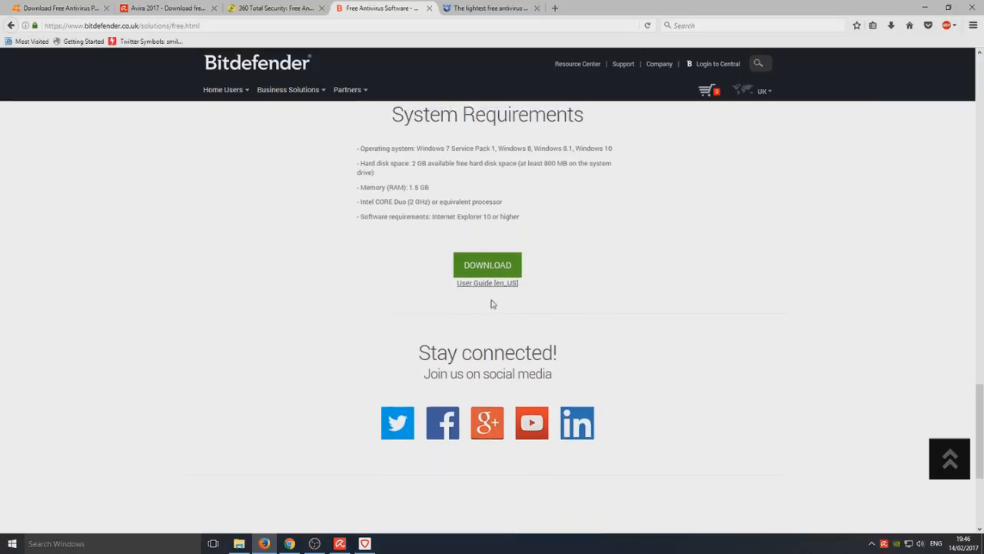
{"action": "scroll", "scroll_direction": "down", "scroll_amount": 3}
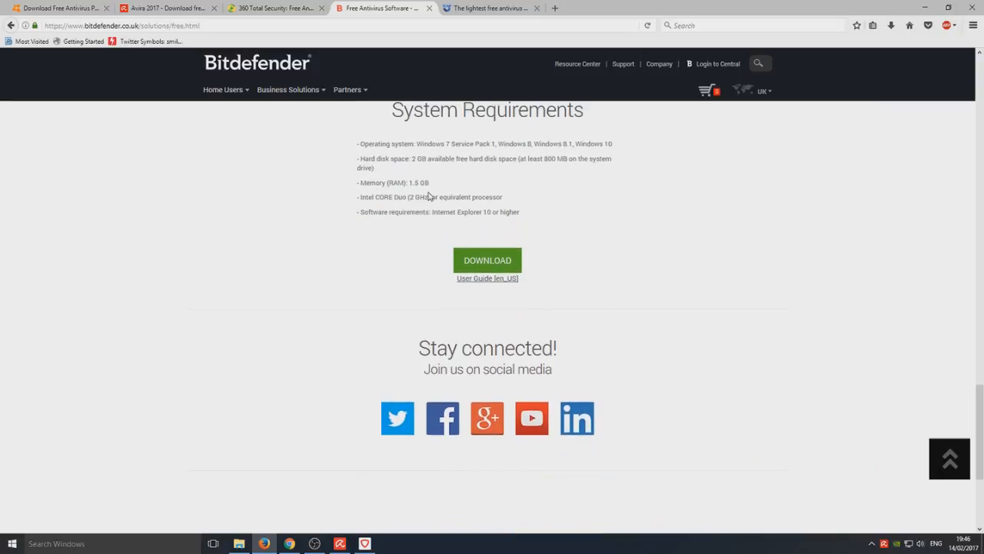
{"action": "mouse_move", "coordinate": [622, 237]}
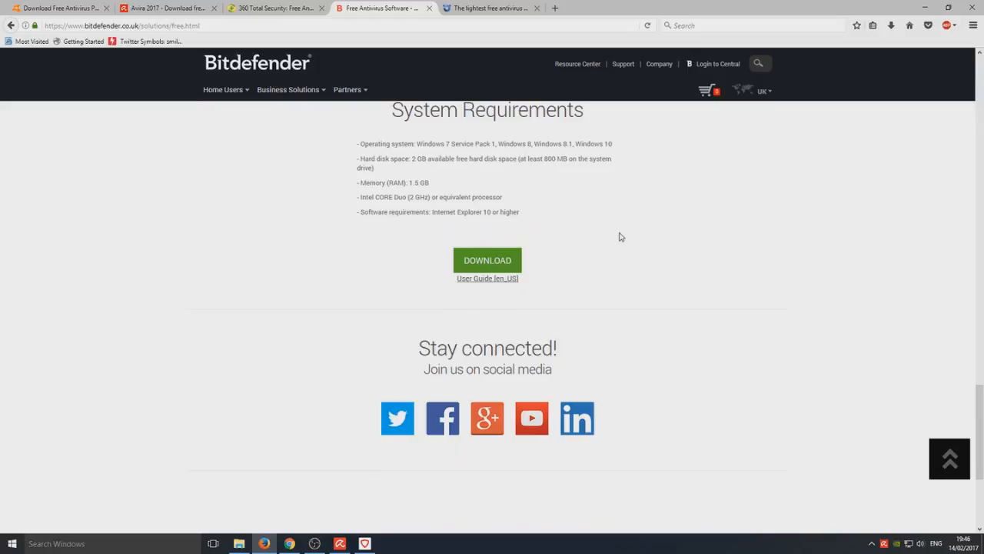
{"action": "scroll", "scroll_direction": "up", "scroll_amount": 3}
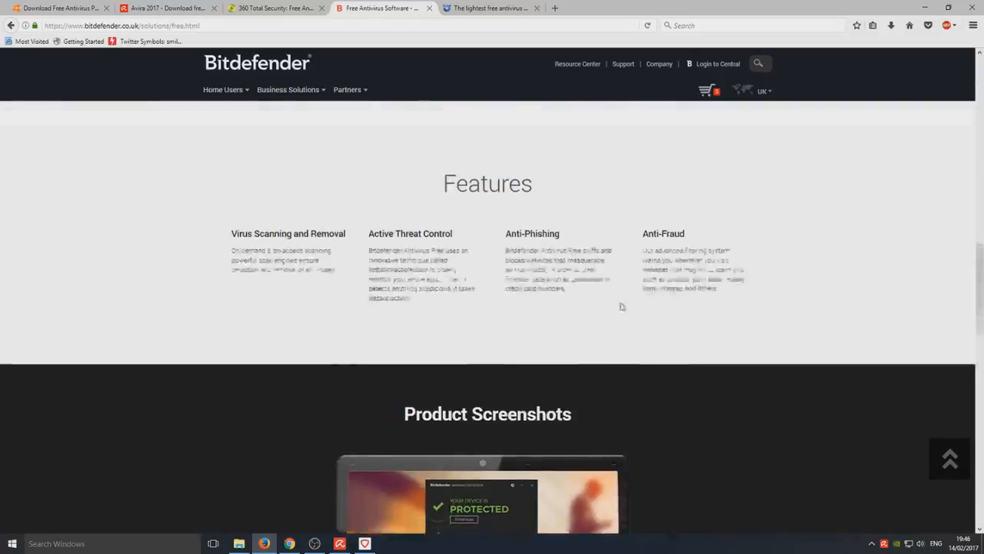
{"action": "scroll", "scroll_direction": "up", "scroll_amount": 3}
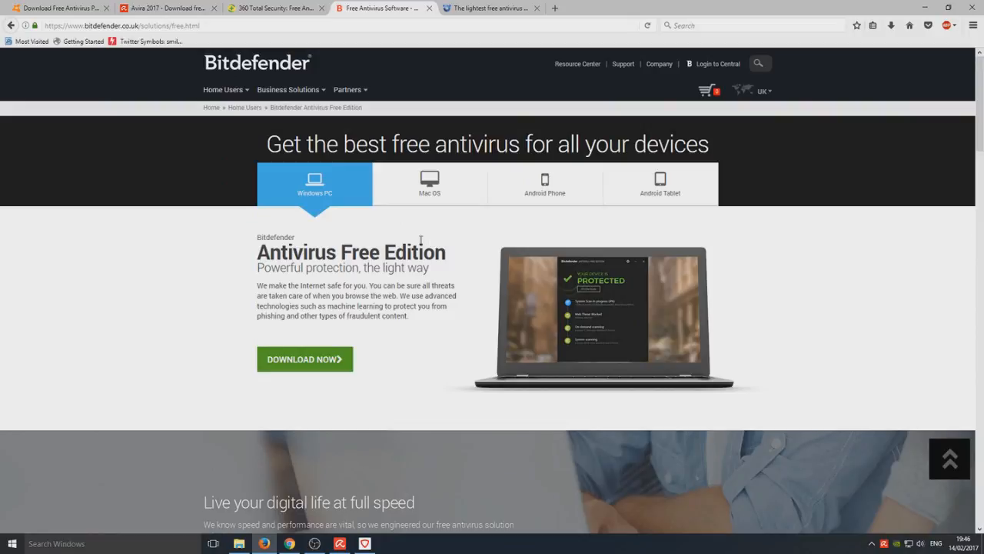
{"action": "mouse_move", "coordinate": [323, 245]}
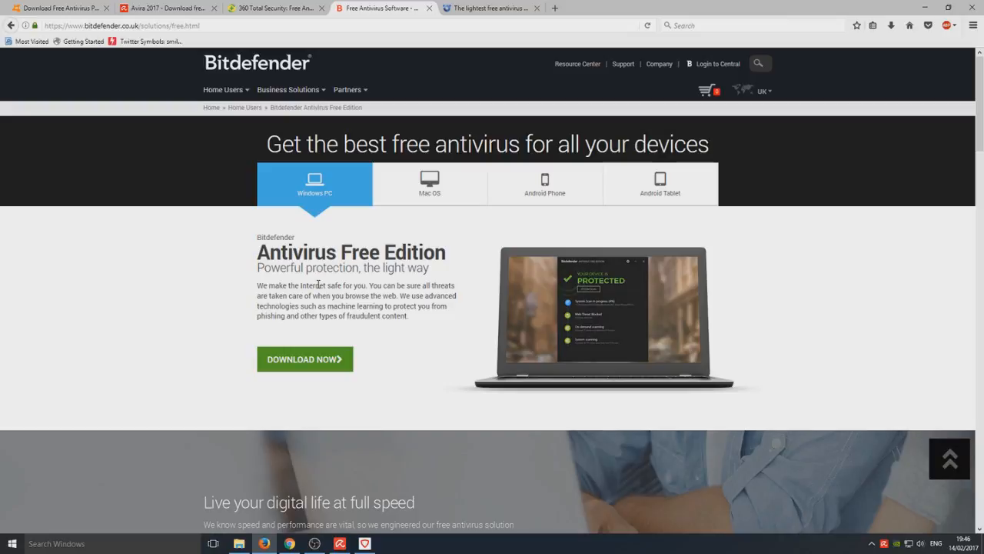
{"action": "mouse_move", "coordinate": [495, 291]}
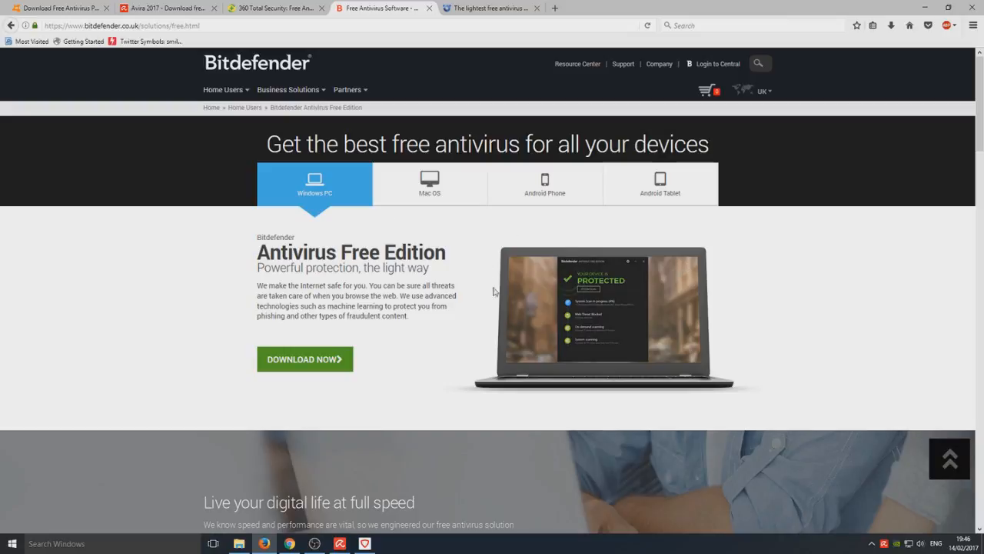
{"action": "mouse_move", "coordinate": [830, 300]}
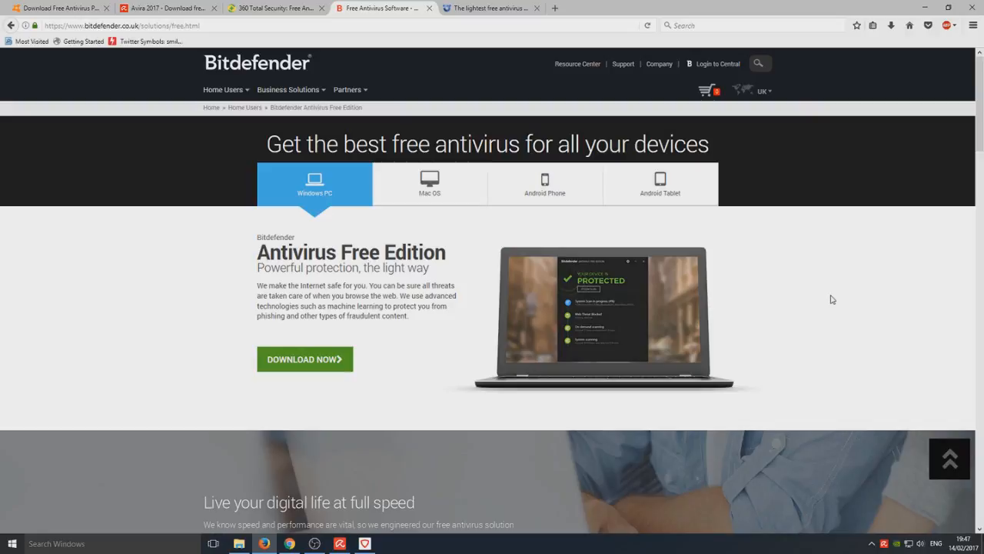
{"action": "mouse_move", "coordinate": [841, 298]}
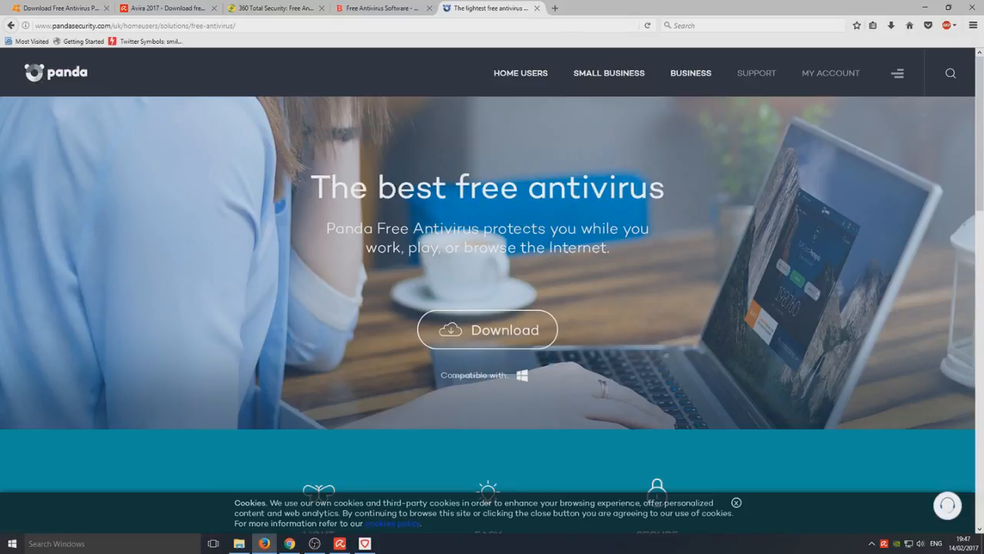
- Scroll the Panda free antivirus page to its Light, Easy, Secure features and Free versus Protection Advanced comparison
{"action": "scroll", "scroll_direction": "down", "scroll_amount": 3}
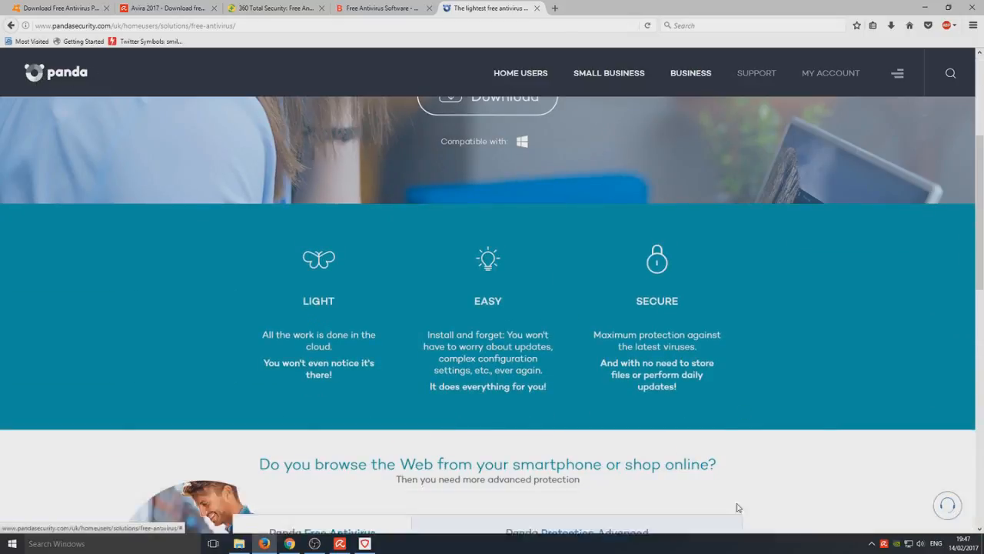
{"action": "scroll", "scroll_direction": "up", "scroll_amount": 3}
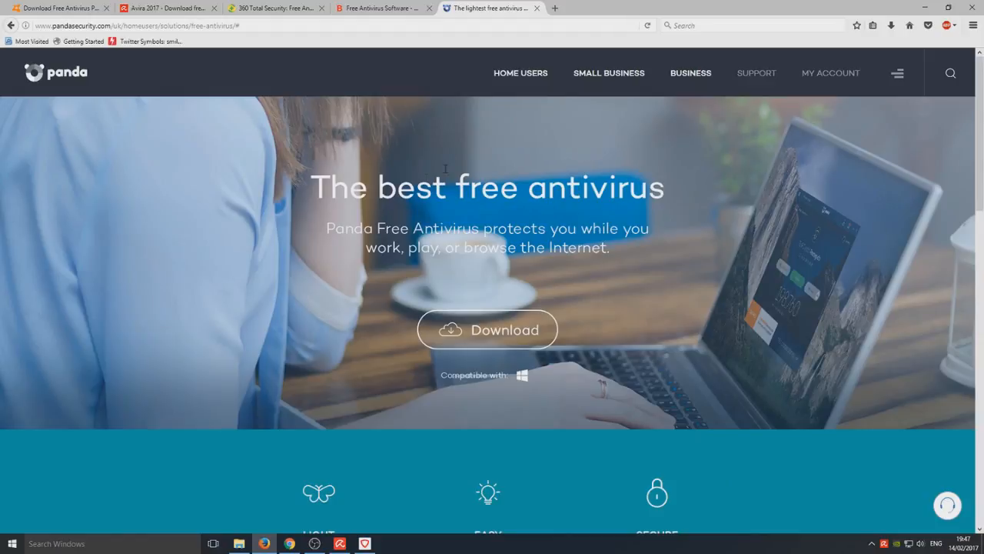
{"action": "mouse_move", "coordinate": [497, 167]}
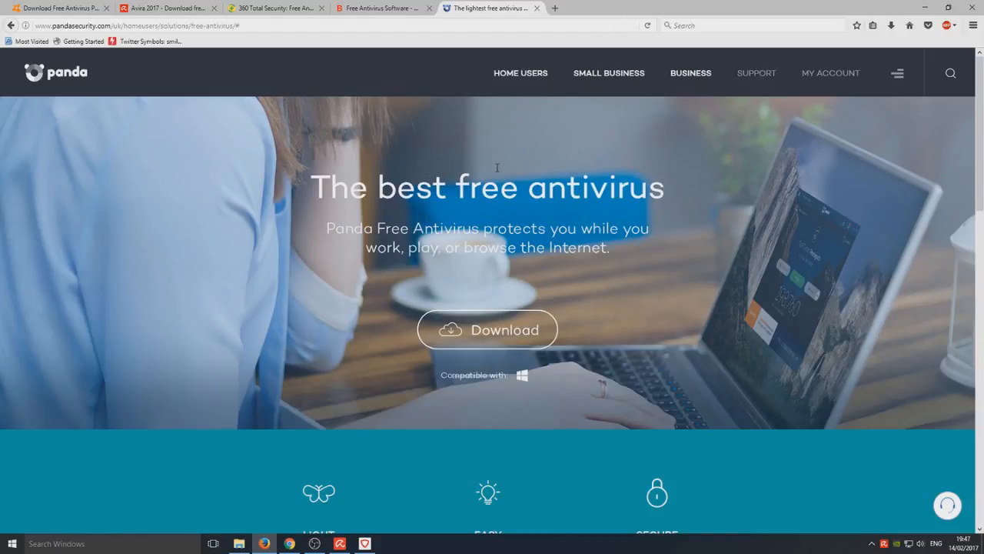
{"action": "mouse_move", "coordinate": [640, 218]}
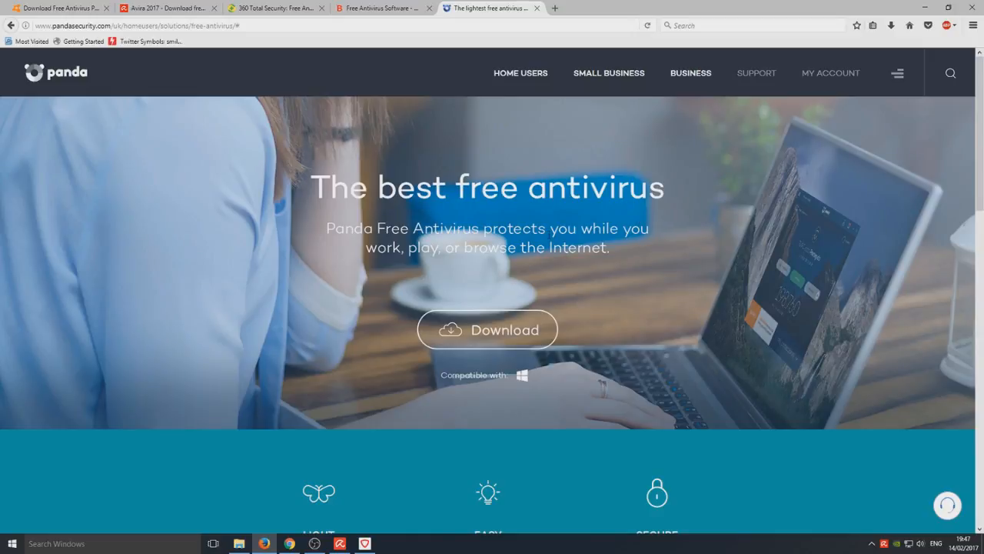
{"action": "scroll", "scroll_direction": "down", "scroll_amount": 3}
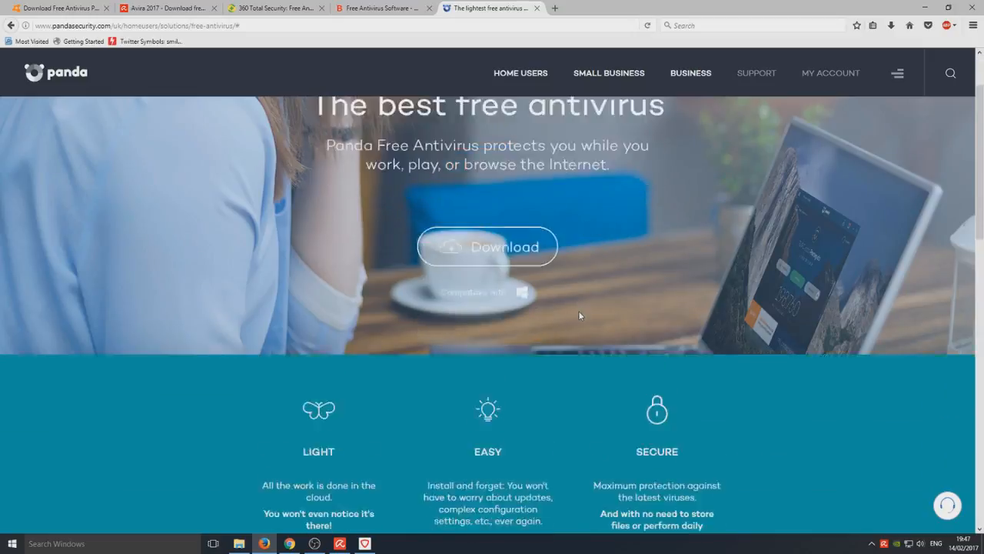
{"action": "scroll", "scroll_direction": "down", "scroll_amount": 3}
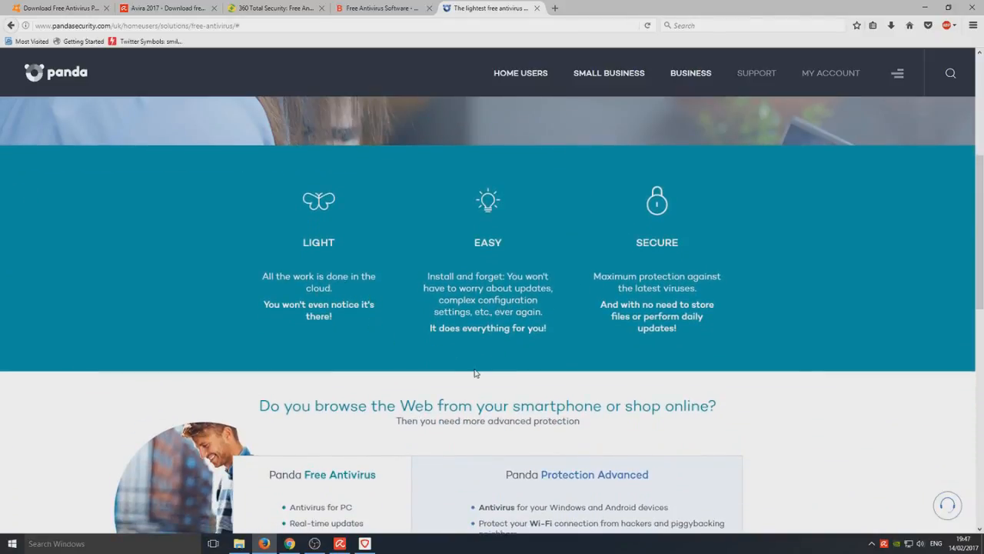
{"action": "mouse_move", "coordinate": [477, 363]}
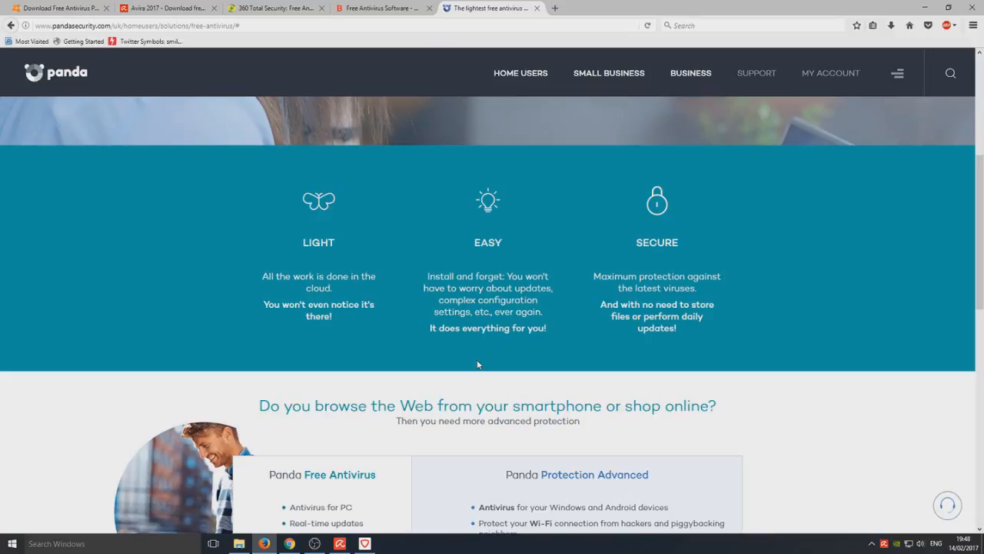
{"action": "mouse_move", "coordinate": [505, 350]}
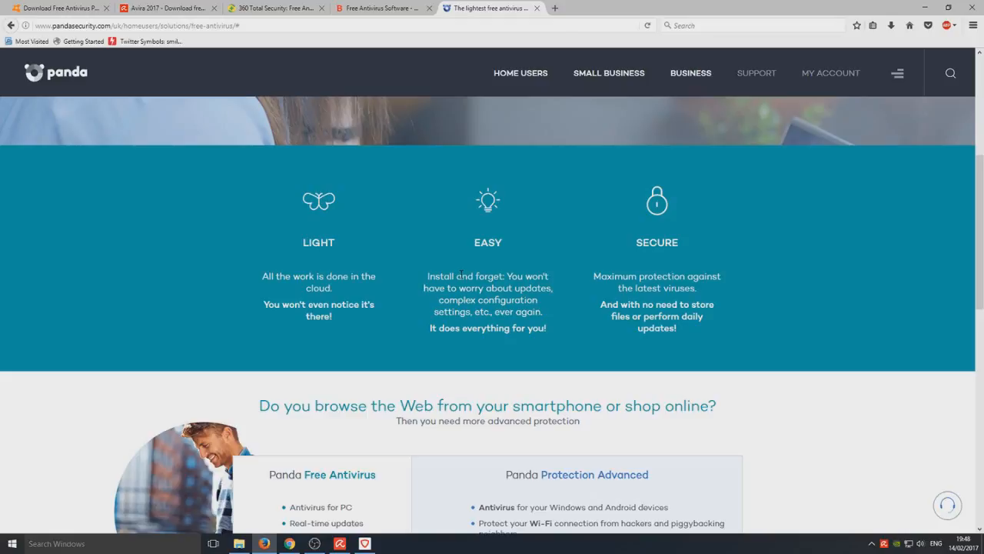
{"action": "mouse_move", "coordinate": [649, 267]}
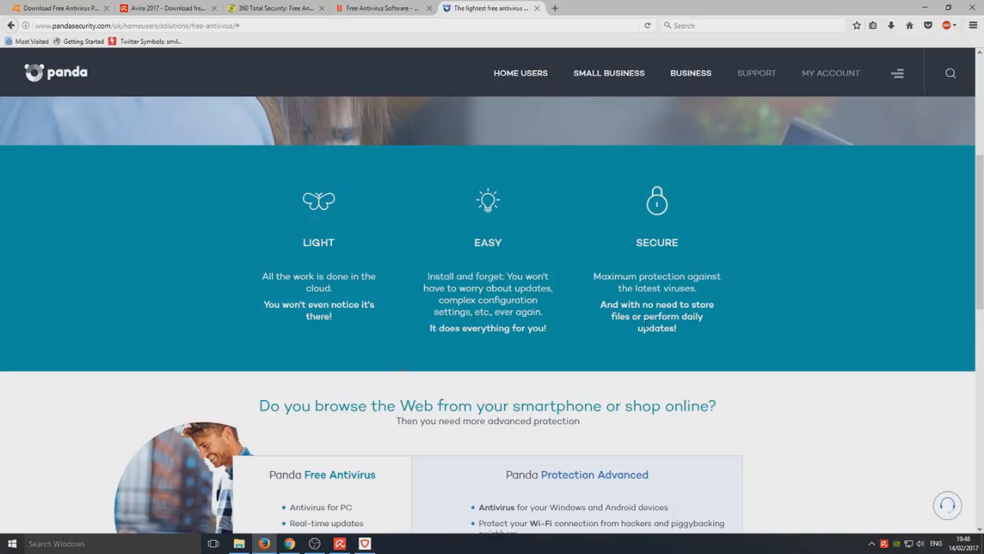
{"action": "scroll", "scroll_direction": "down", "scroll_amount": 3}
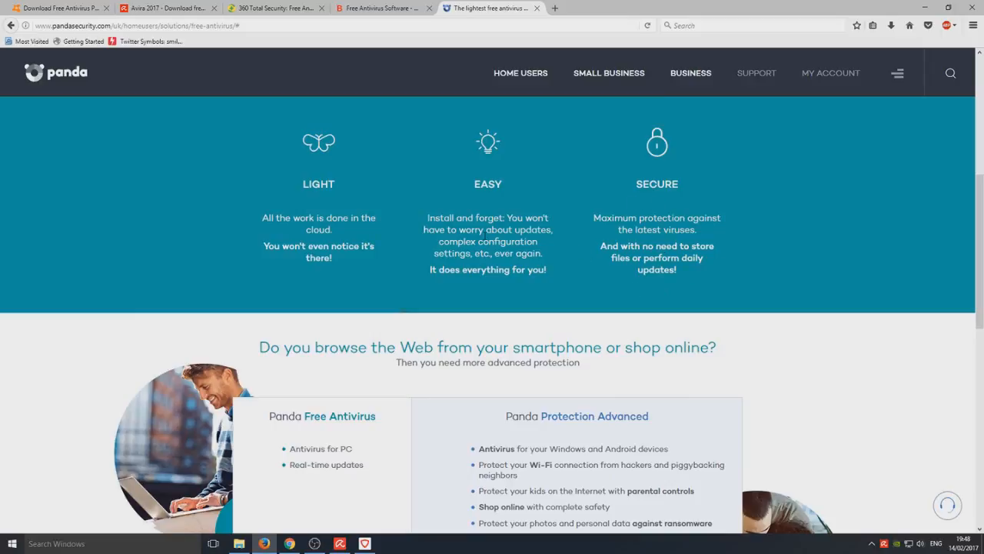
{"action": "scroll", "scroll_direction": "down", "scroll_amount": 3}
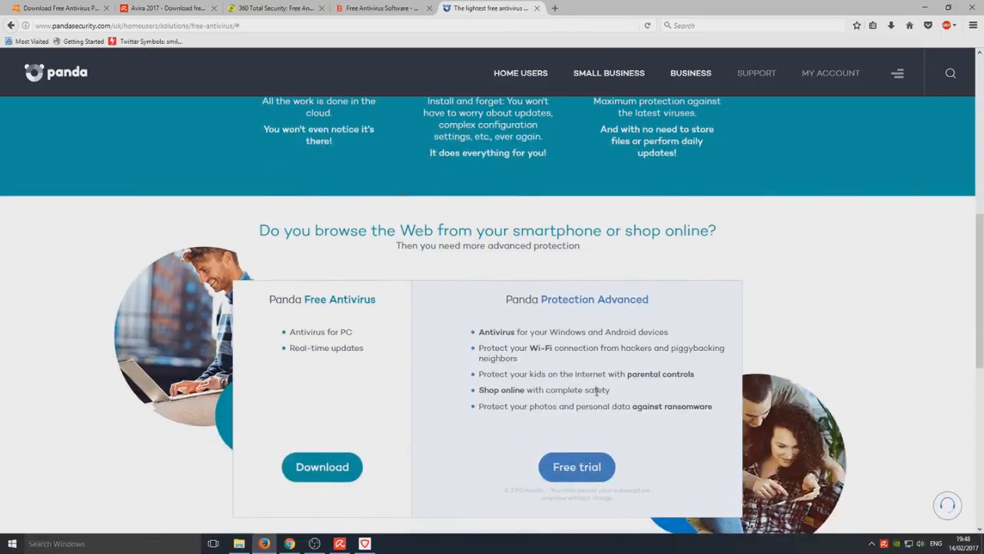
{"action": "scroll", "scroll_direction": "down", "scroll_amount": 3}
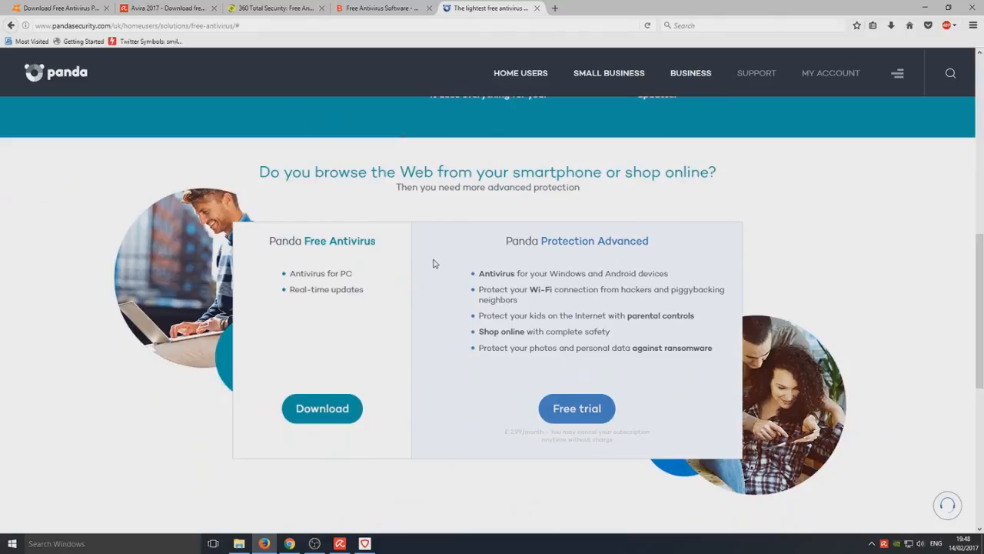
{"action": "mouse_move", "coordinate": [553, 304]}
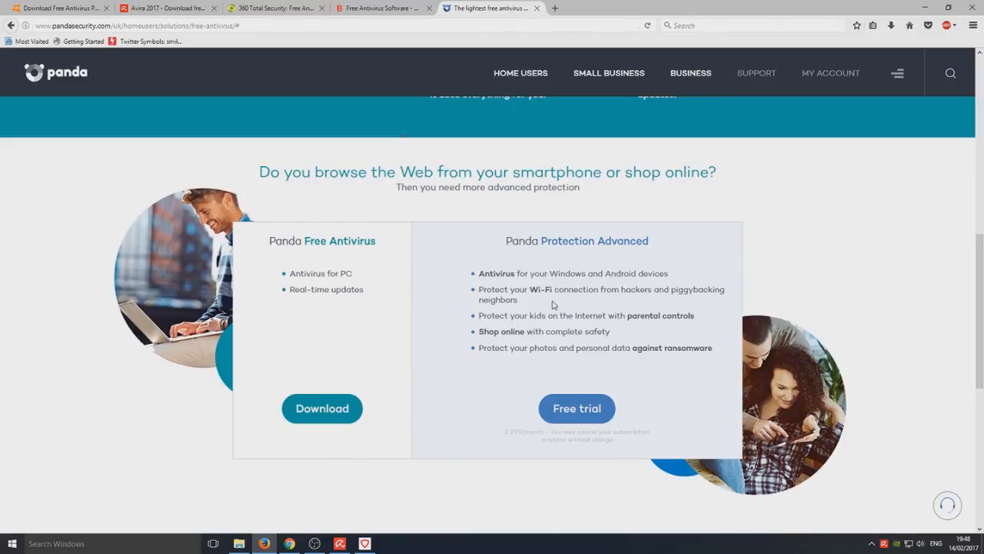
{"action": "mouse_move", "coordinate": [468, 297]}
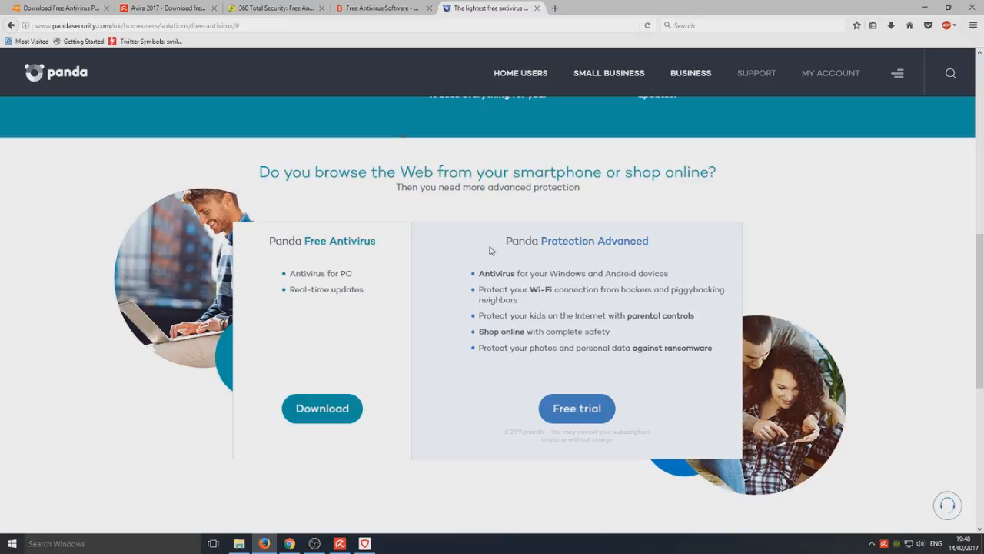
{"action": "scroll", "scroll_direction": "down", "scroll_amount": 3}
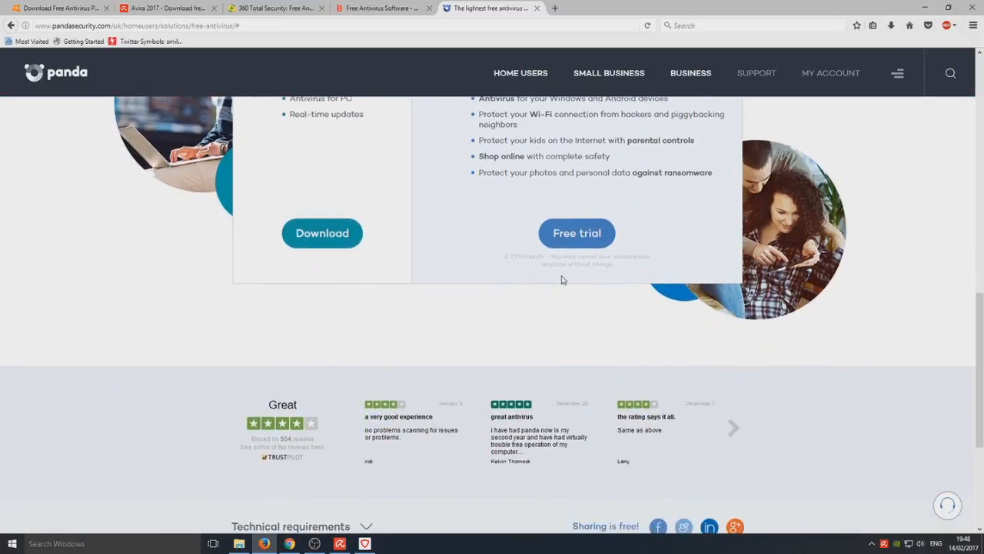
{"action": "scroll", "scroll_direction": "up", "scroll_amount": 3}
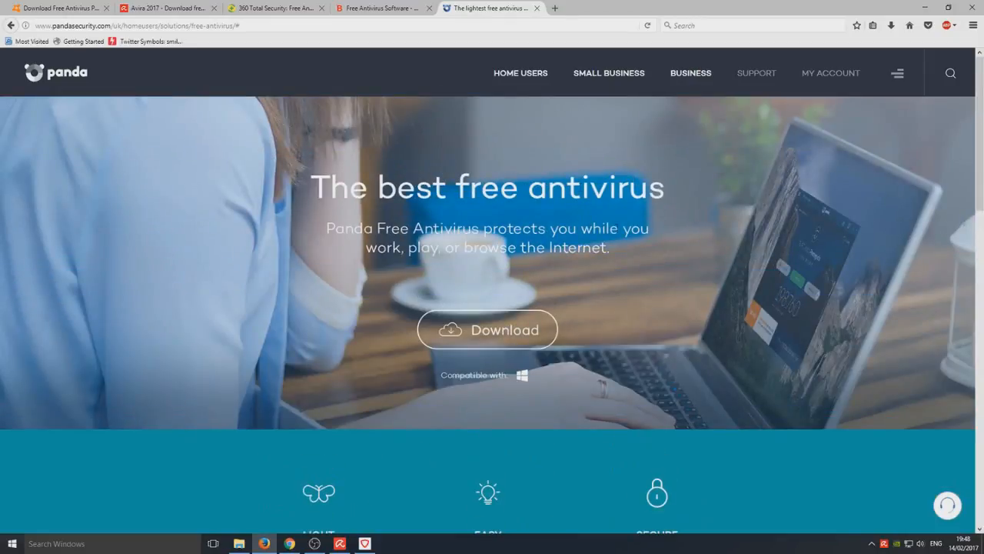
{"action": "mouse_move", "coordinate": [775, 268]}
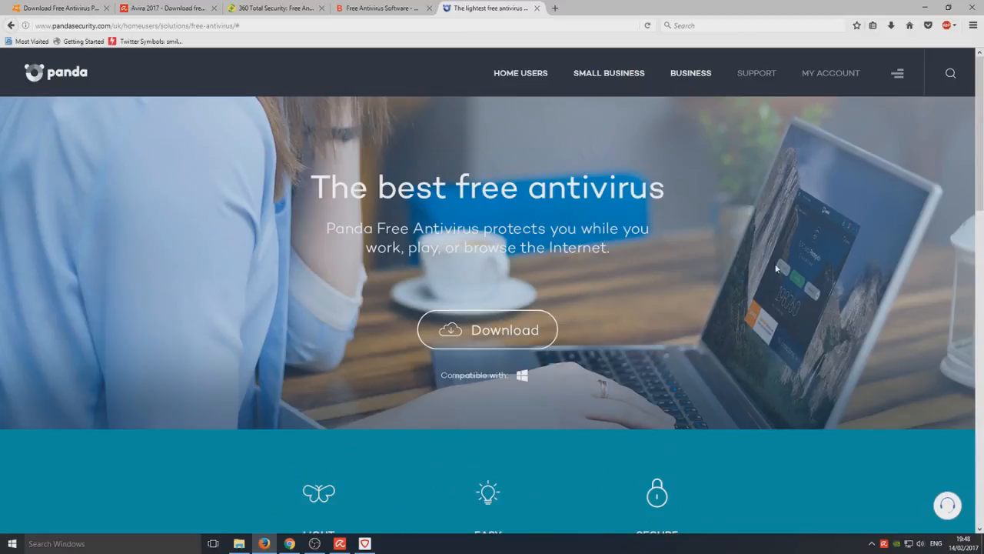
{"action": "mouse_move", "coordinate": [781, 344]}
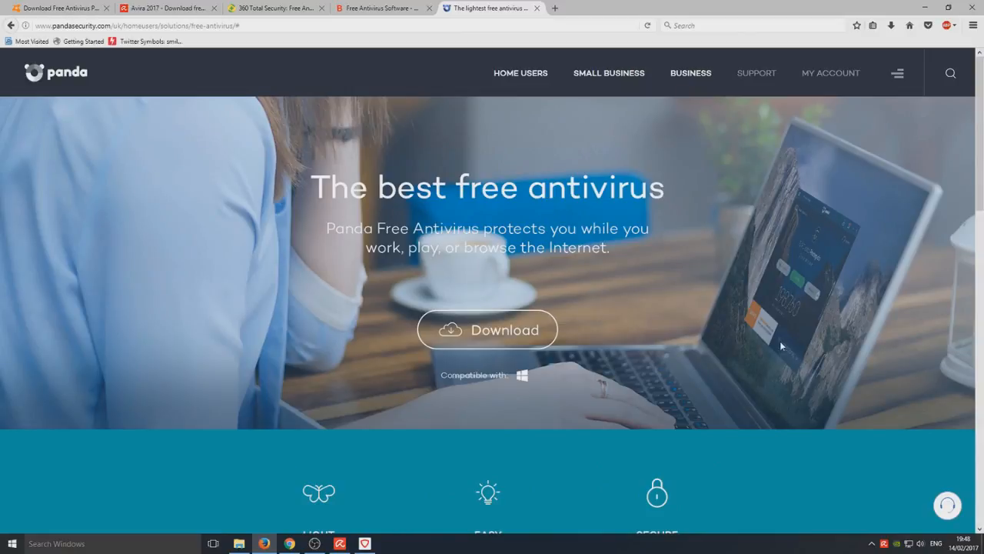
{"action": "scroll", "scroll_direction": "down", "scroll_amount": 3}
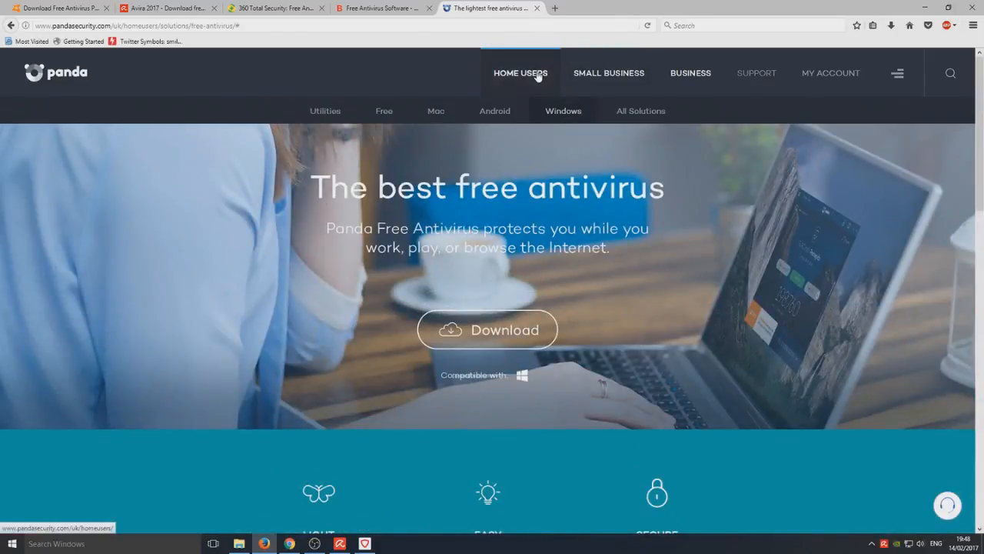
{"action": "left_click", "coordinate": [486, 329]}
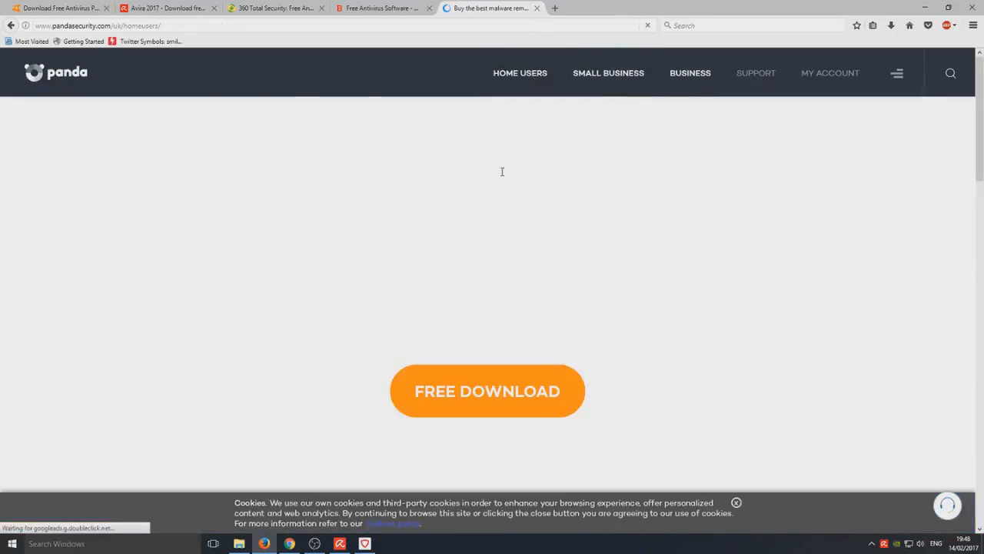
{"action": "scroll", "scroll_direction": "down", "scroll_amount": 3}
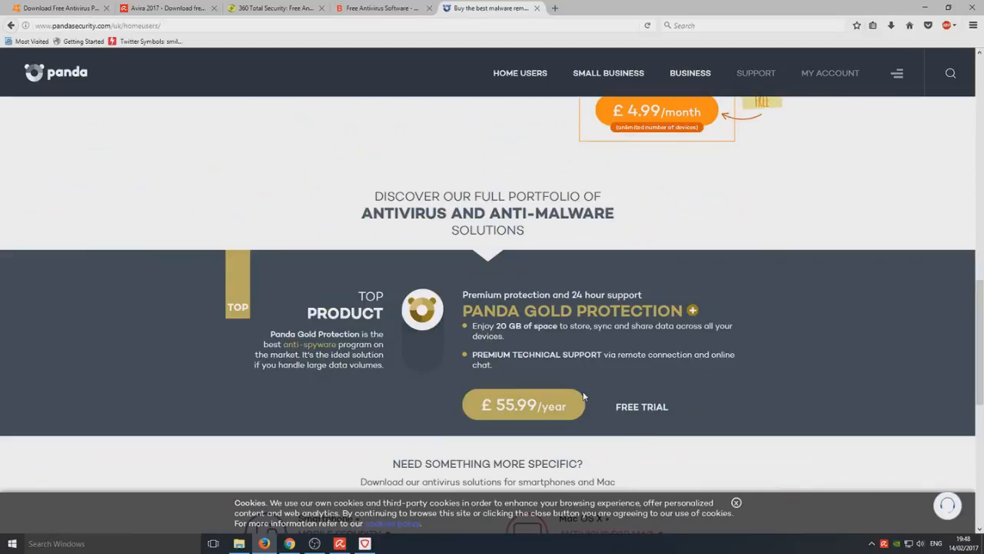
{"action": "scroll", "scroll_direction": "up", "scroll_amount": 3}
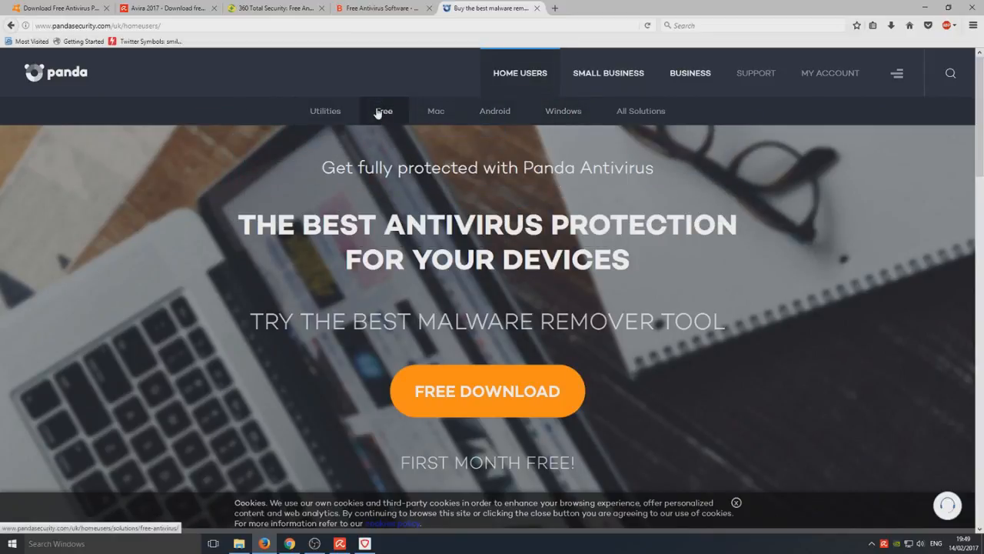
{"action": "left_click", "coordinate": [384, 111]}
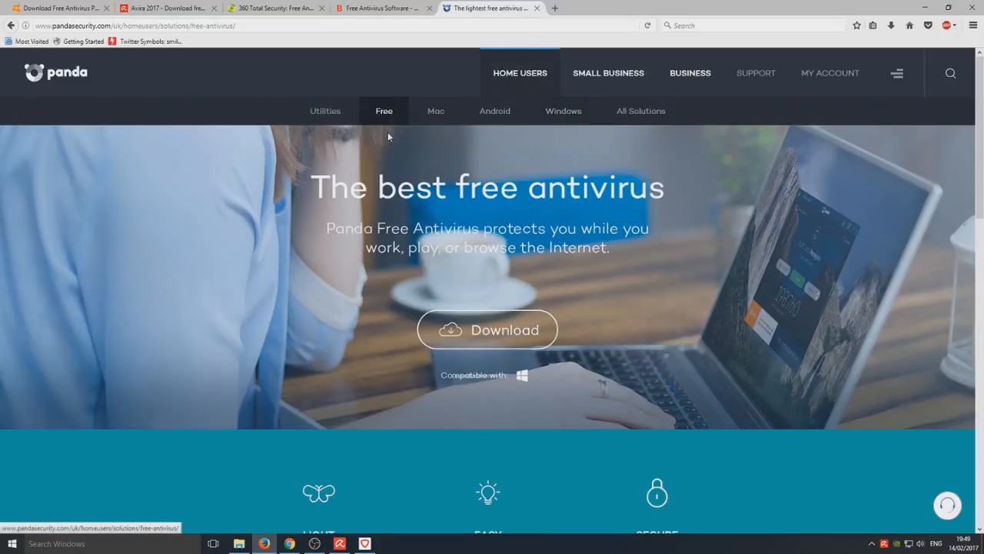
{"action": "scroll", "scroll_direction": "down", "scroll_amount": 3}
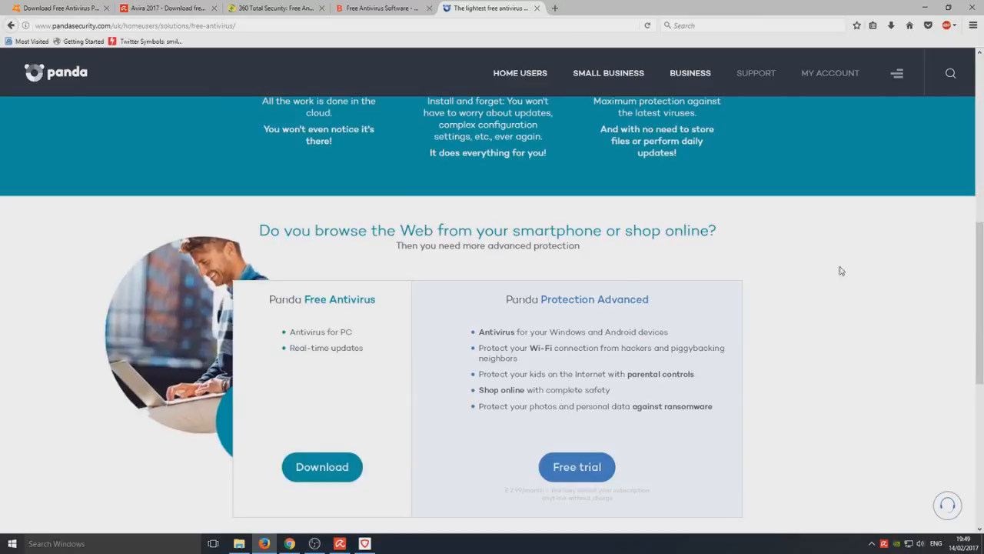
{"action": "scroll", "scroll_direction": "down", "scroll_amount": 3}
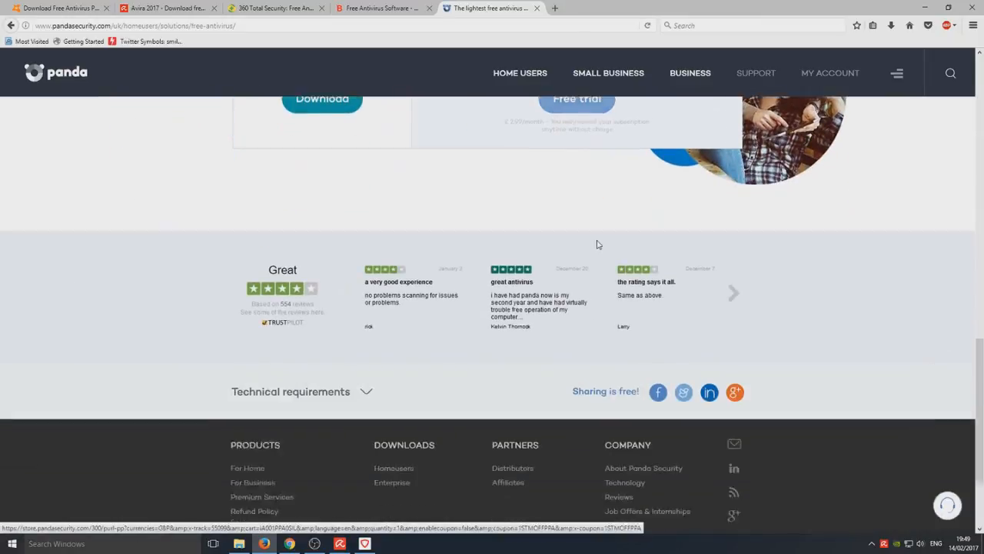
{"action": "scroll", "scroll_direction": "up", "scroll_amount": 3}
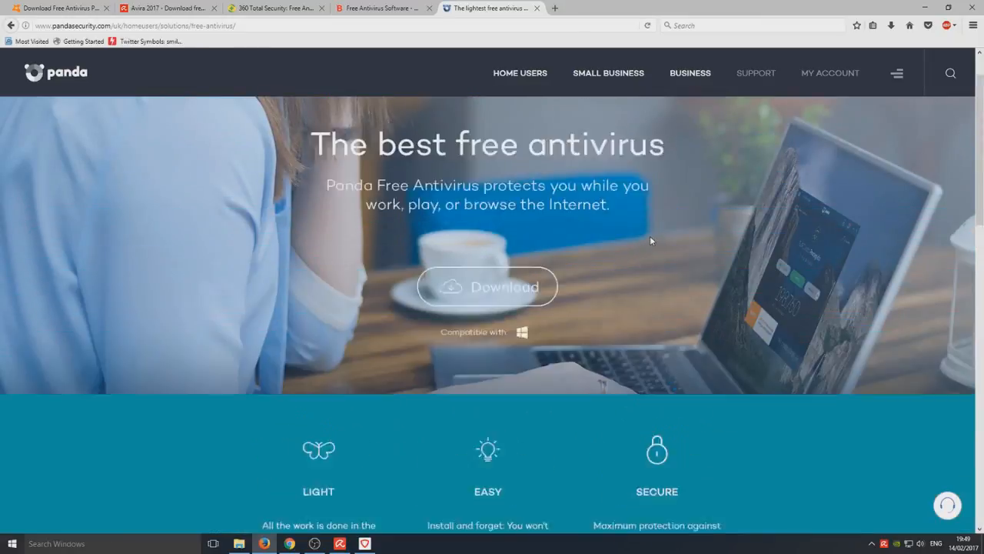